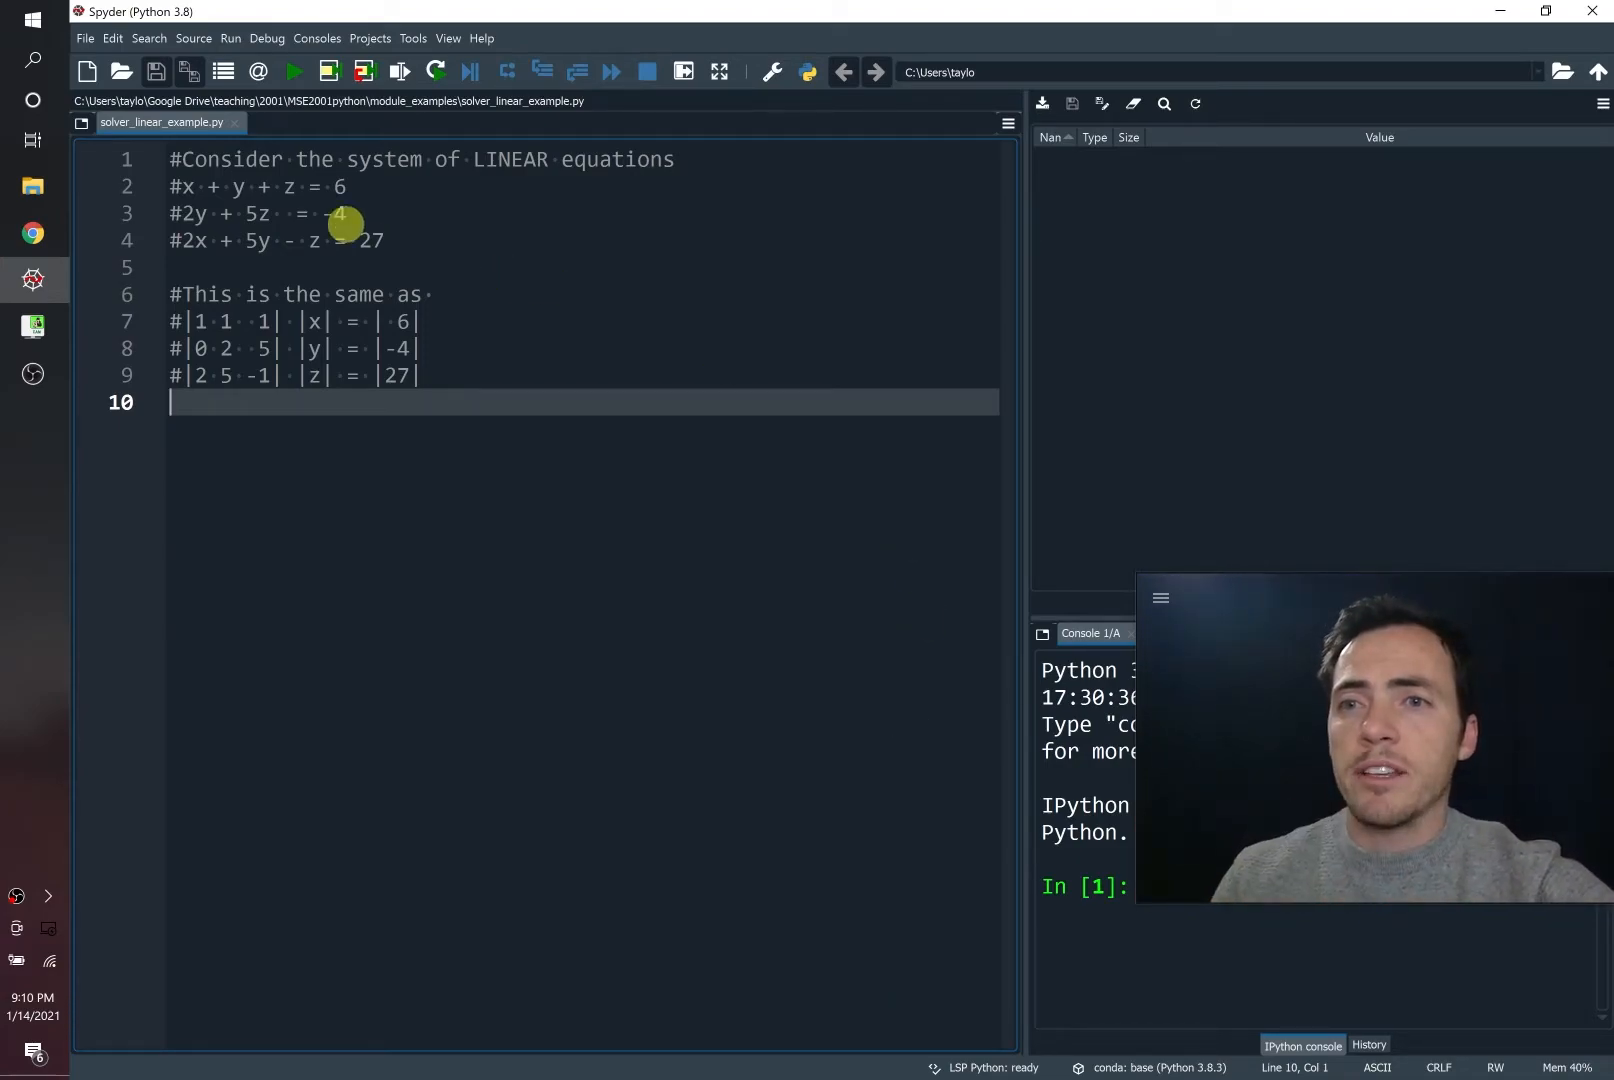
Step: Highlight the z term, then label the matrix form with comment letters A, B and X
drag(340, 213, 427, 241)
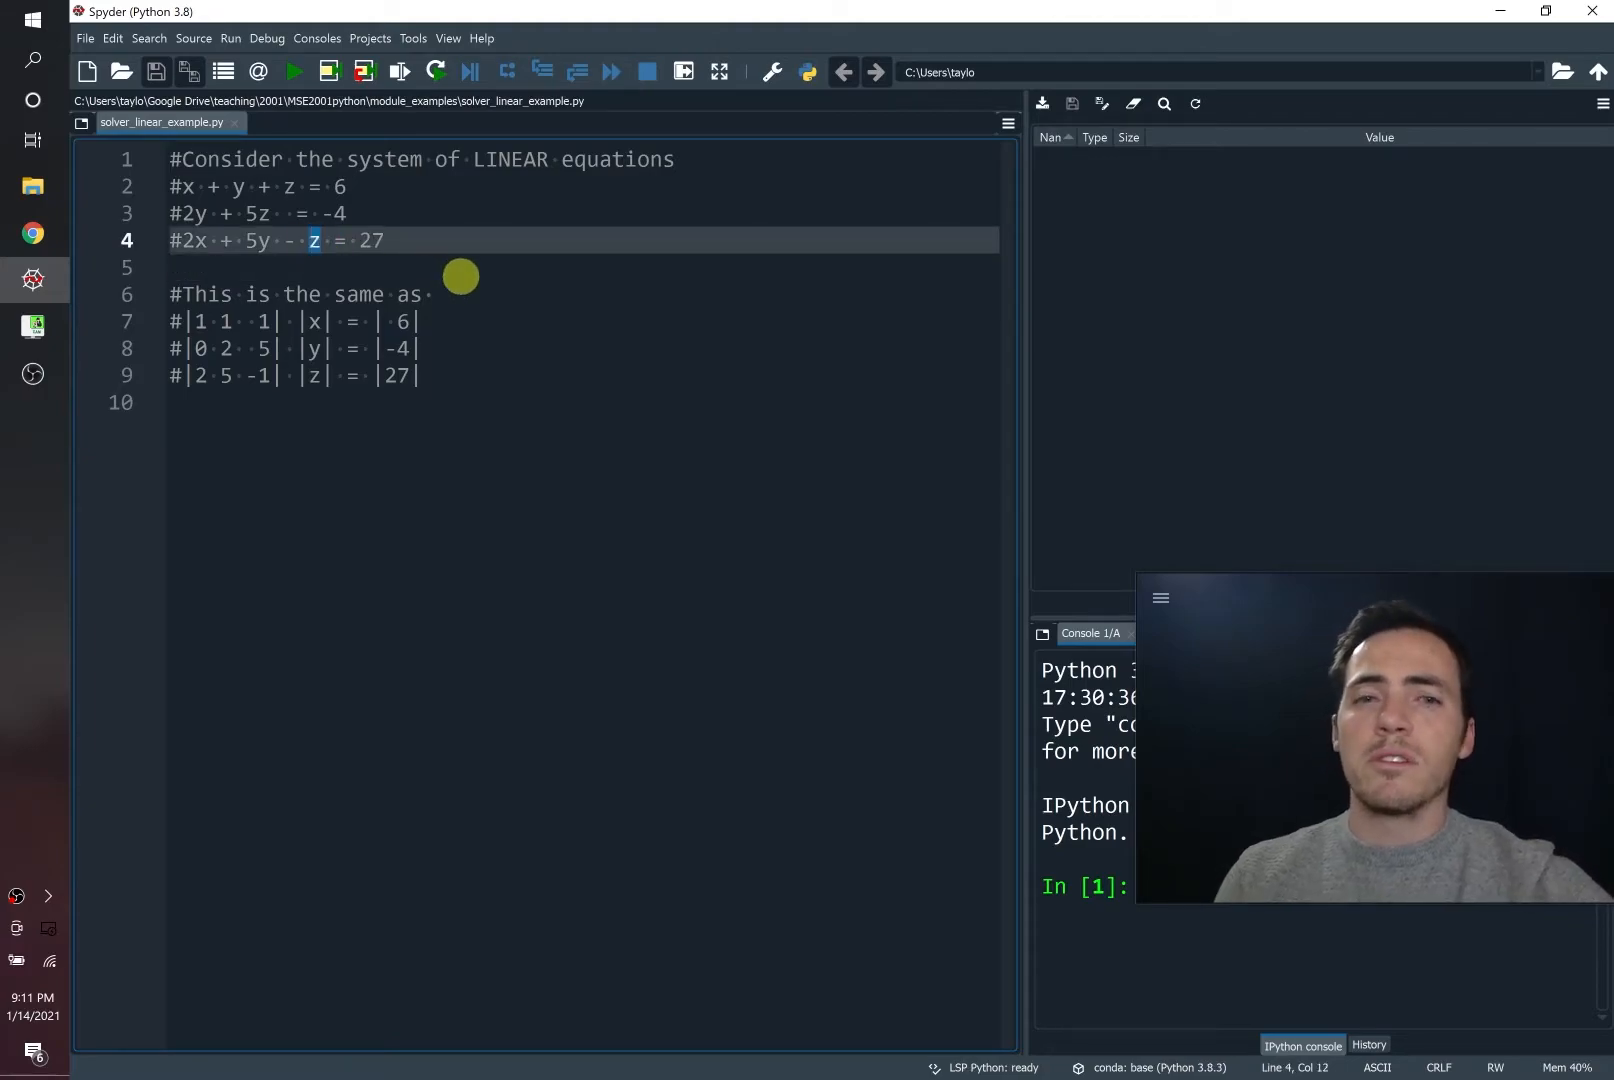
double_click(314, 240)
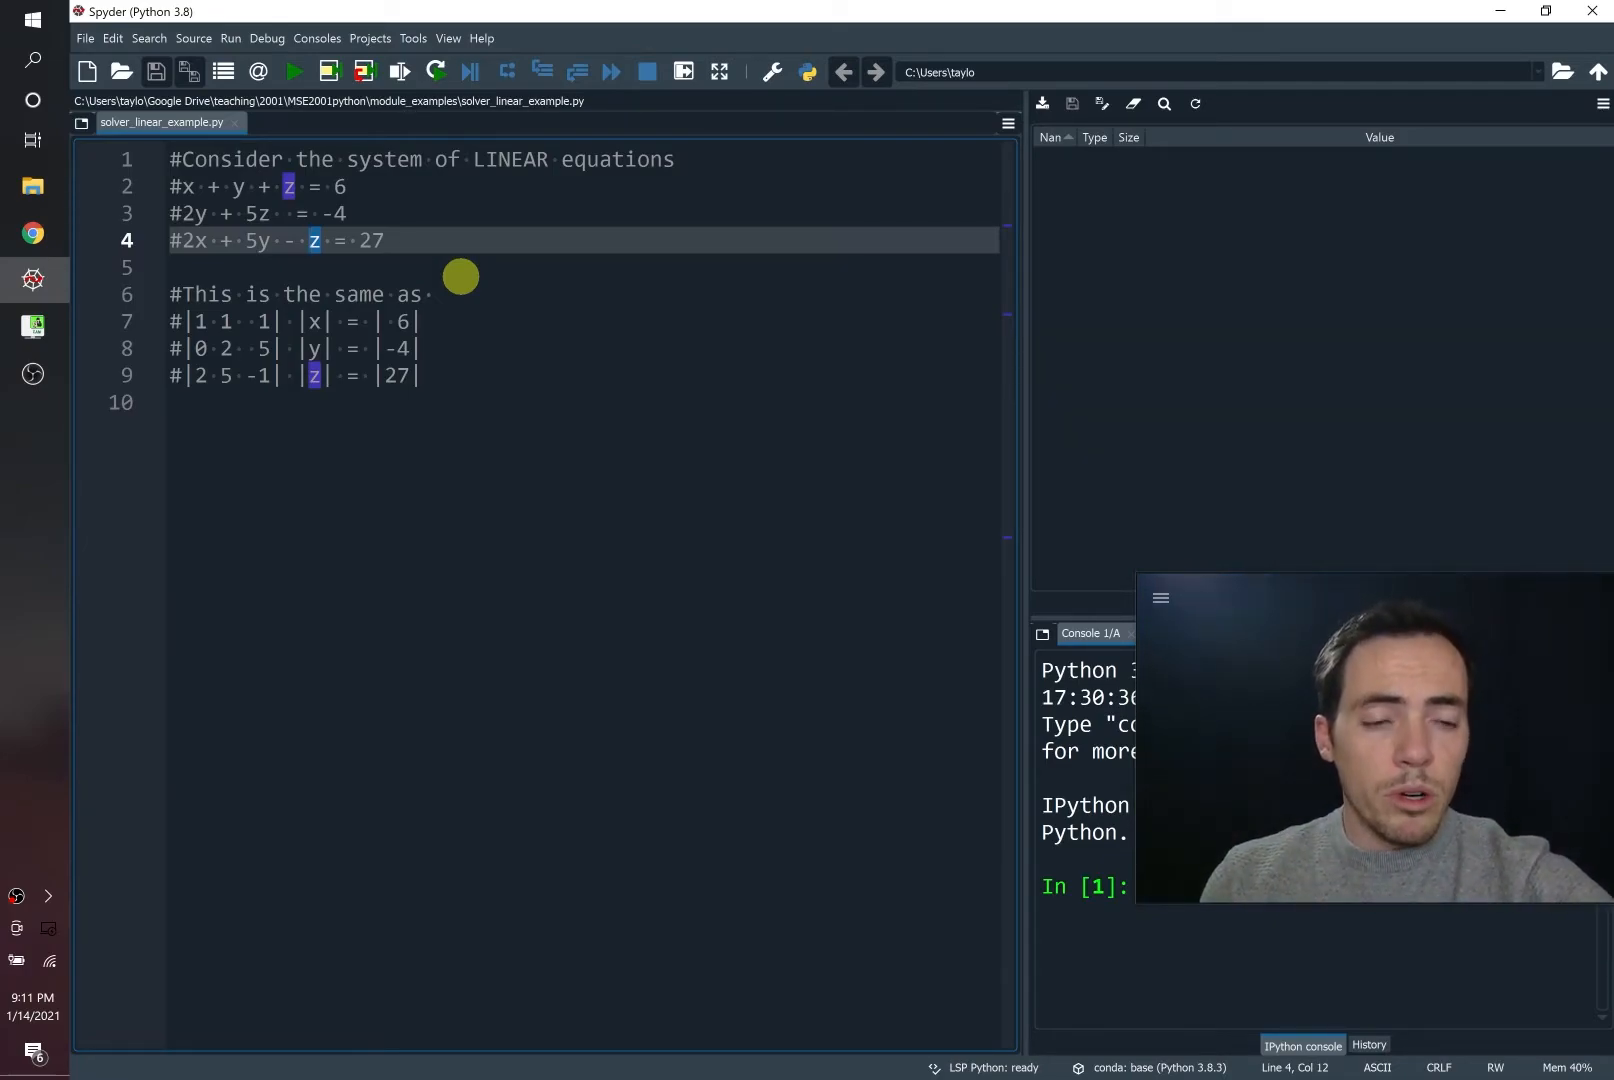
mouse_move(443, 247)
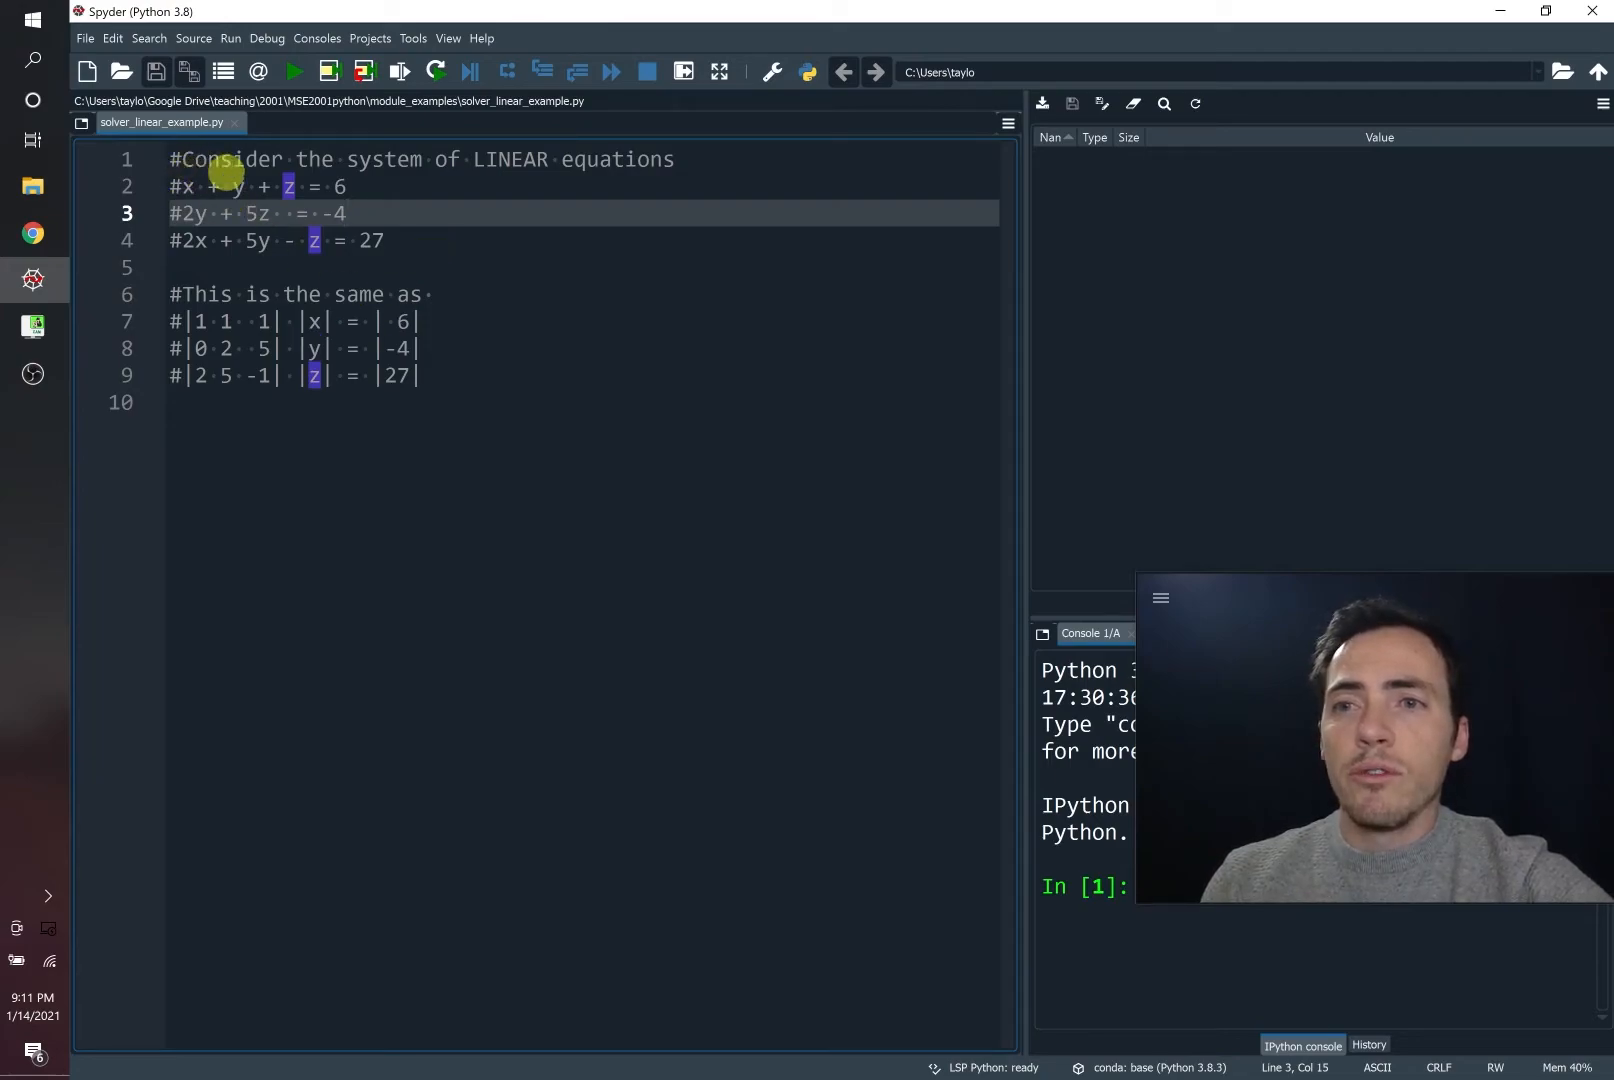
mouse_move(276, 186)
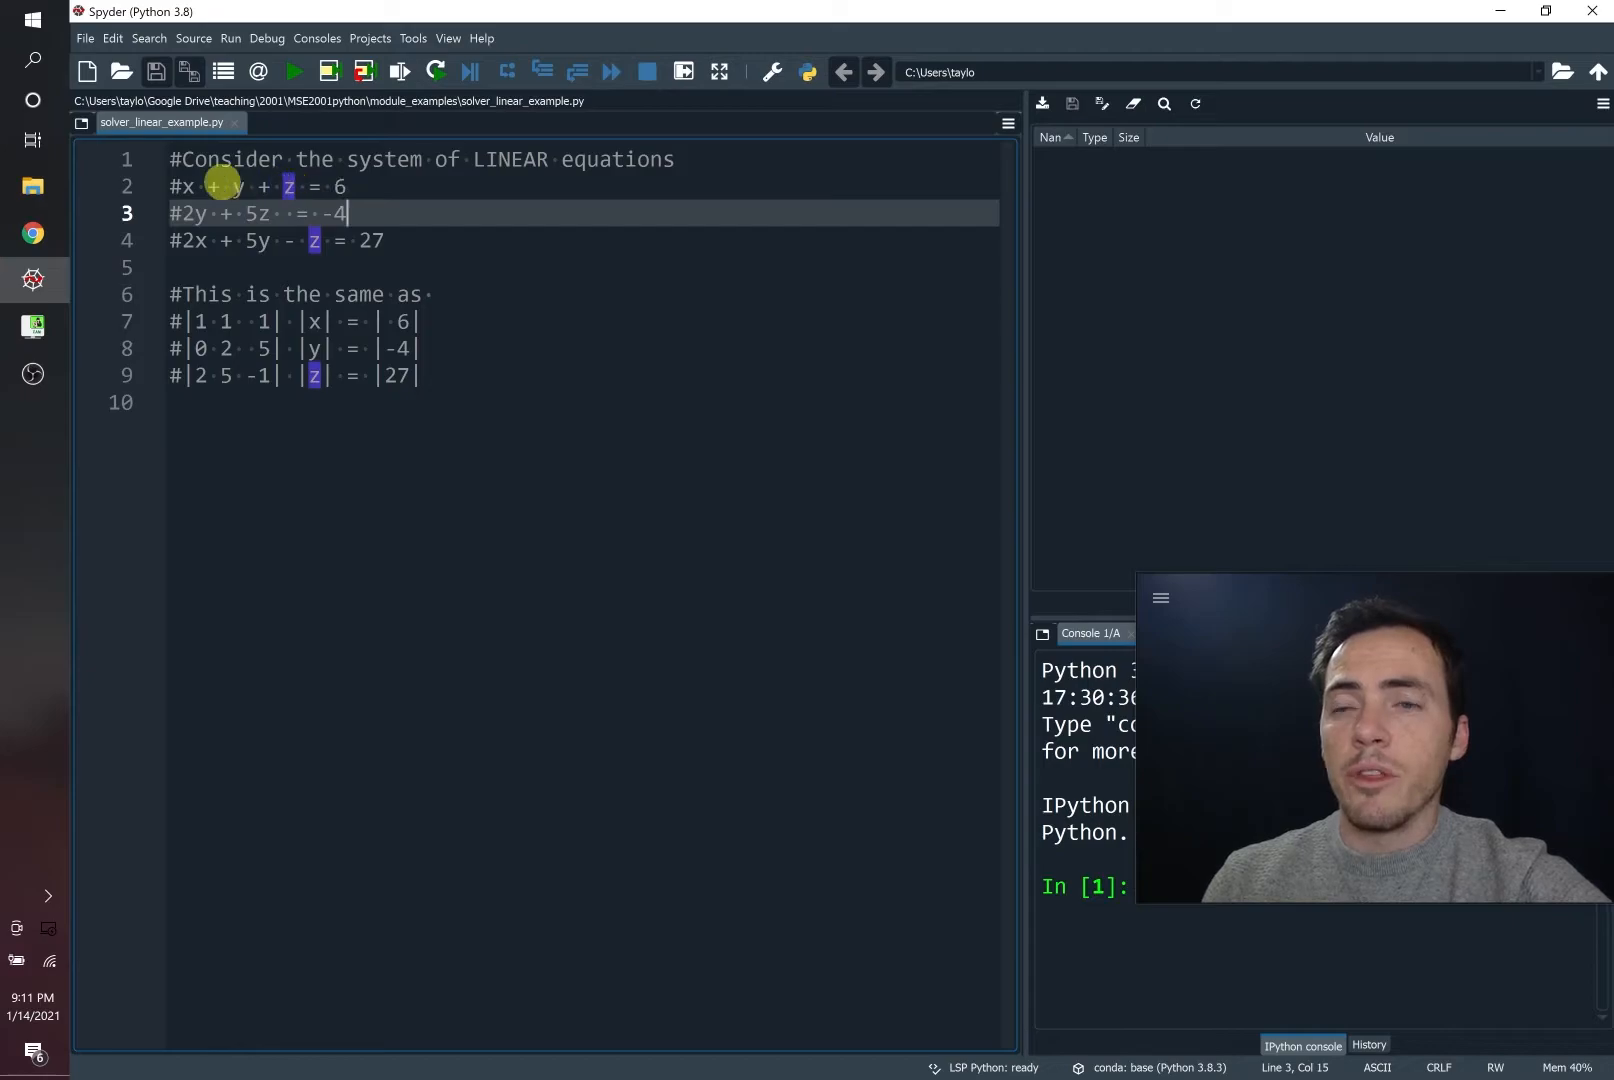
mouse_move(283, 390)
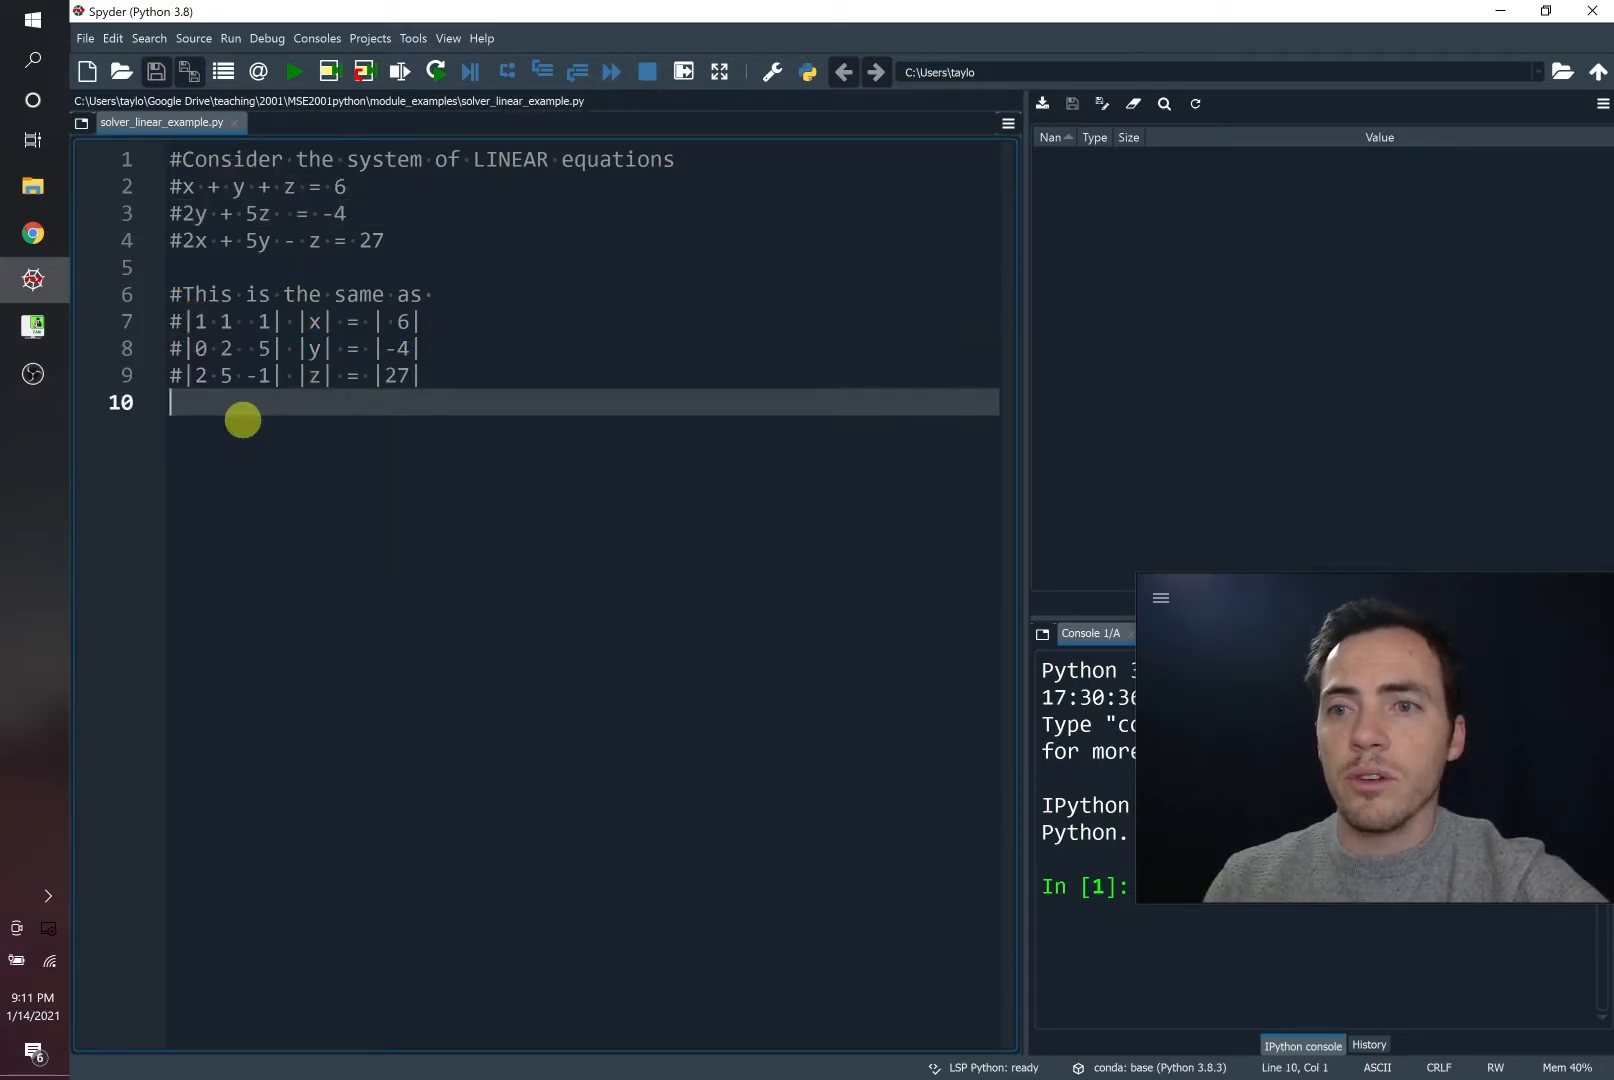
mouse_move(183, 185)
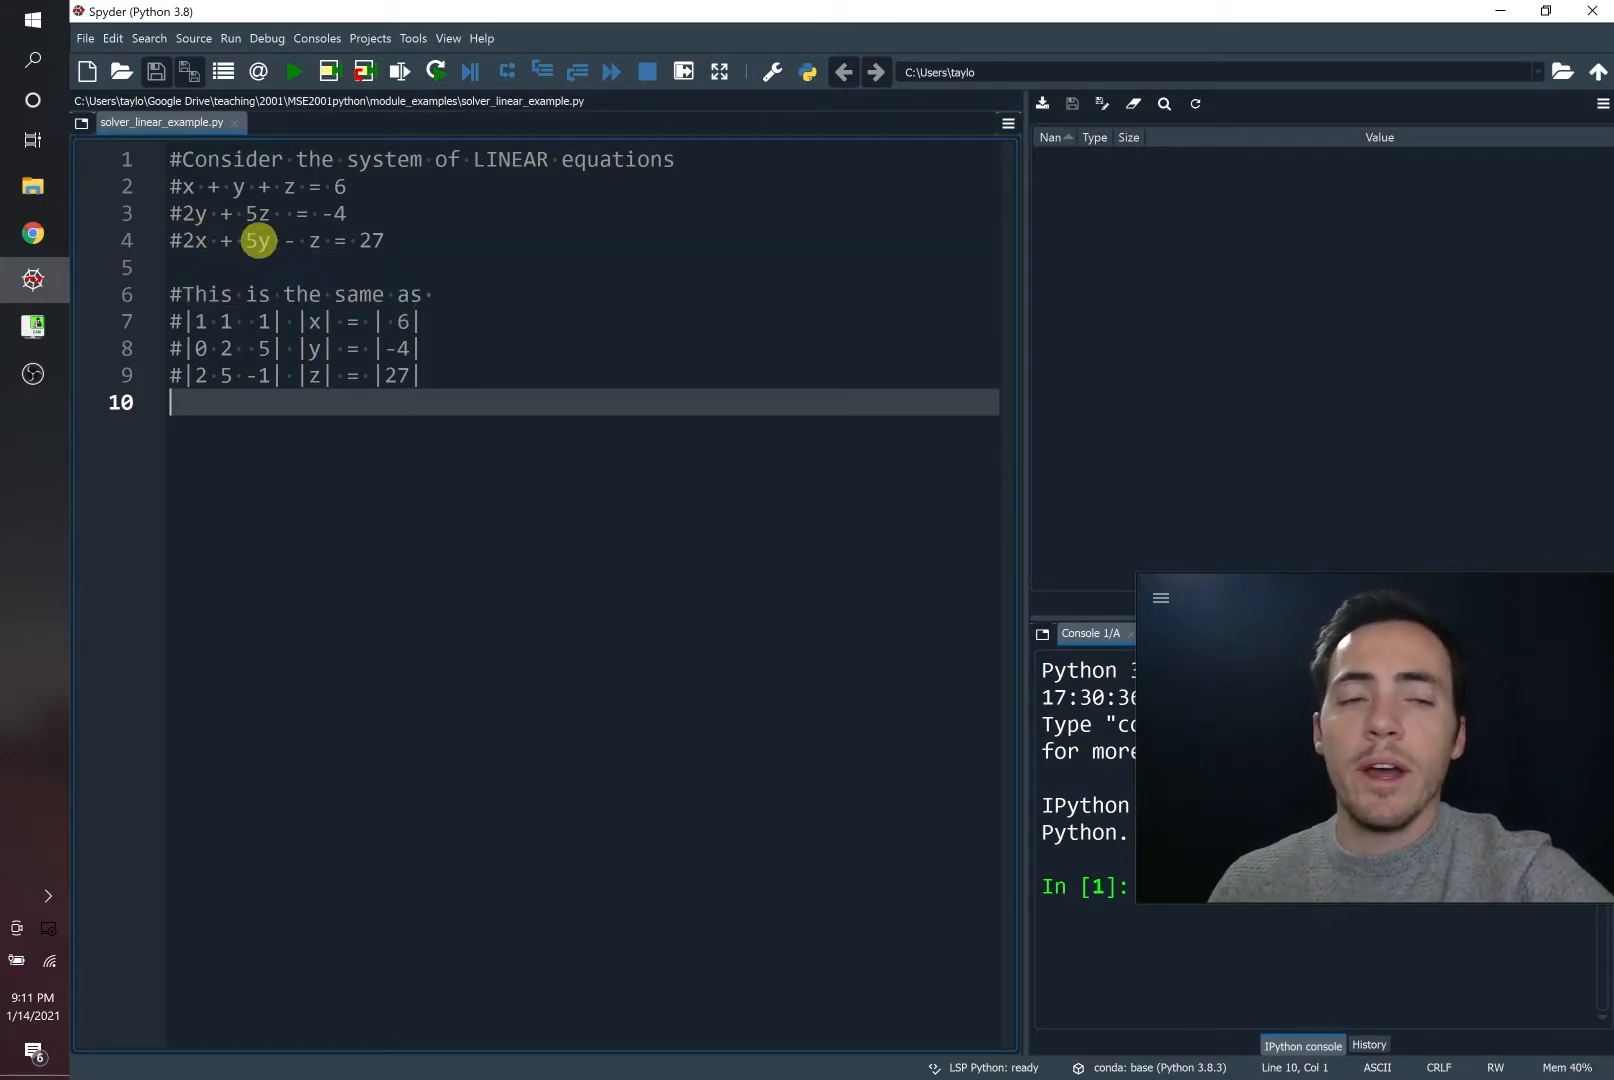
mouse_move(226, 394)
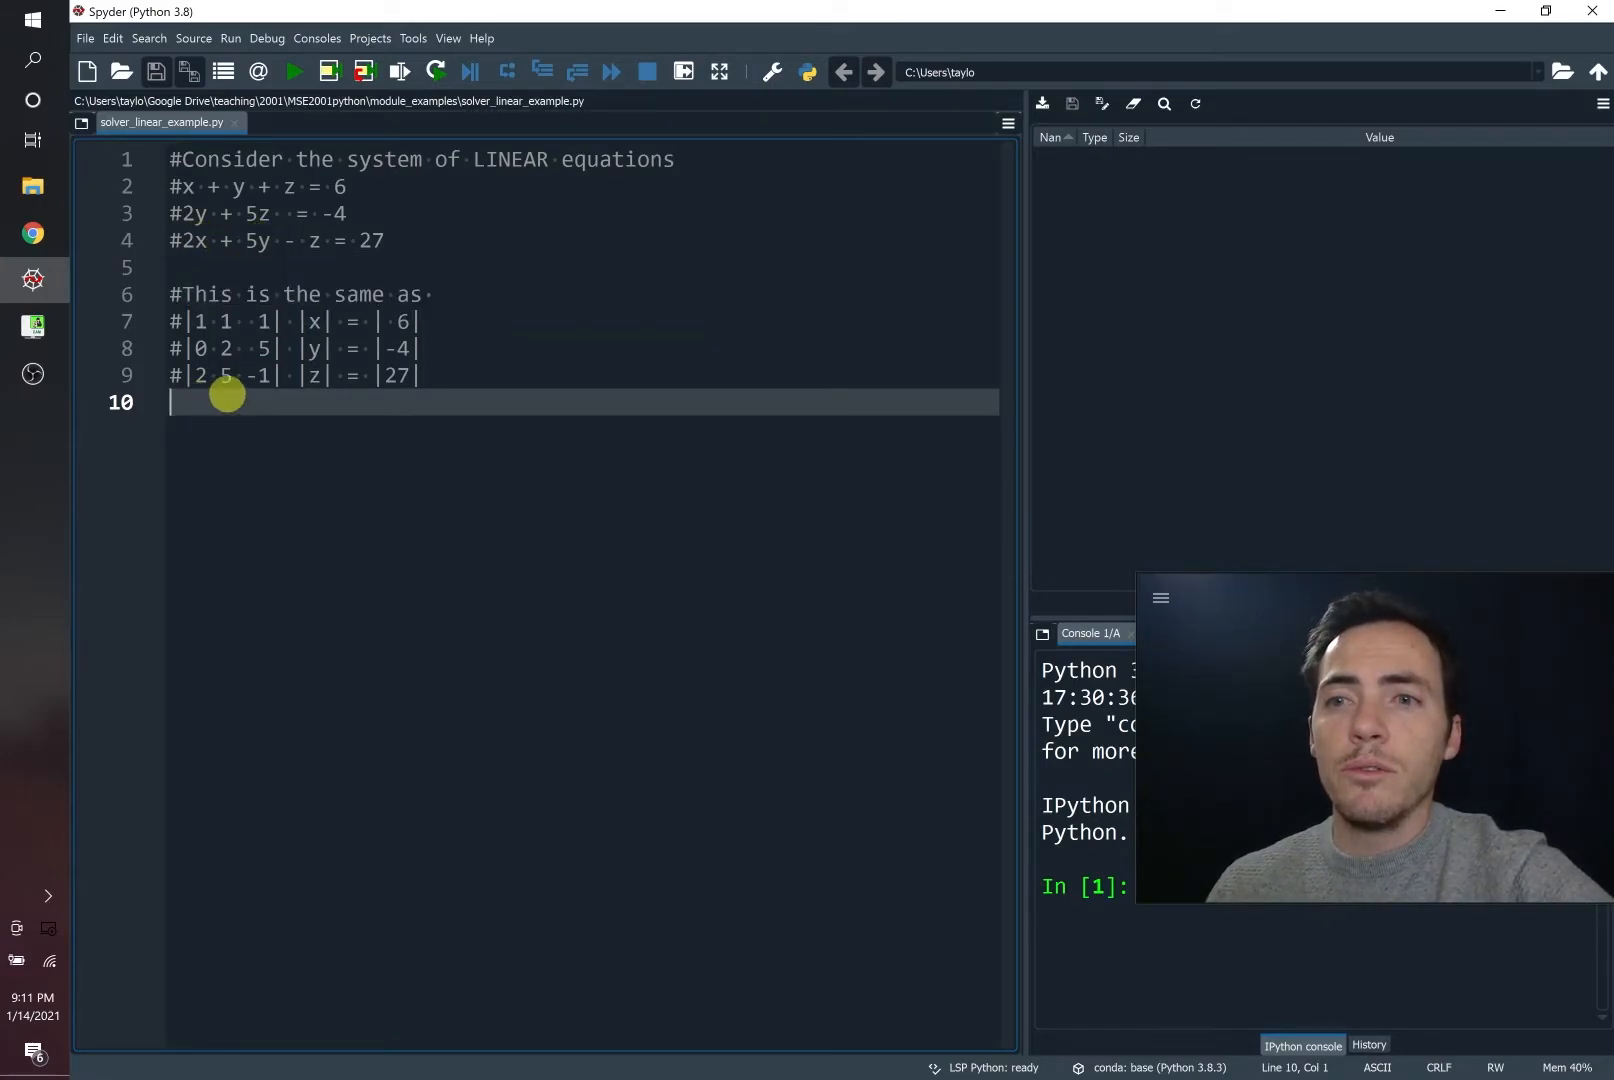
mouse_move(252, 389)
text(#)
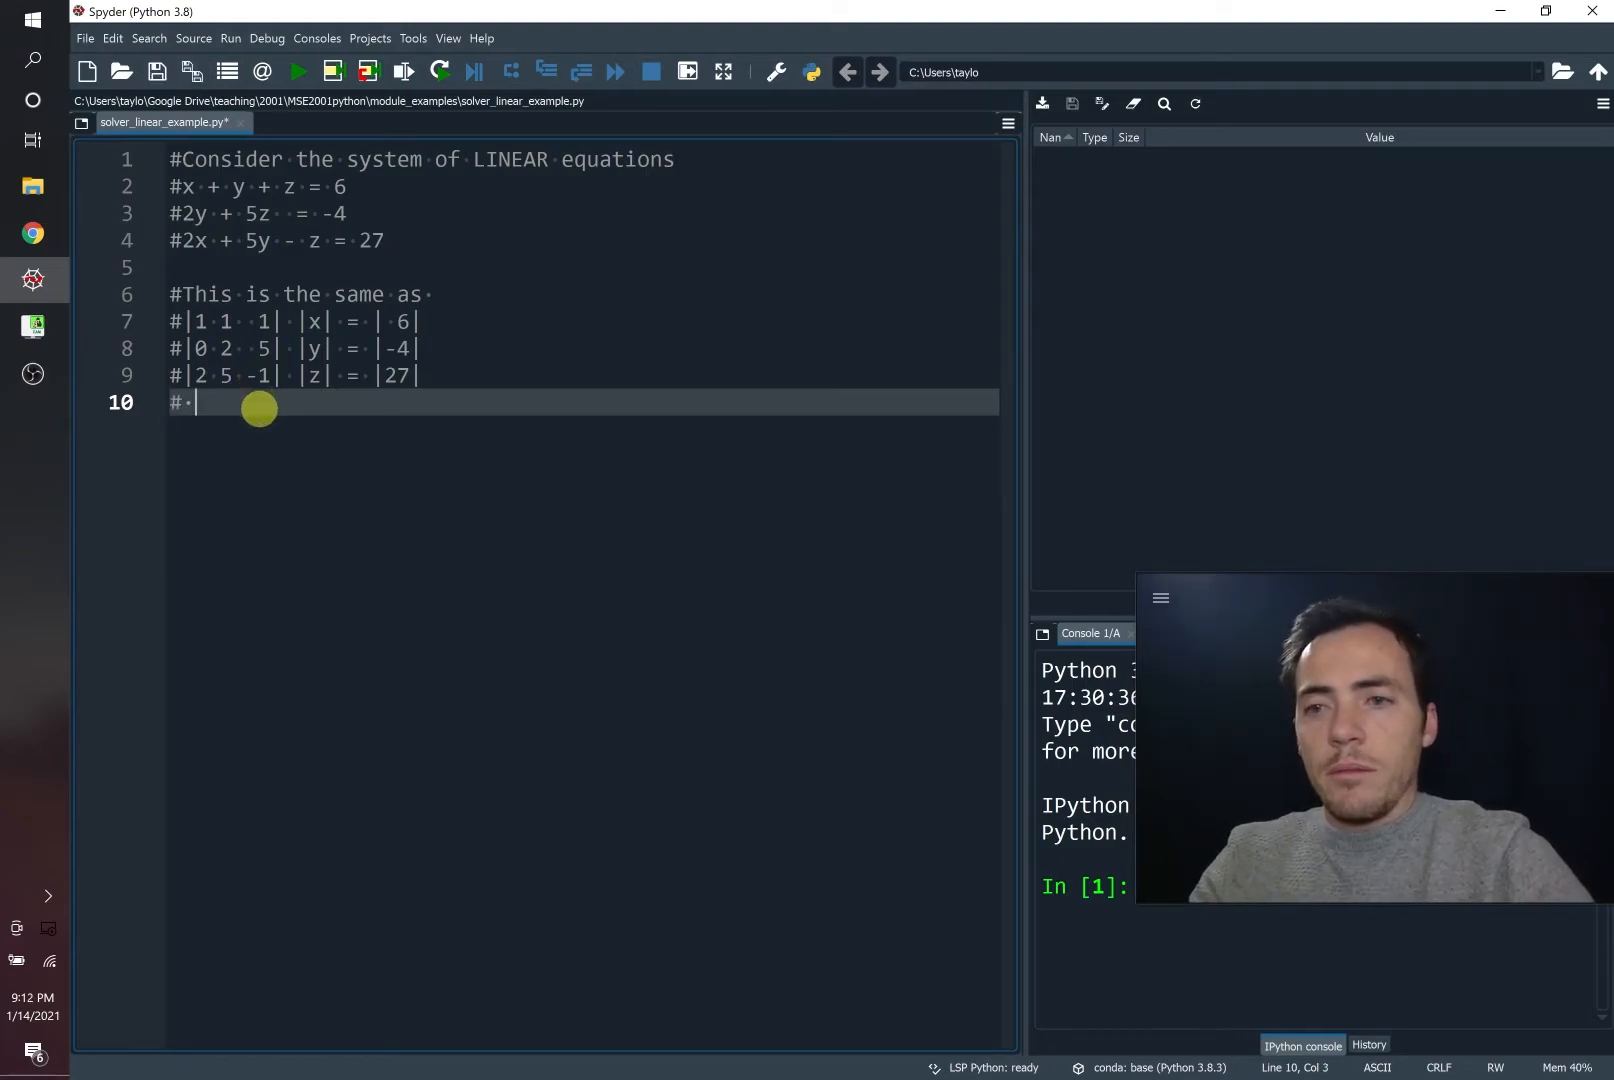
text(A)
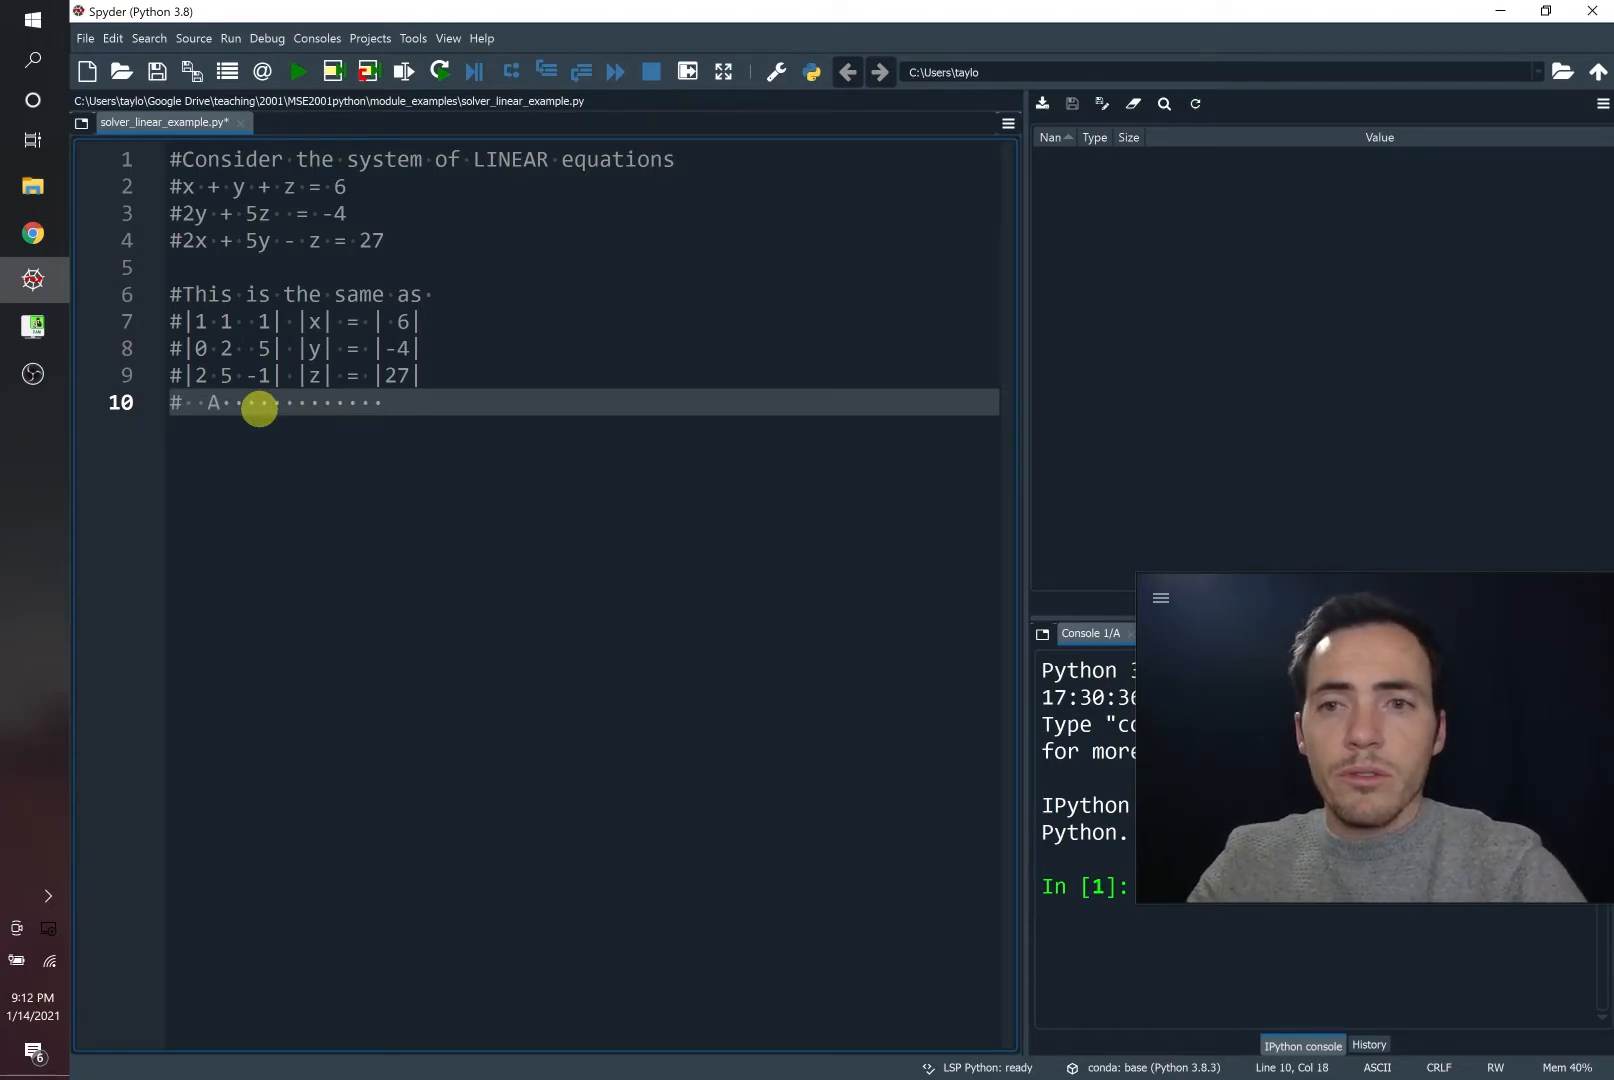
text(B)
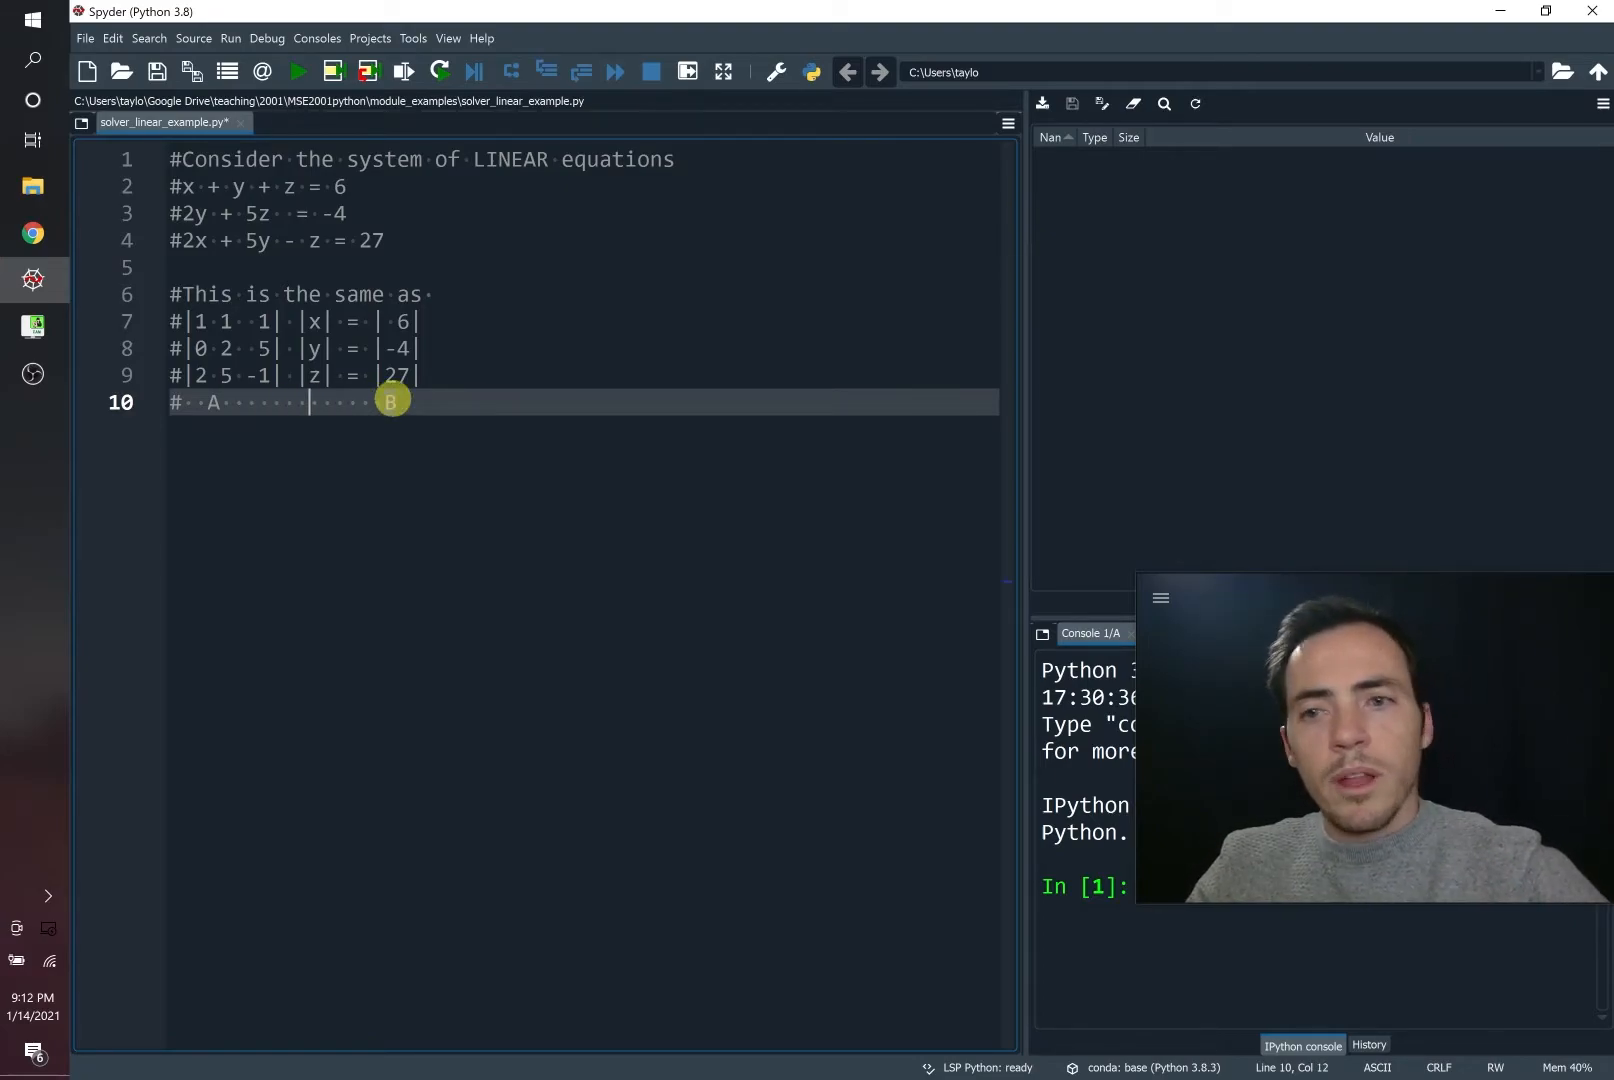
text(X)
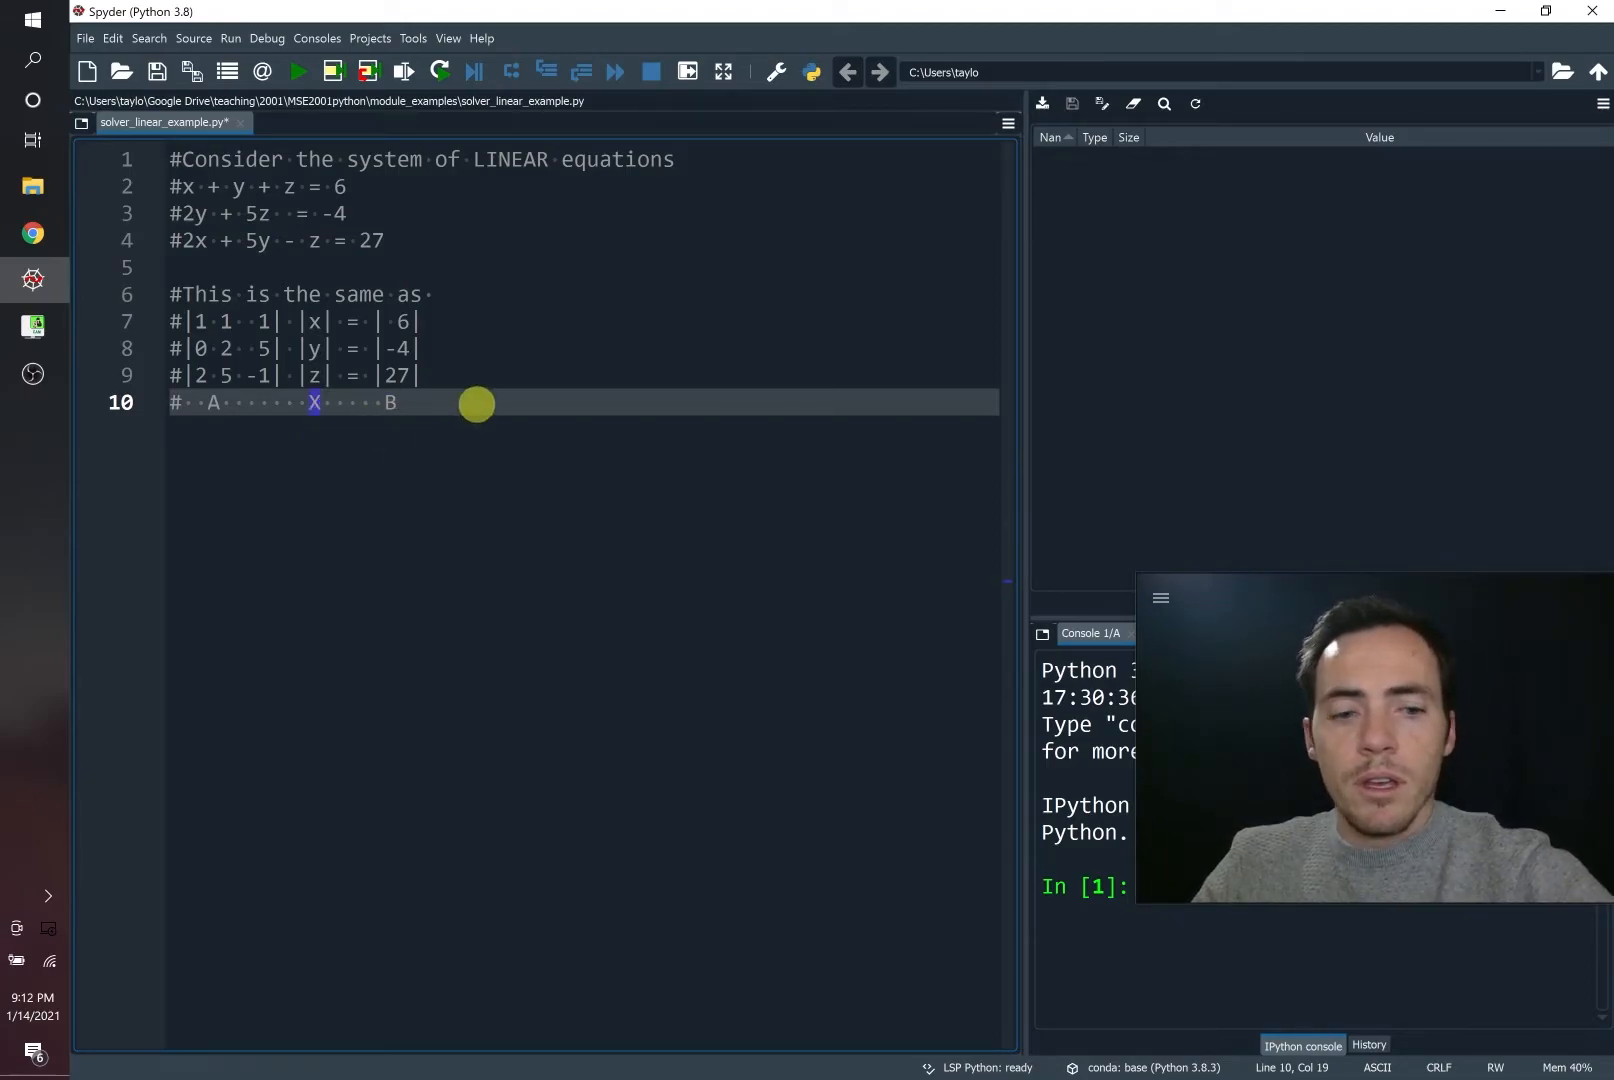
Step: Add comments stating A*X = B and X = B/A = B*A^-1
text(A*X = B)
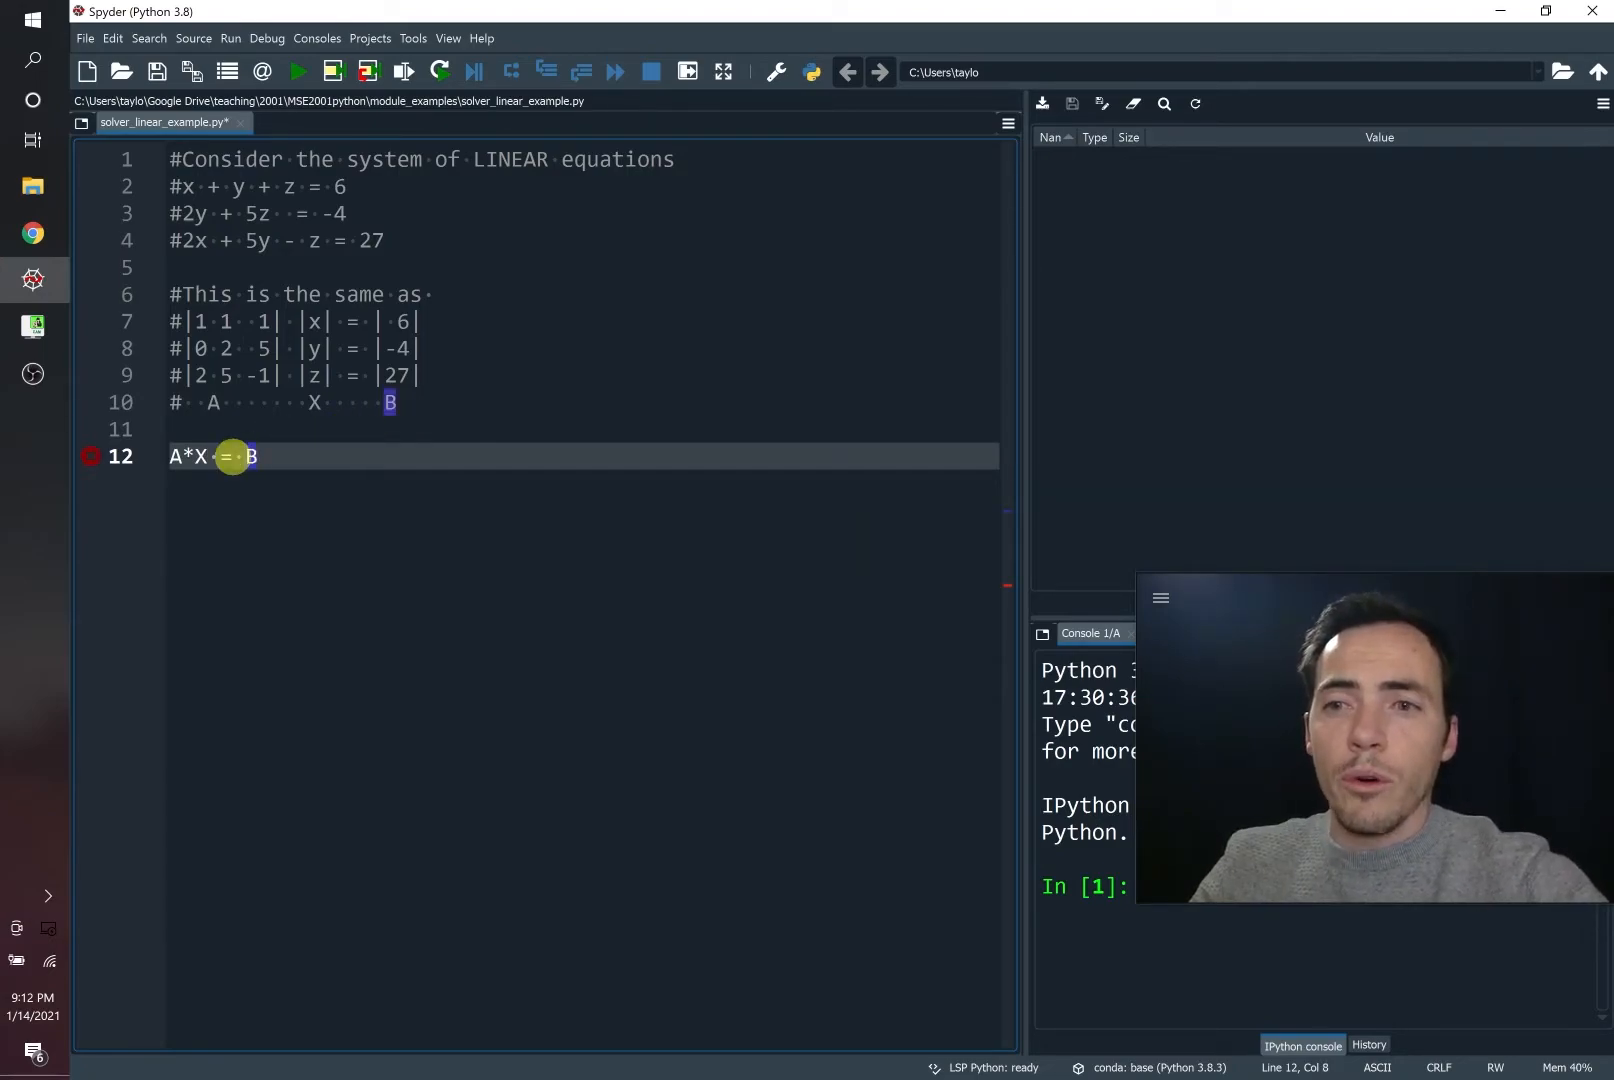
mouse_move(335, 312)
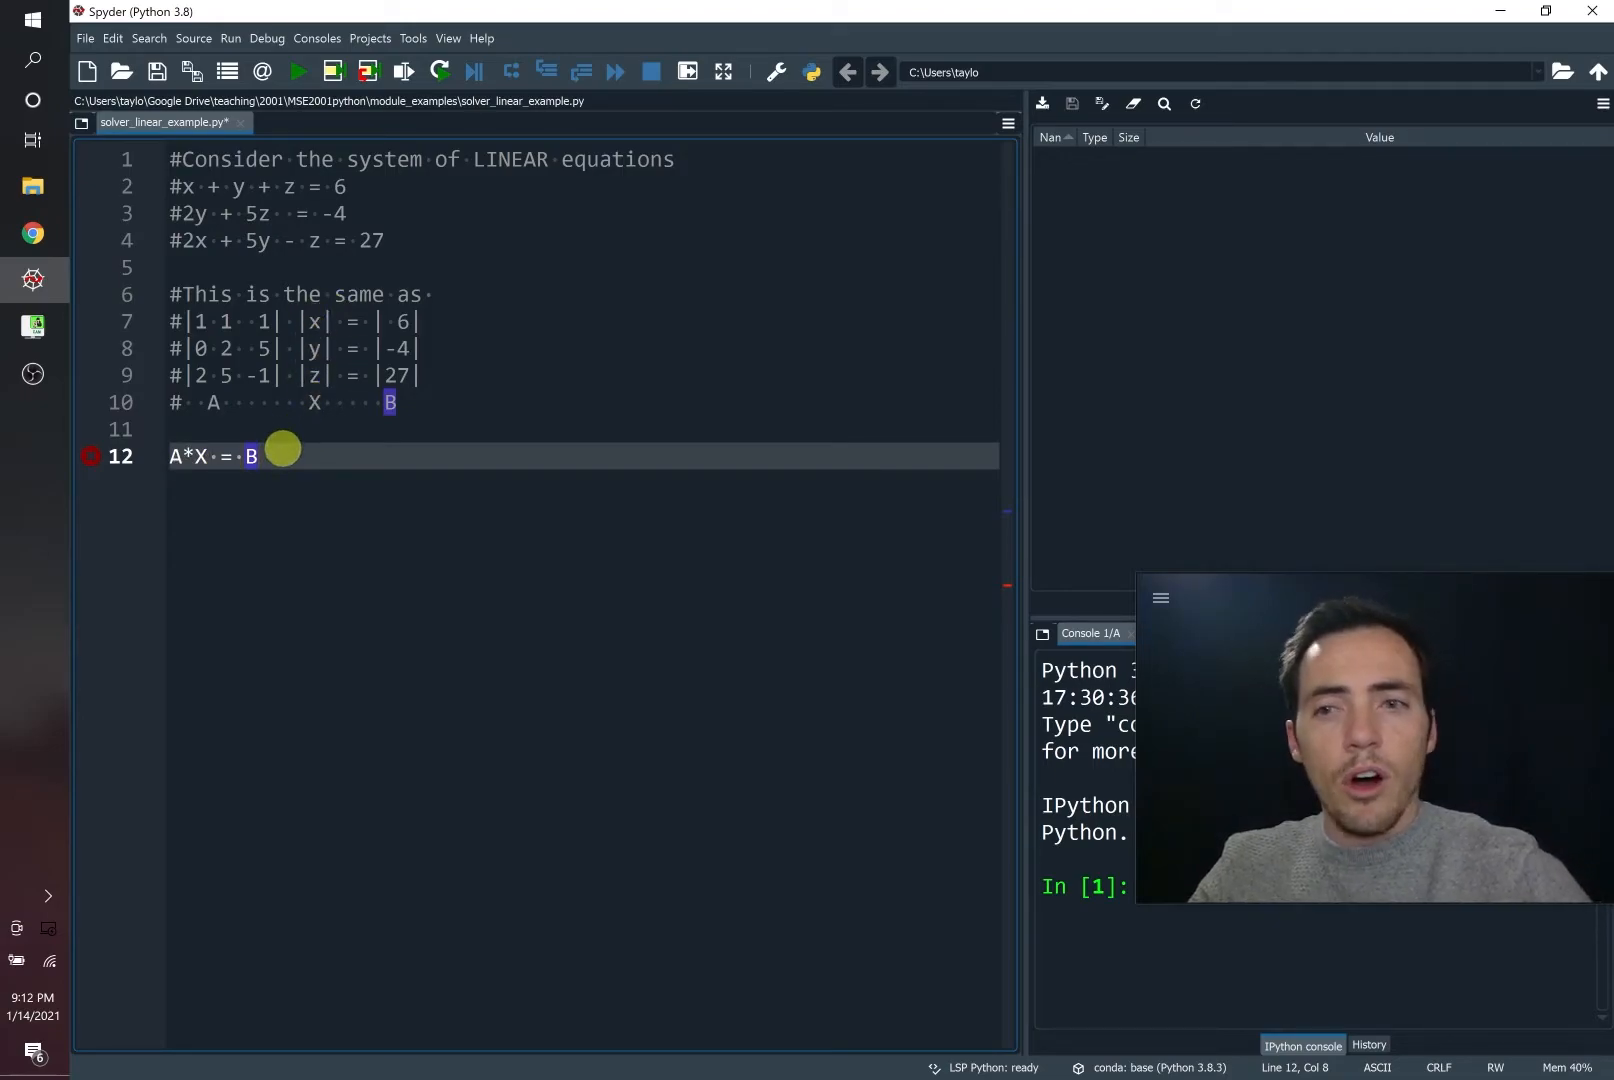
text(X)
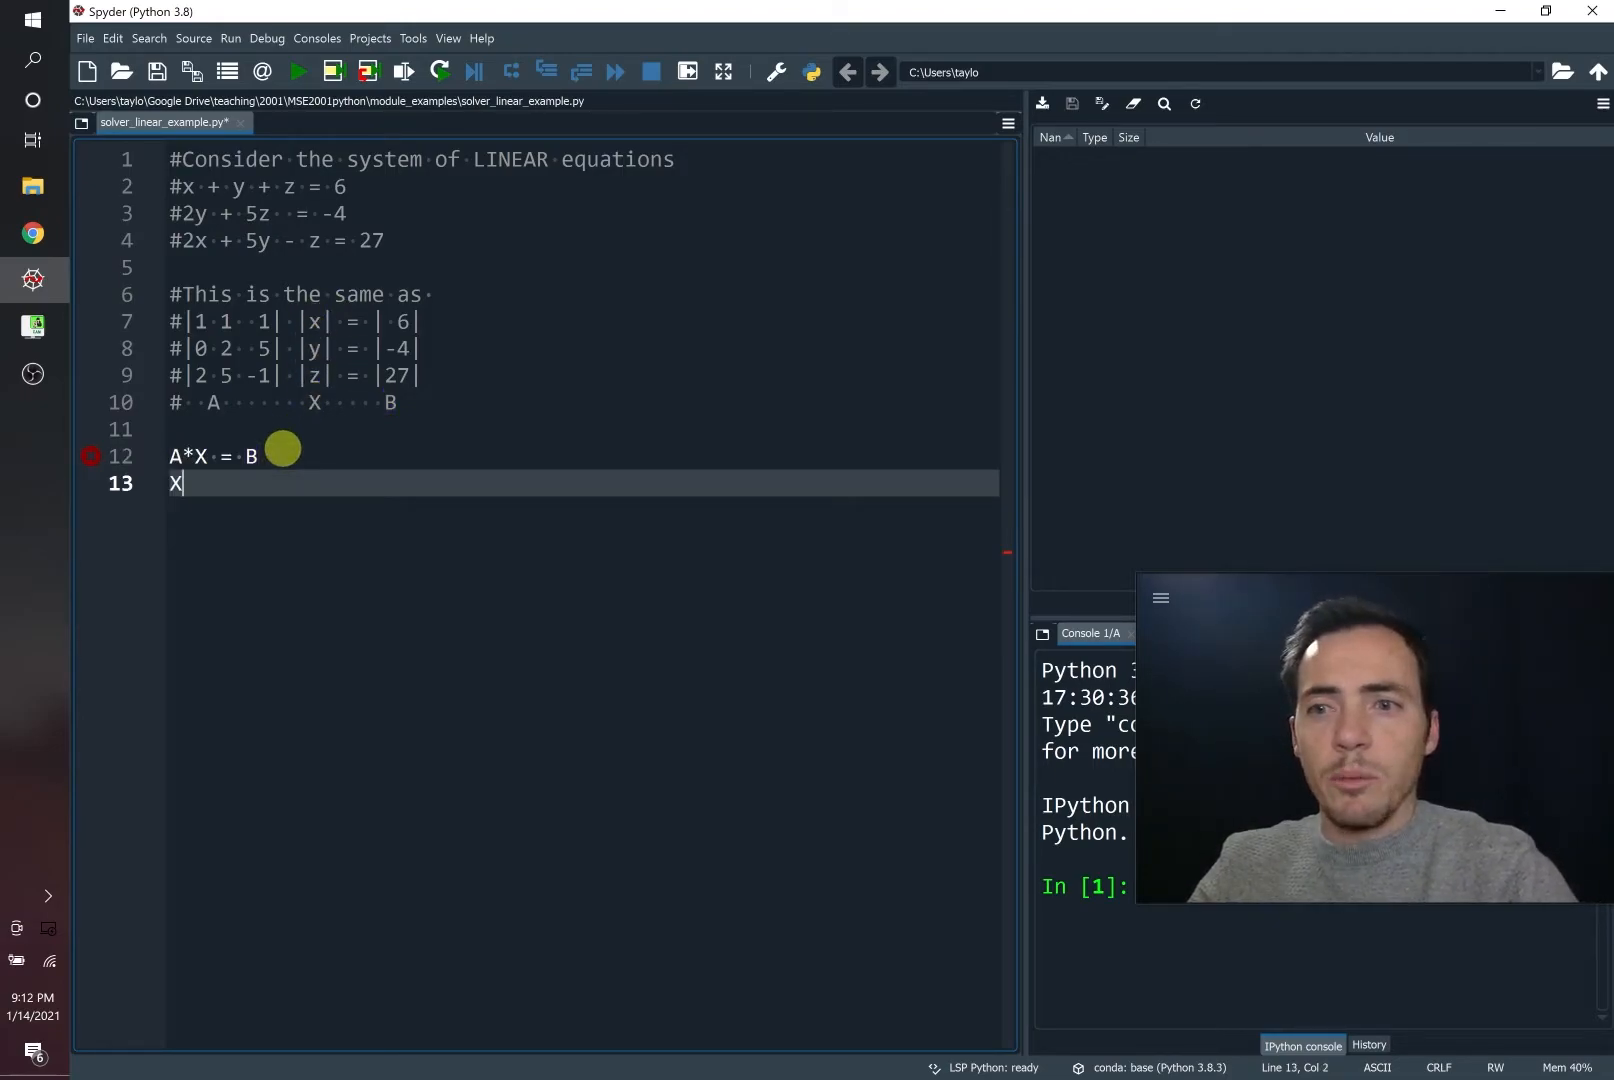
text(= B/a)
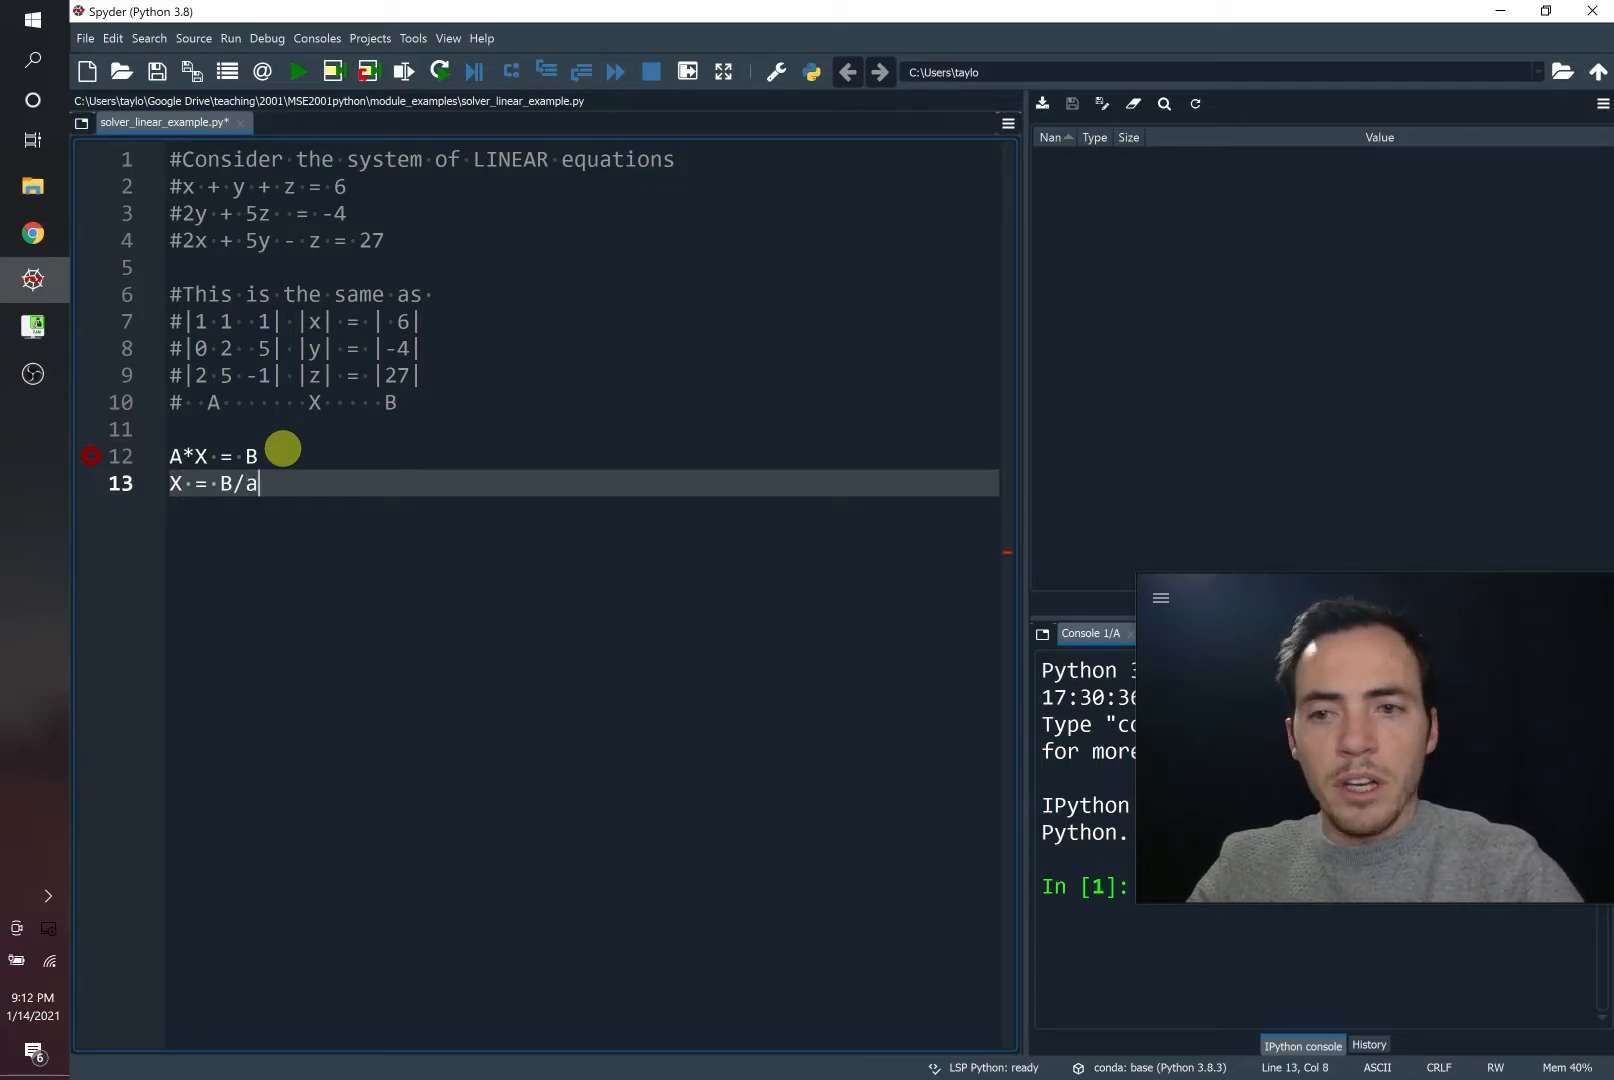
text(A =)
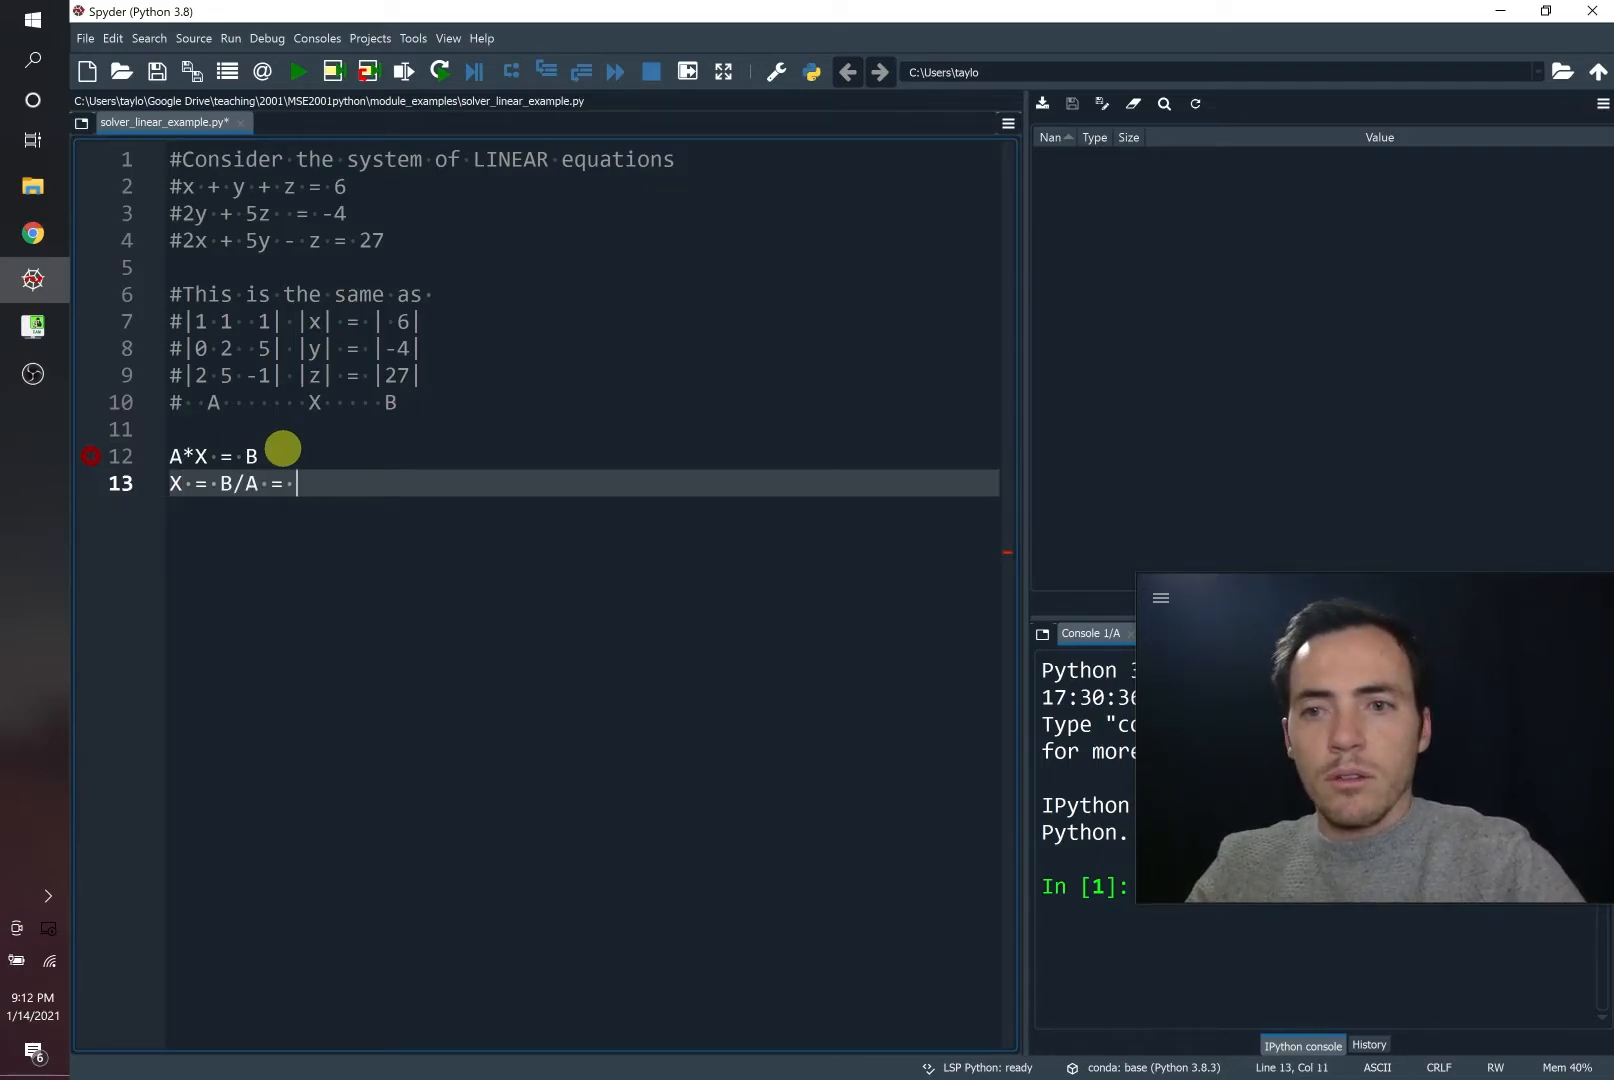
text(B*A)
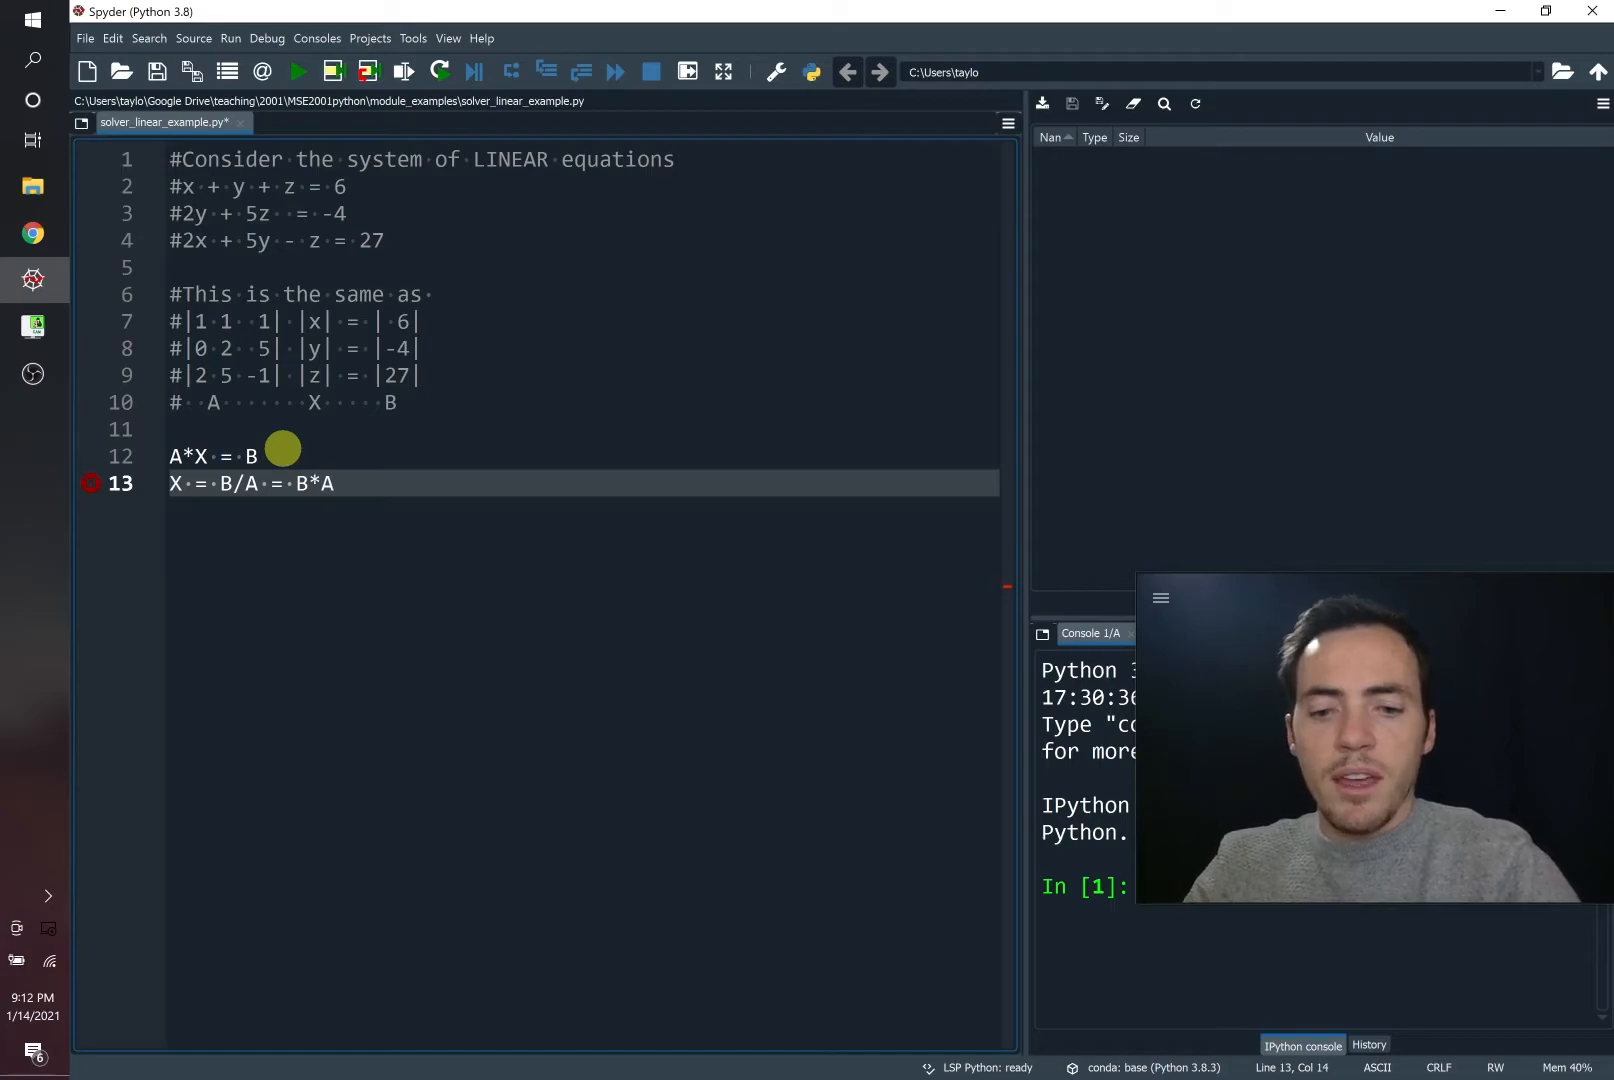
text(^-1)
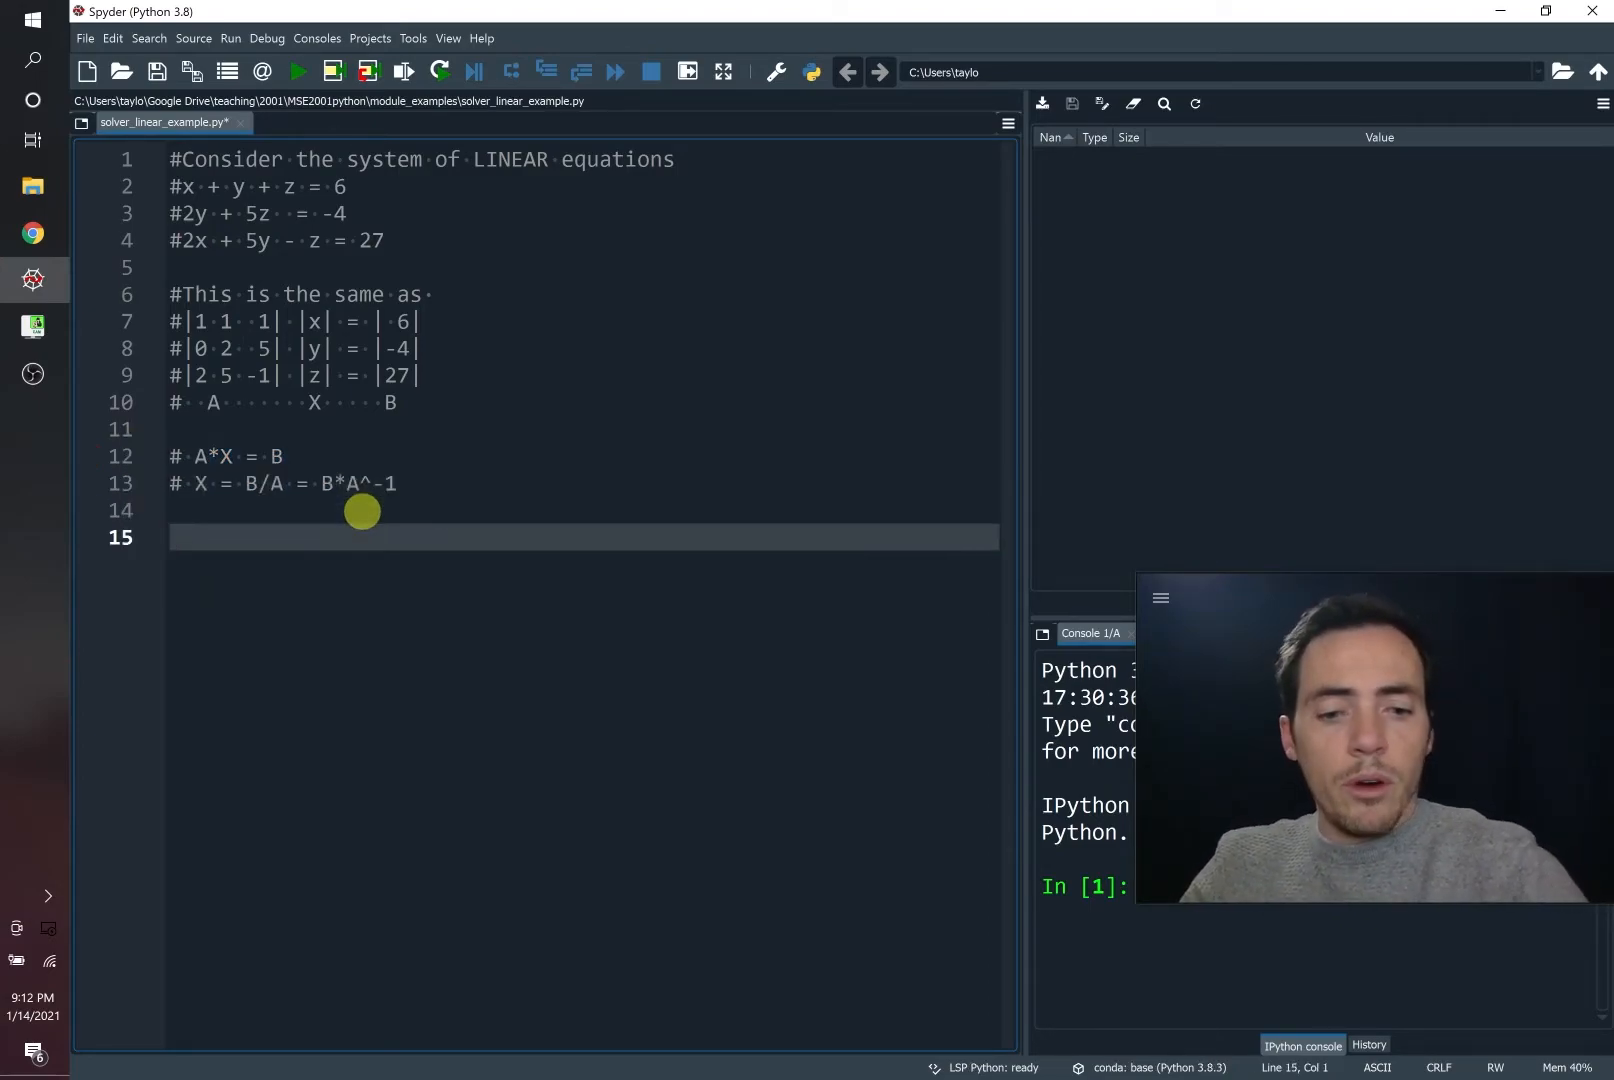
Step: Add 'import numpy as np' below the comments and start a new line
text(import)
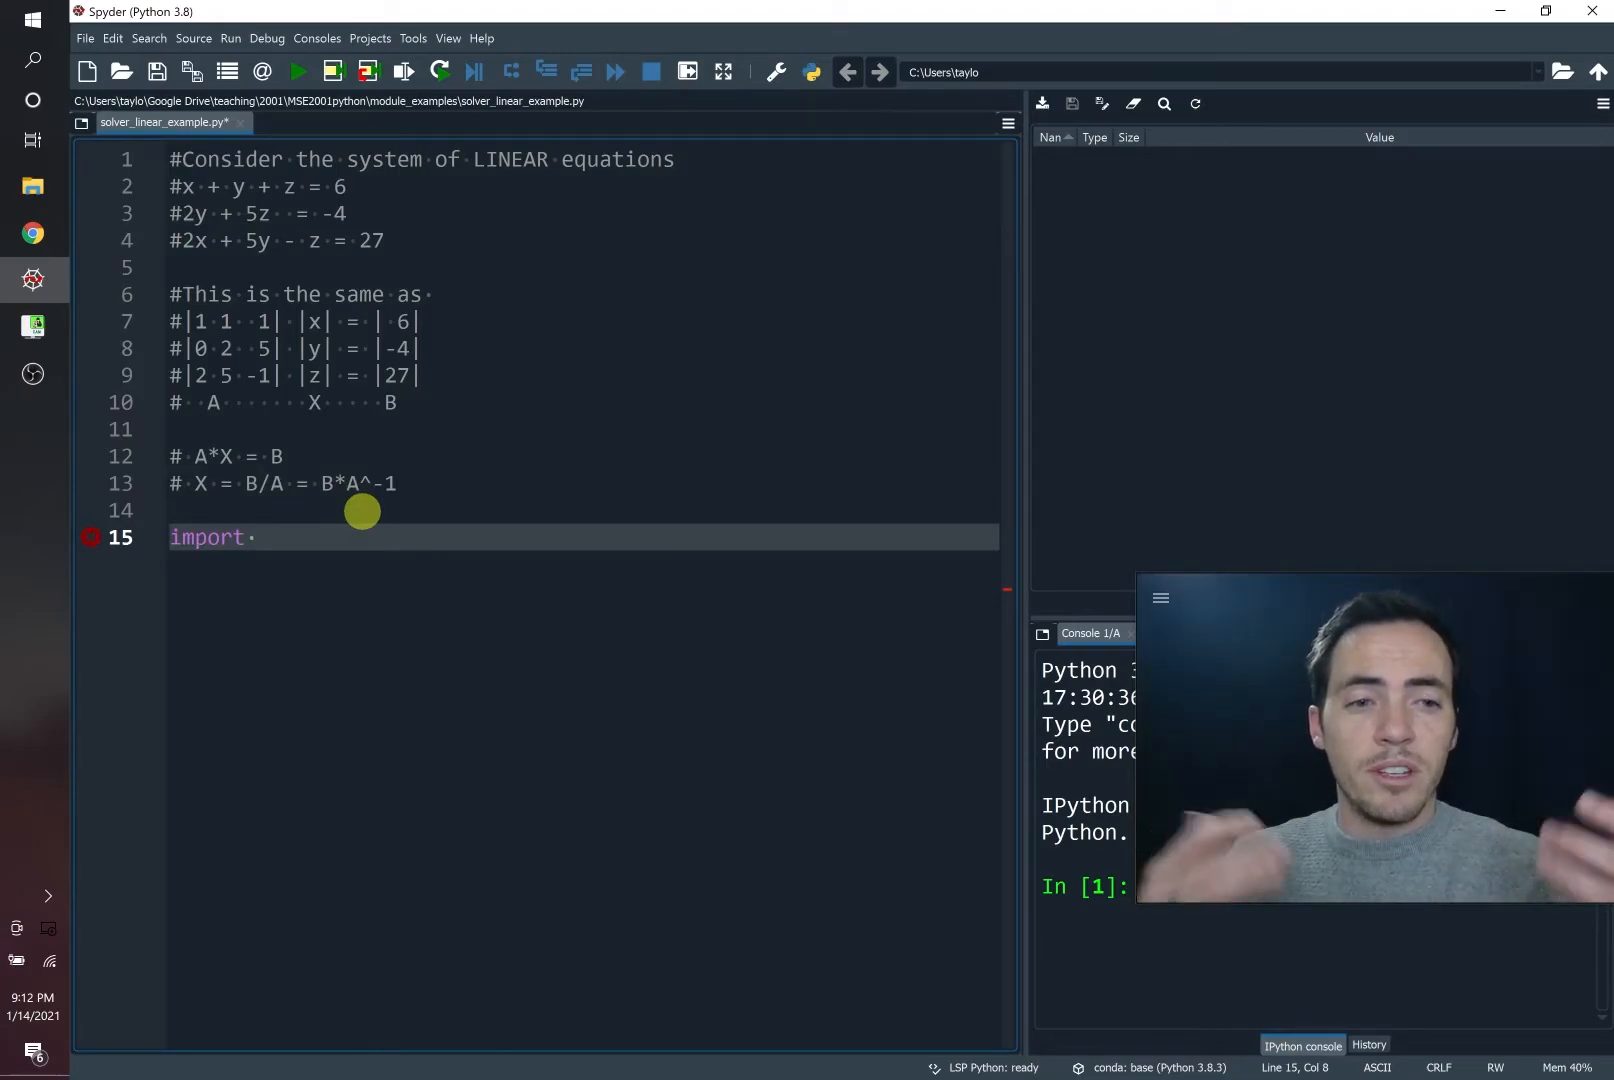
text(numpy as np)
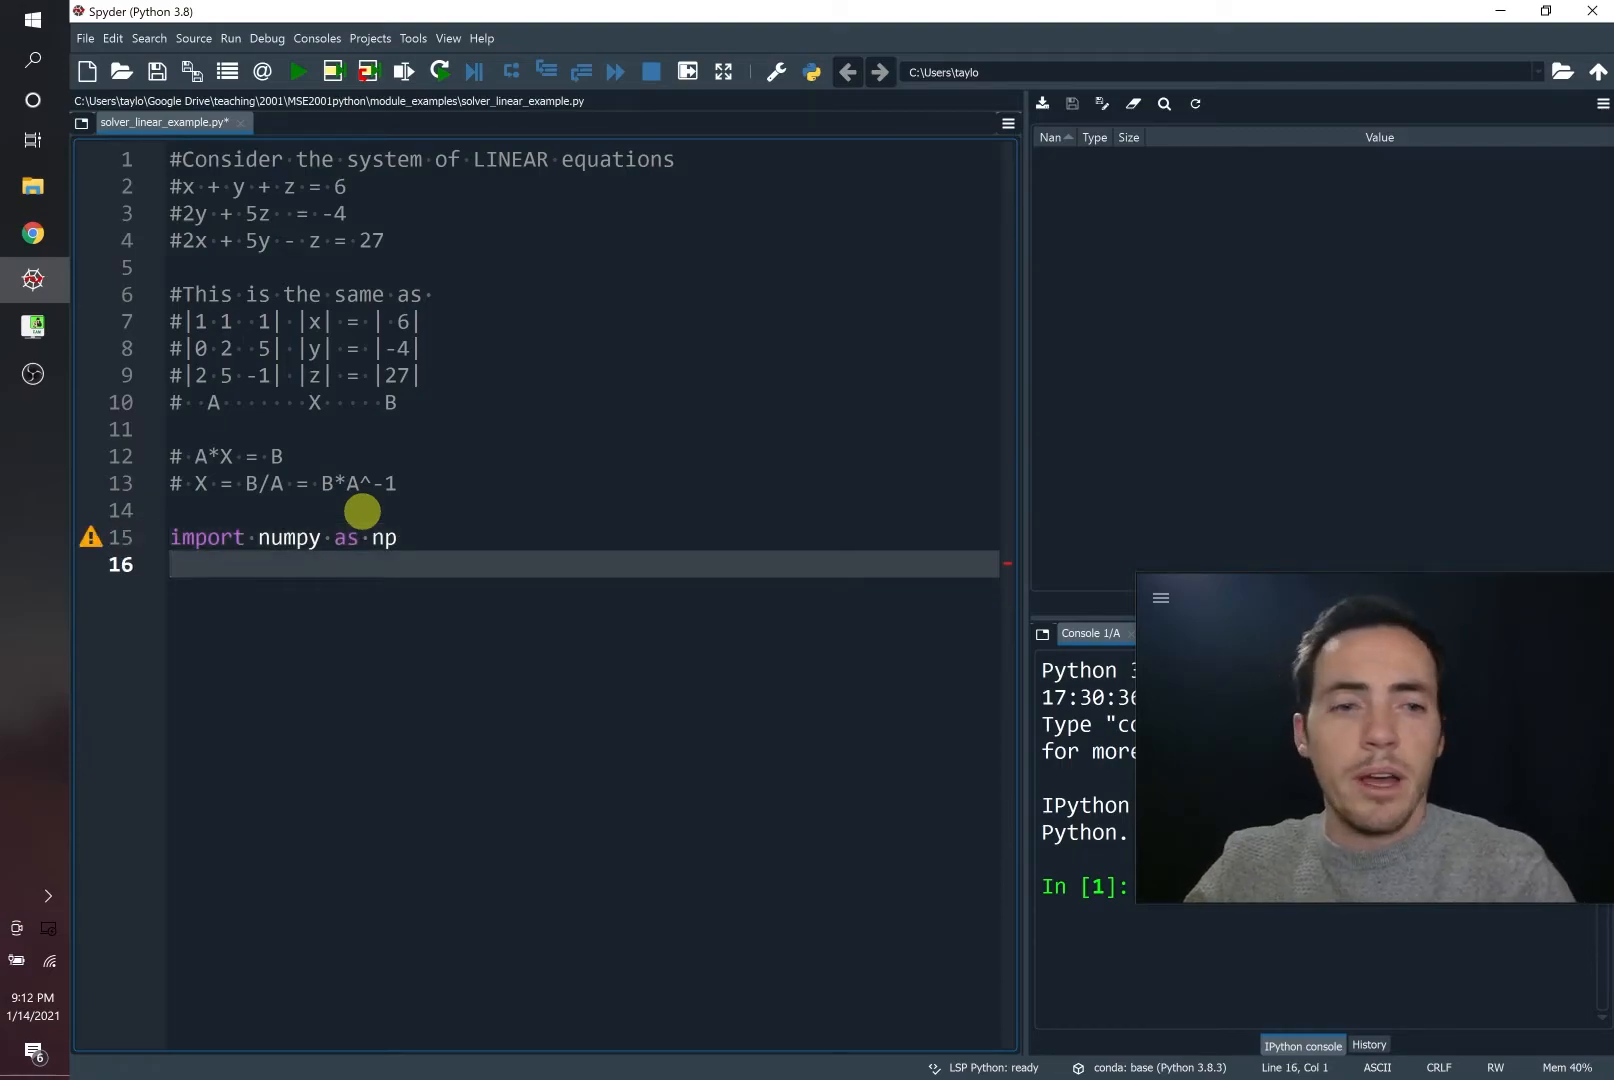
key(enter)
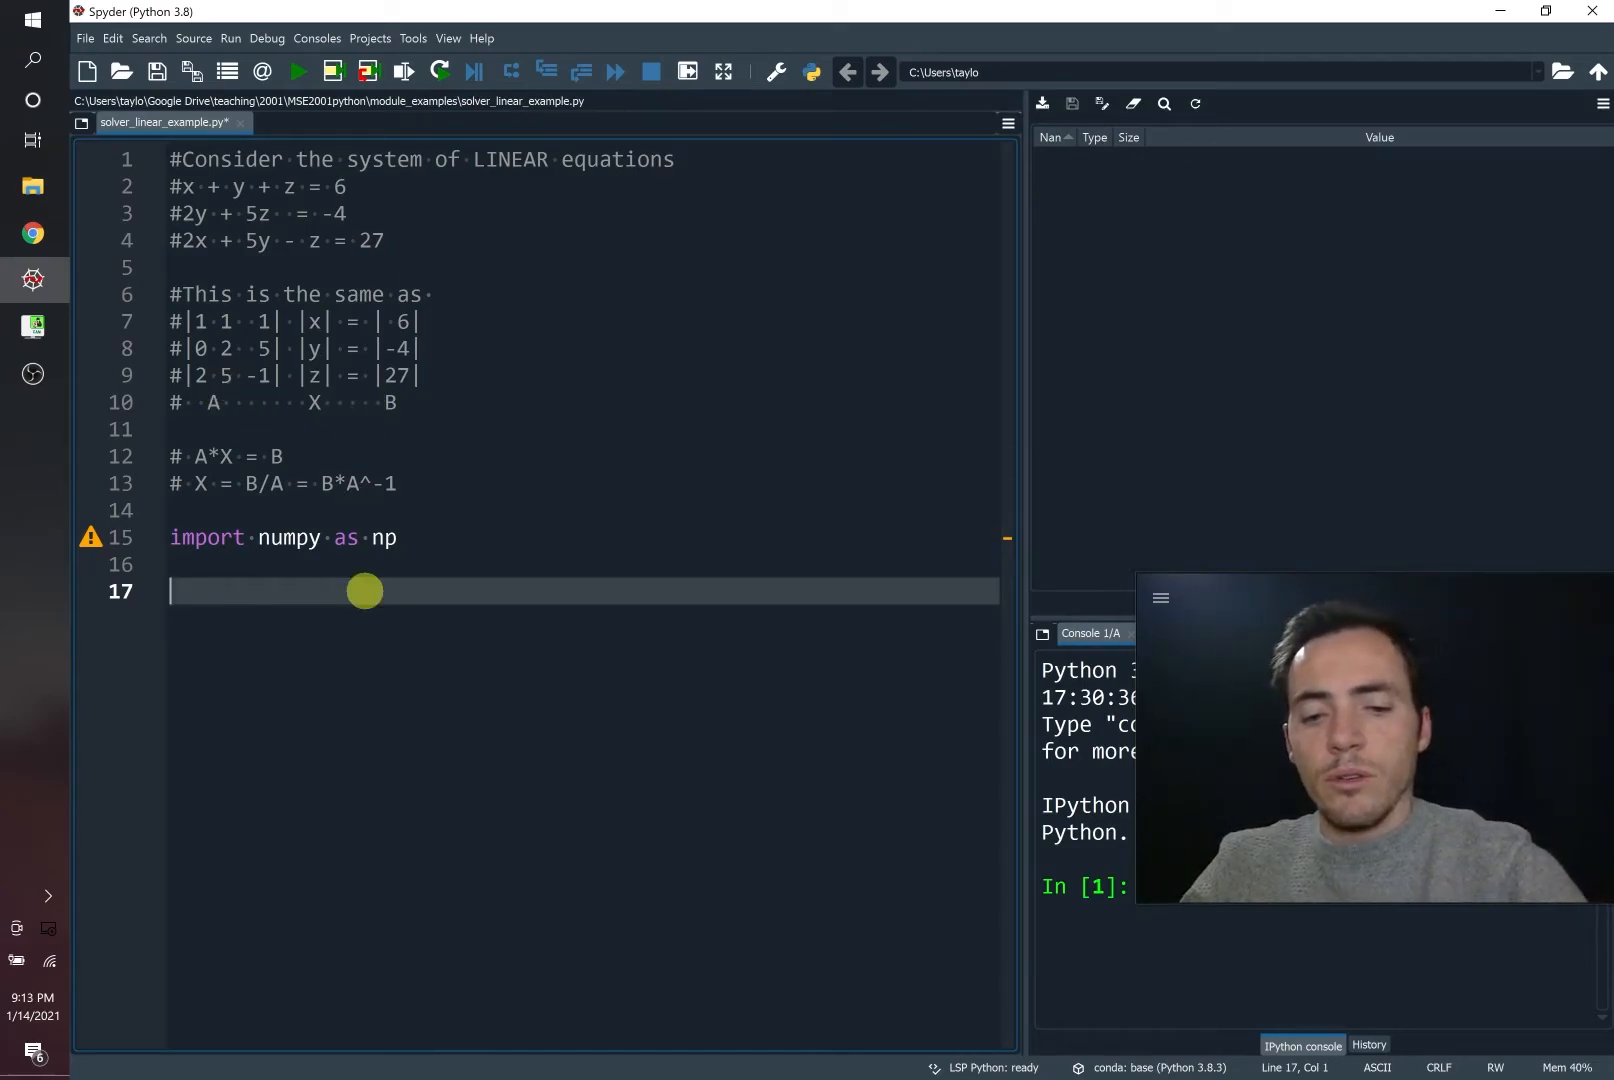
Step: Define A = np.array([[1,1,1],[0,2,5],[2,5,-1]]) and run the script
text(A = np.a)
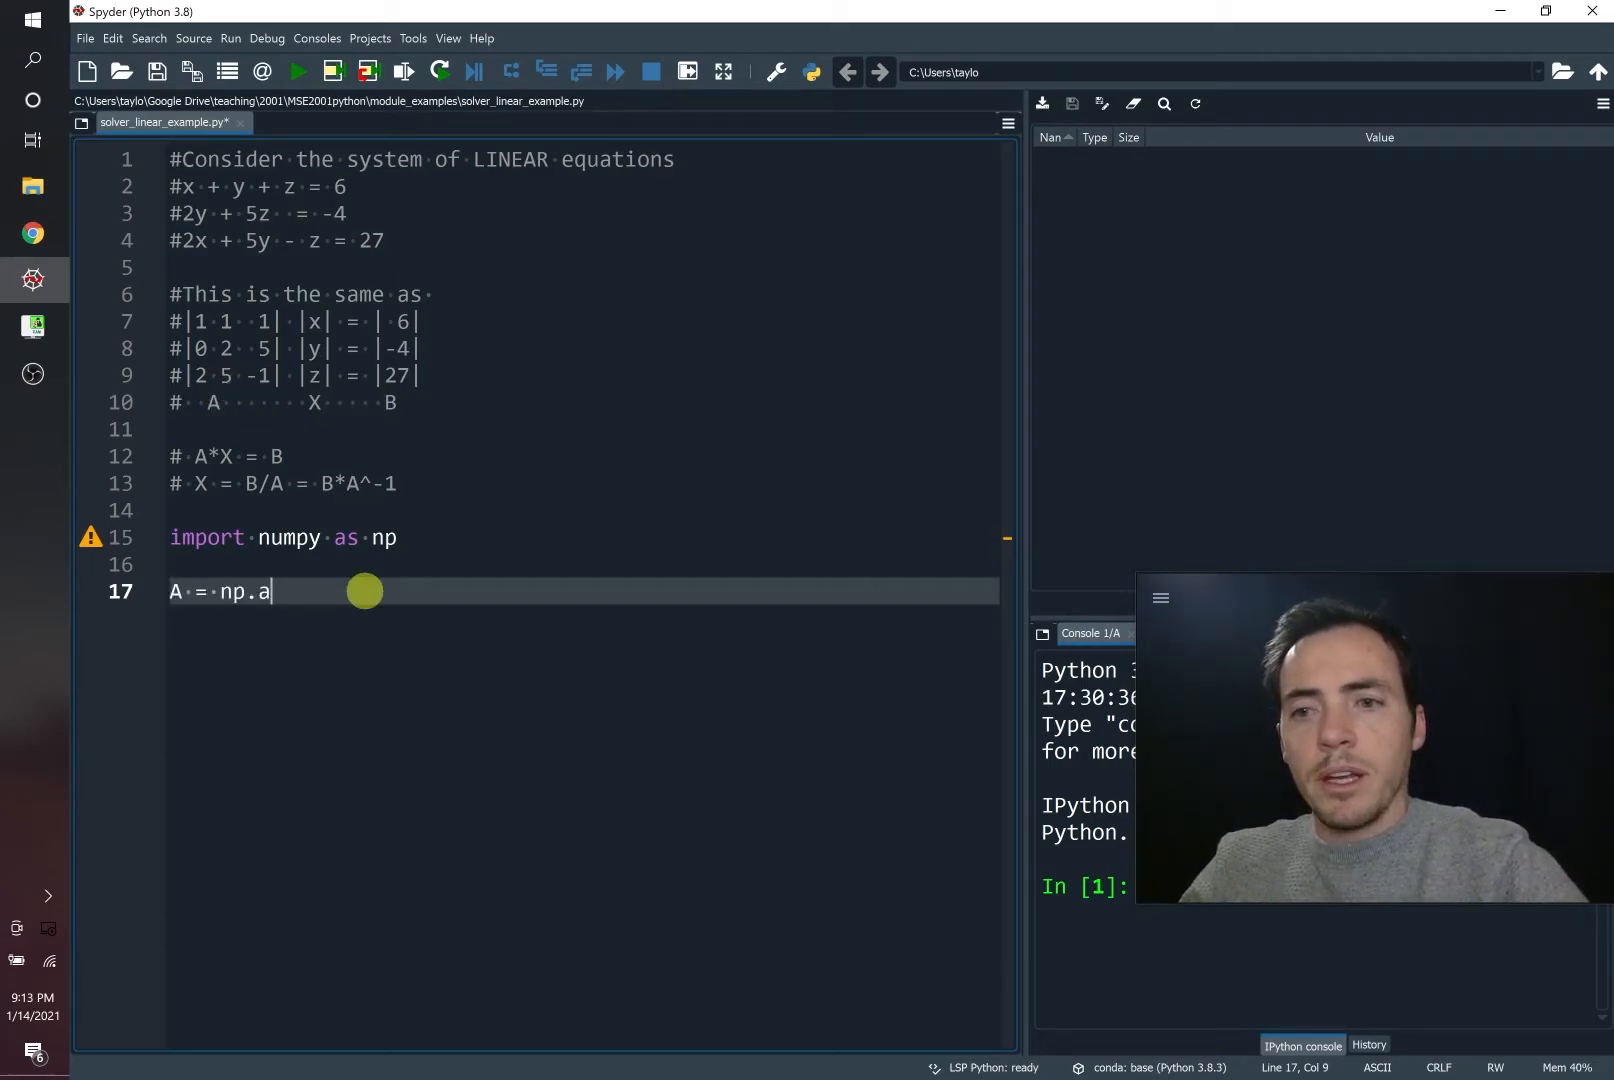
text(rray())
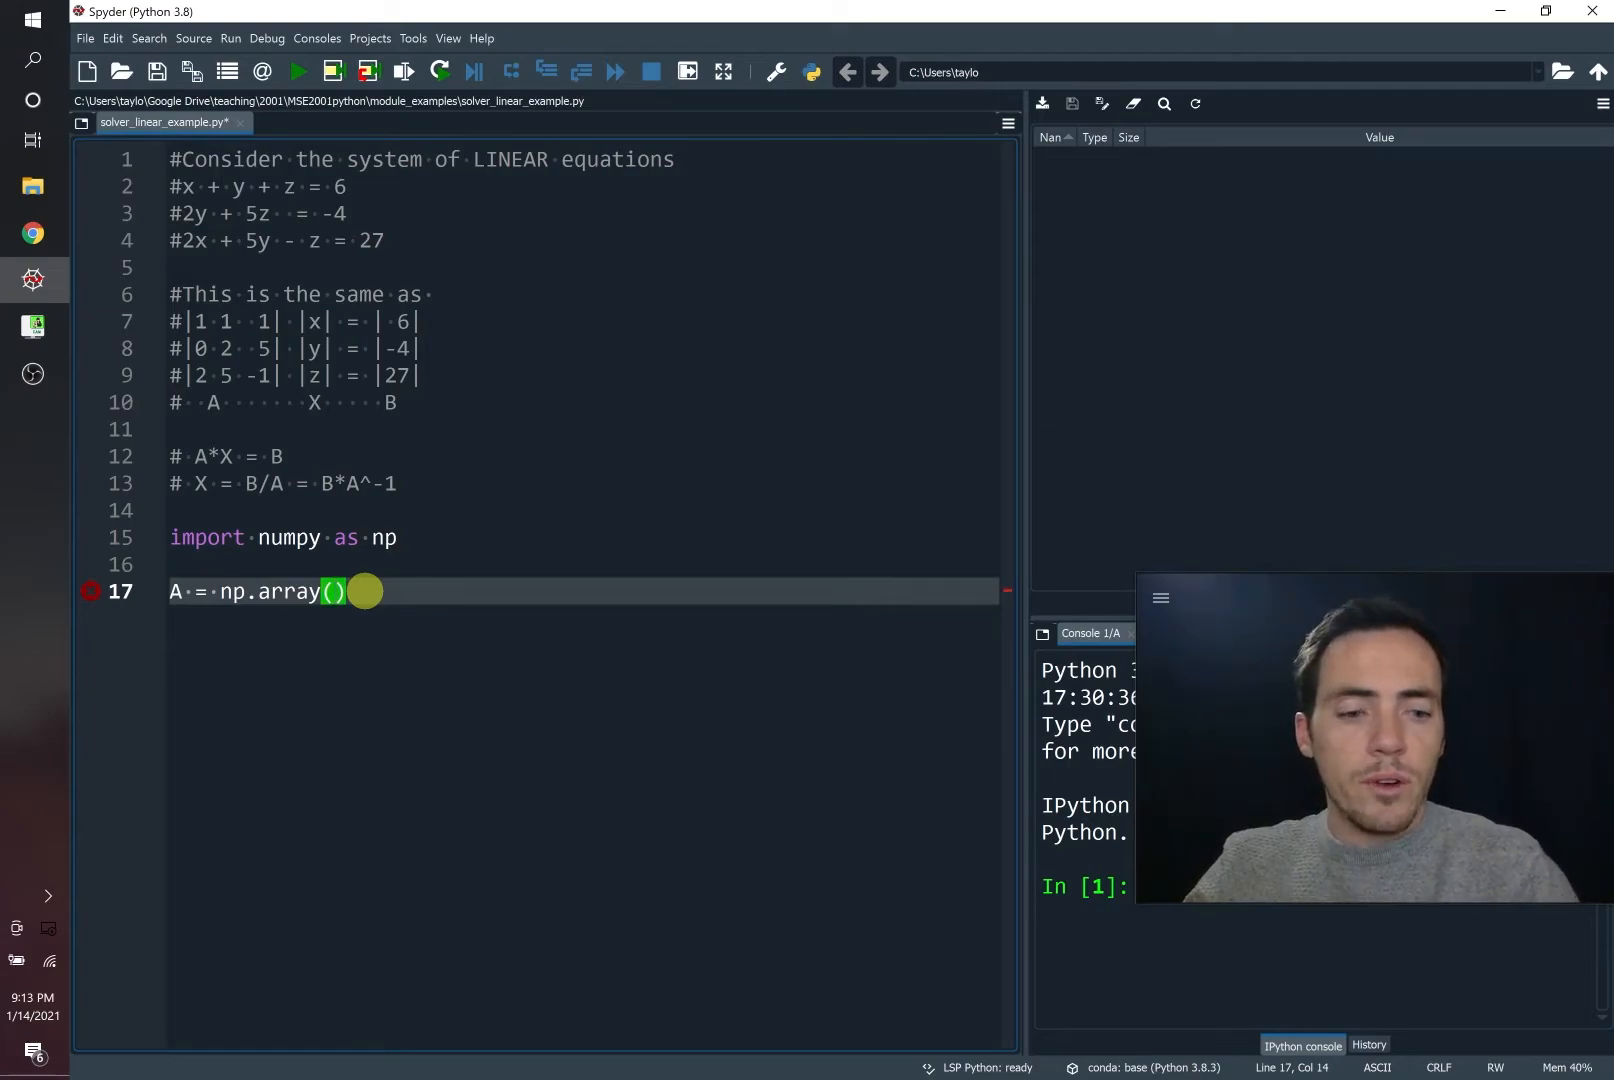
text([)
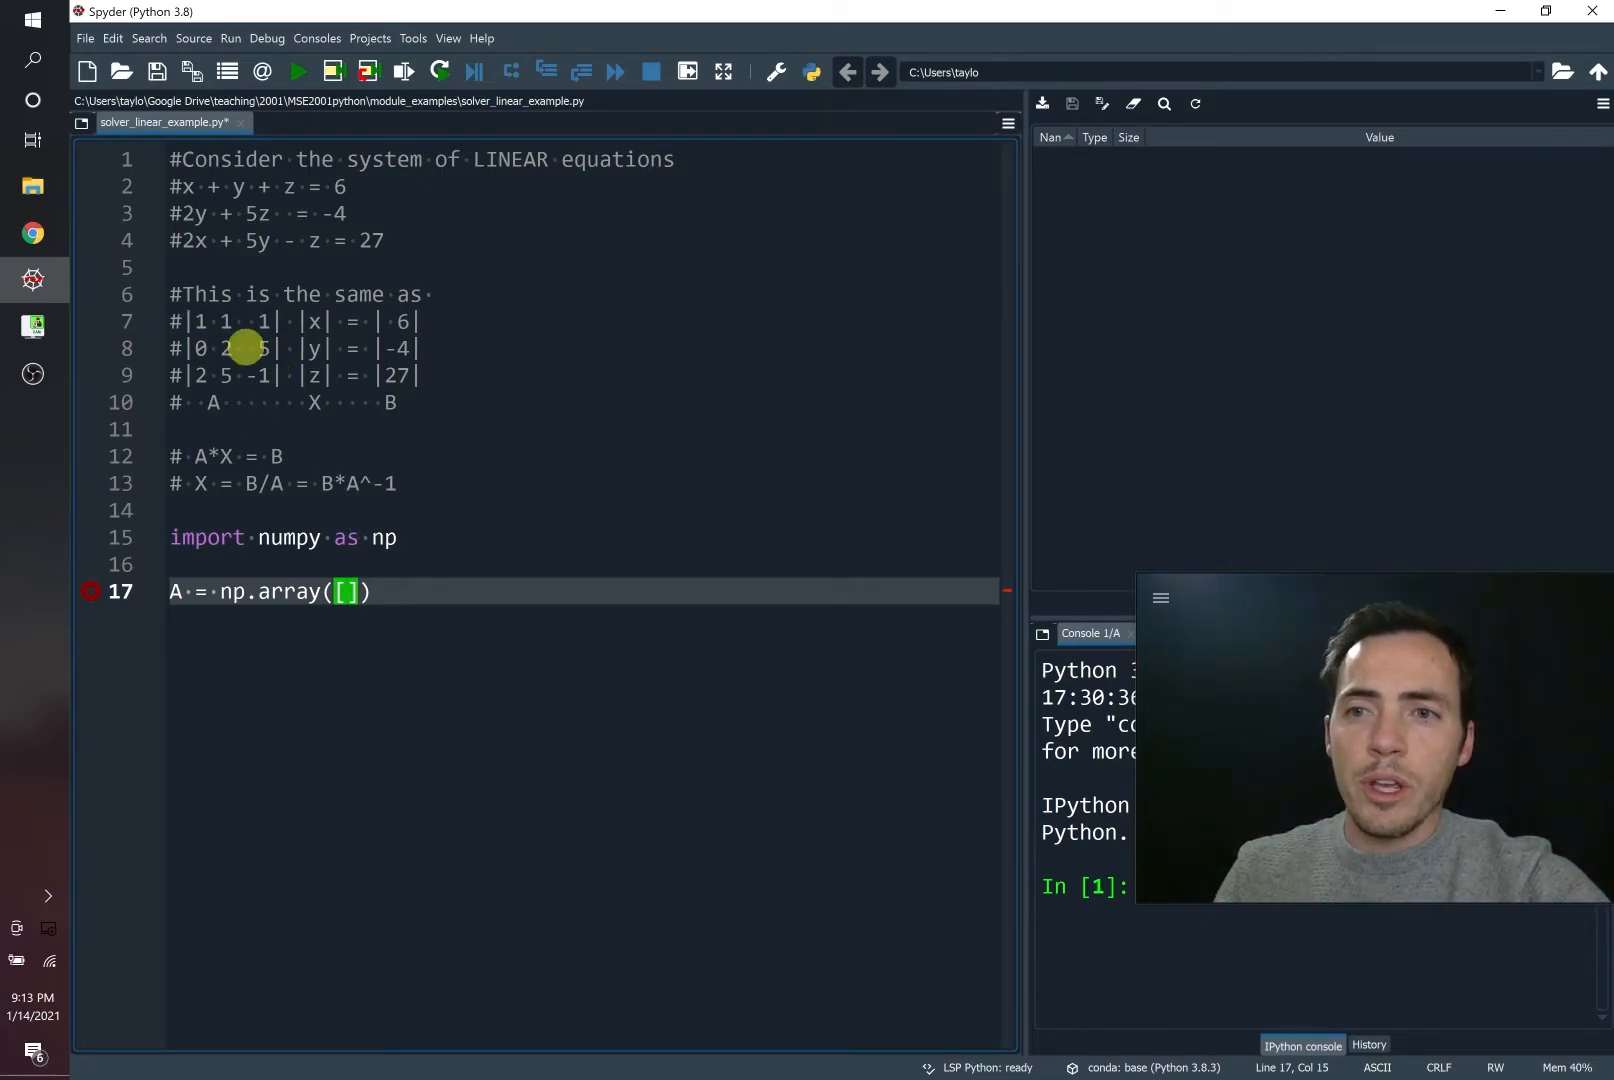
text([],[],[)
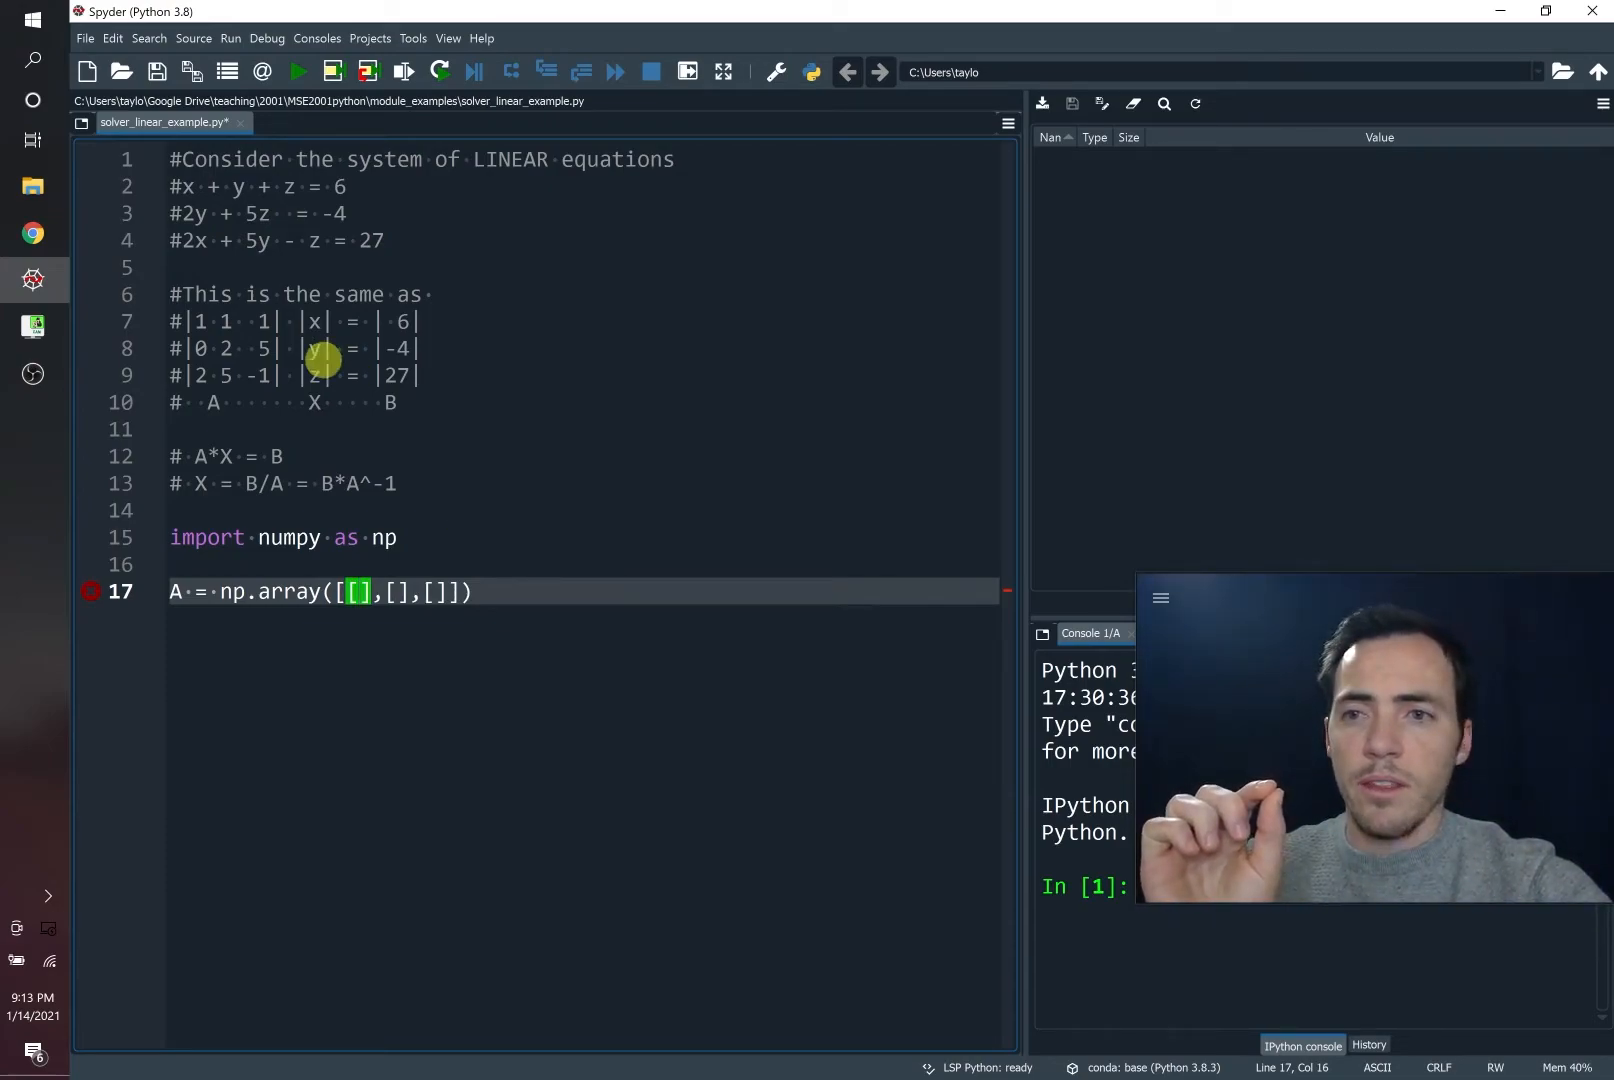
text(1,1)
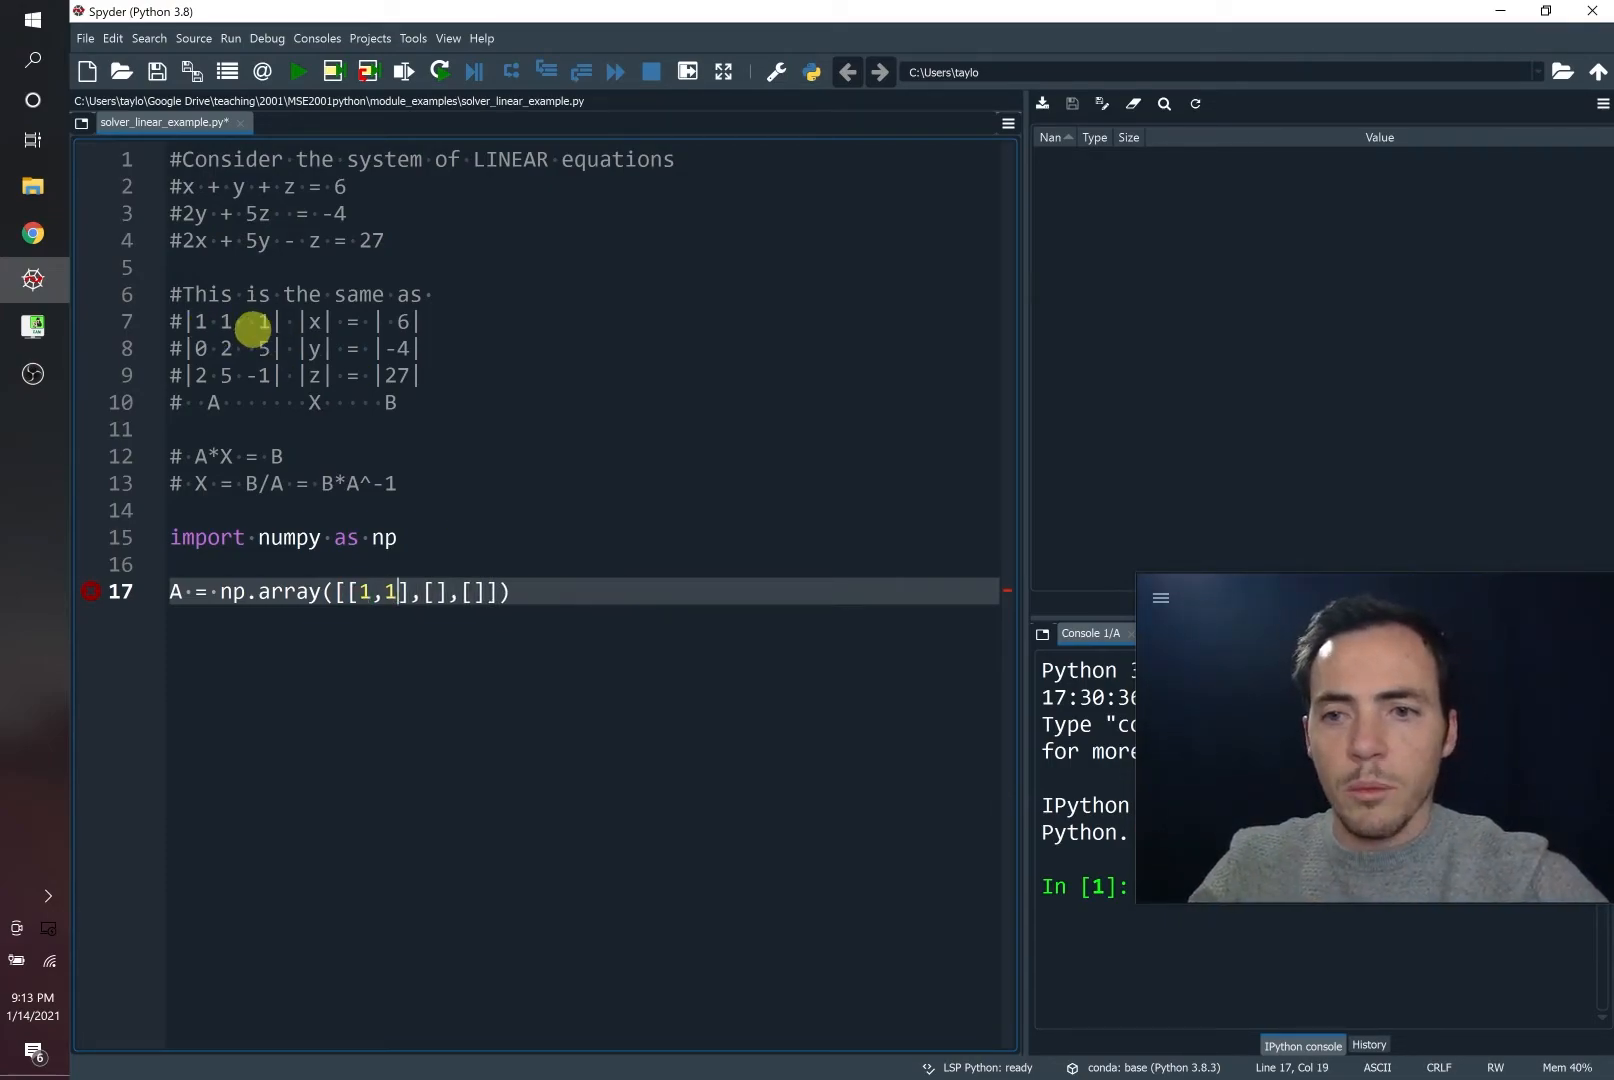
text(,1])
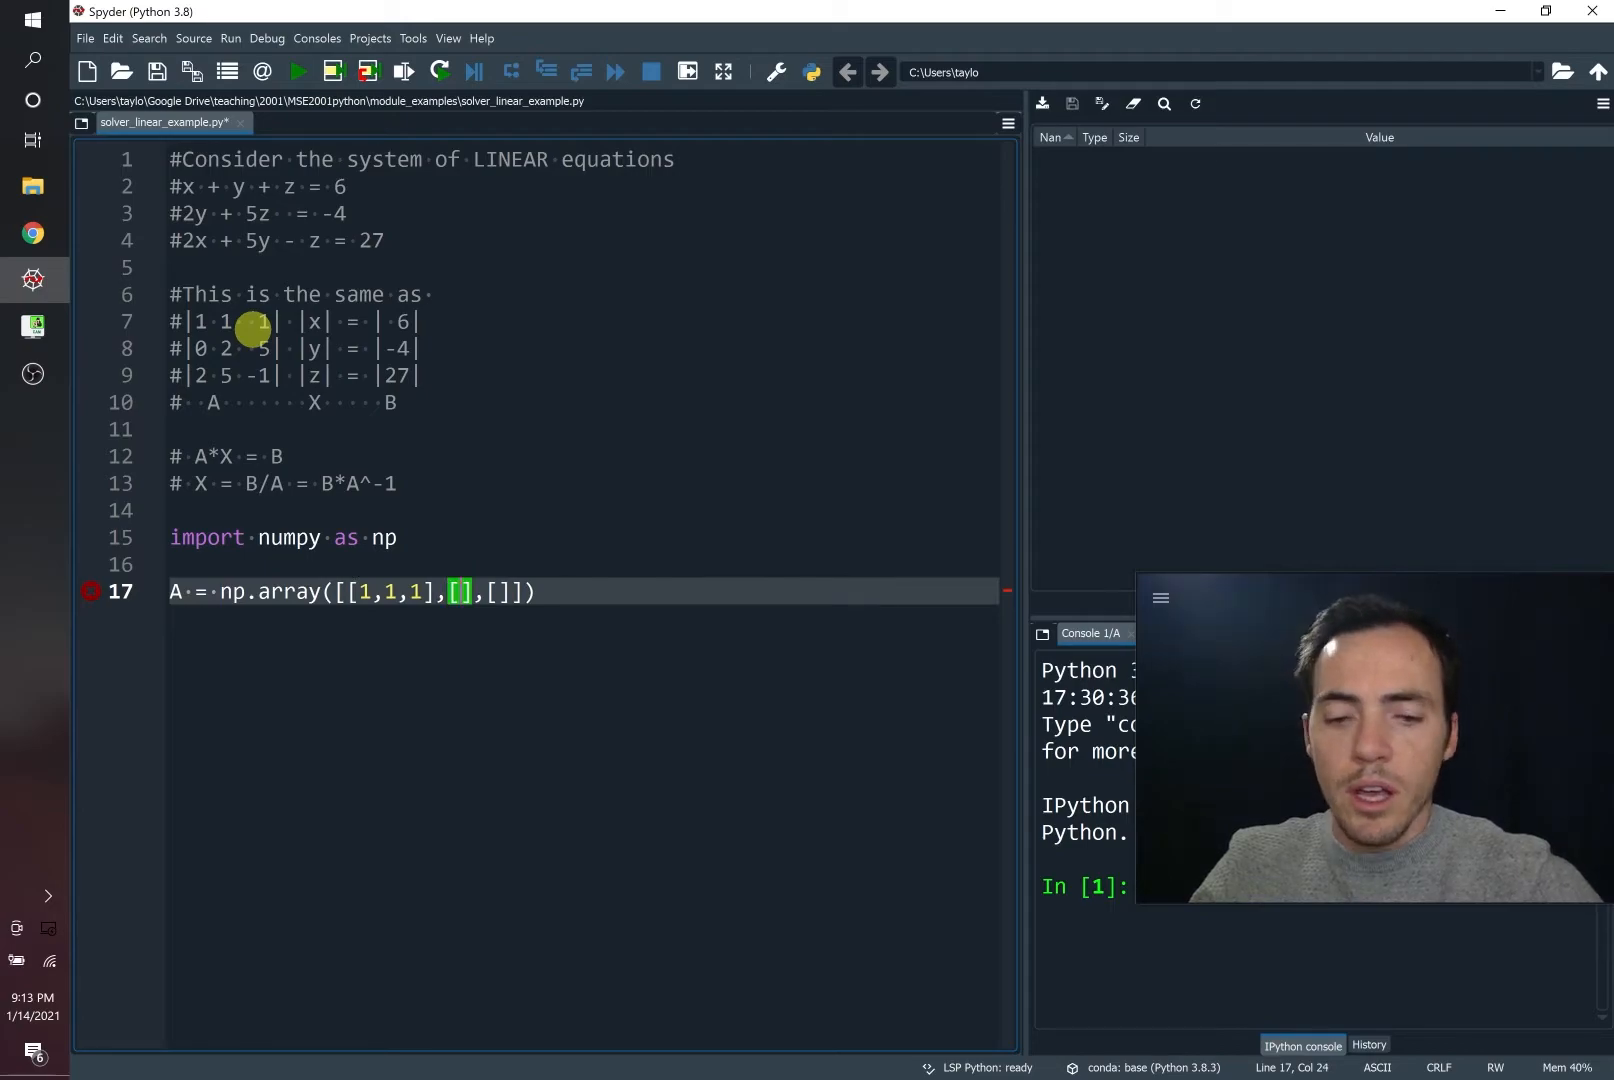
text(0,2,5,)
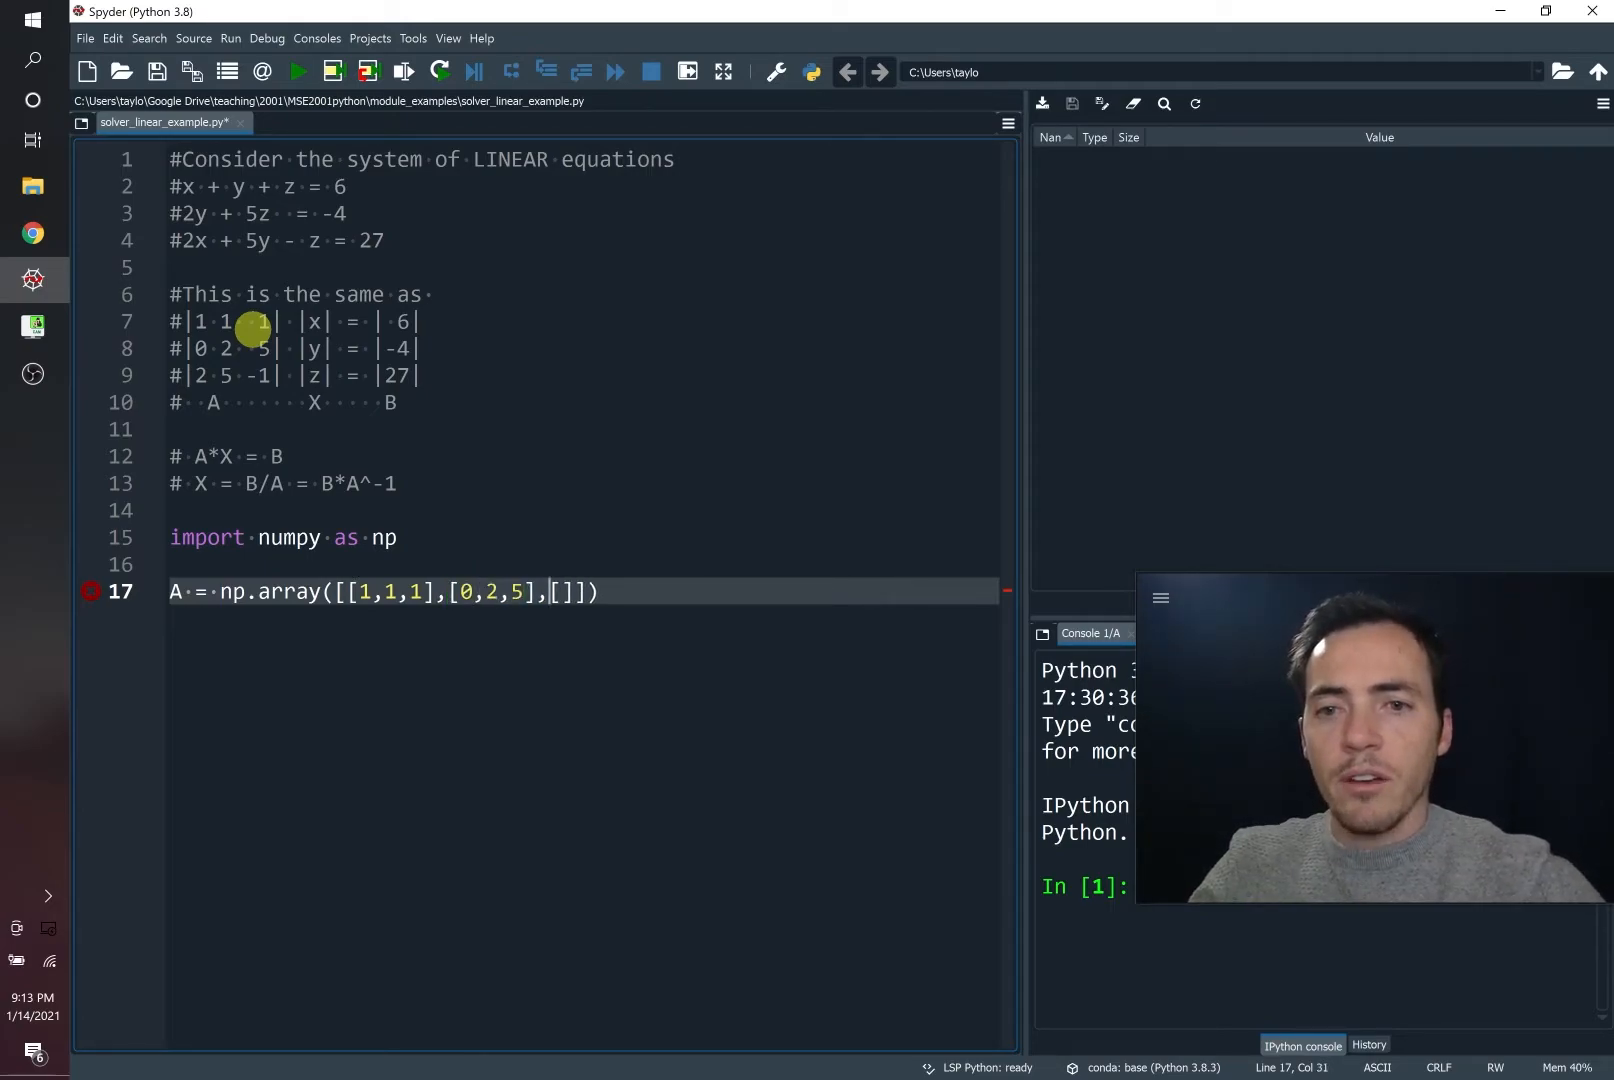
text(2,5,-1)
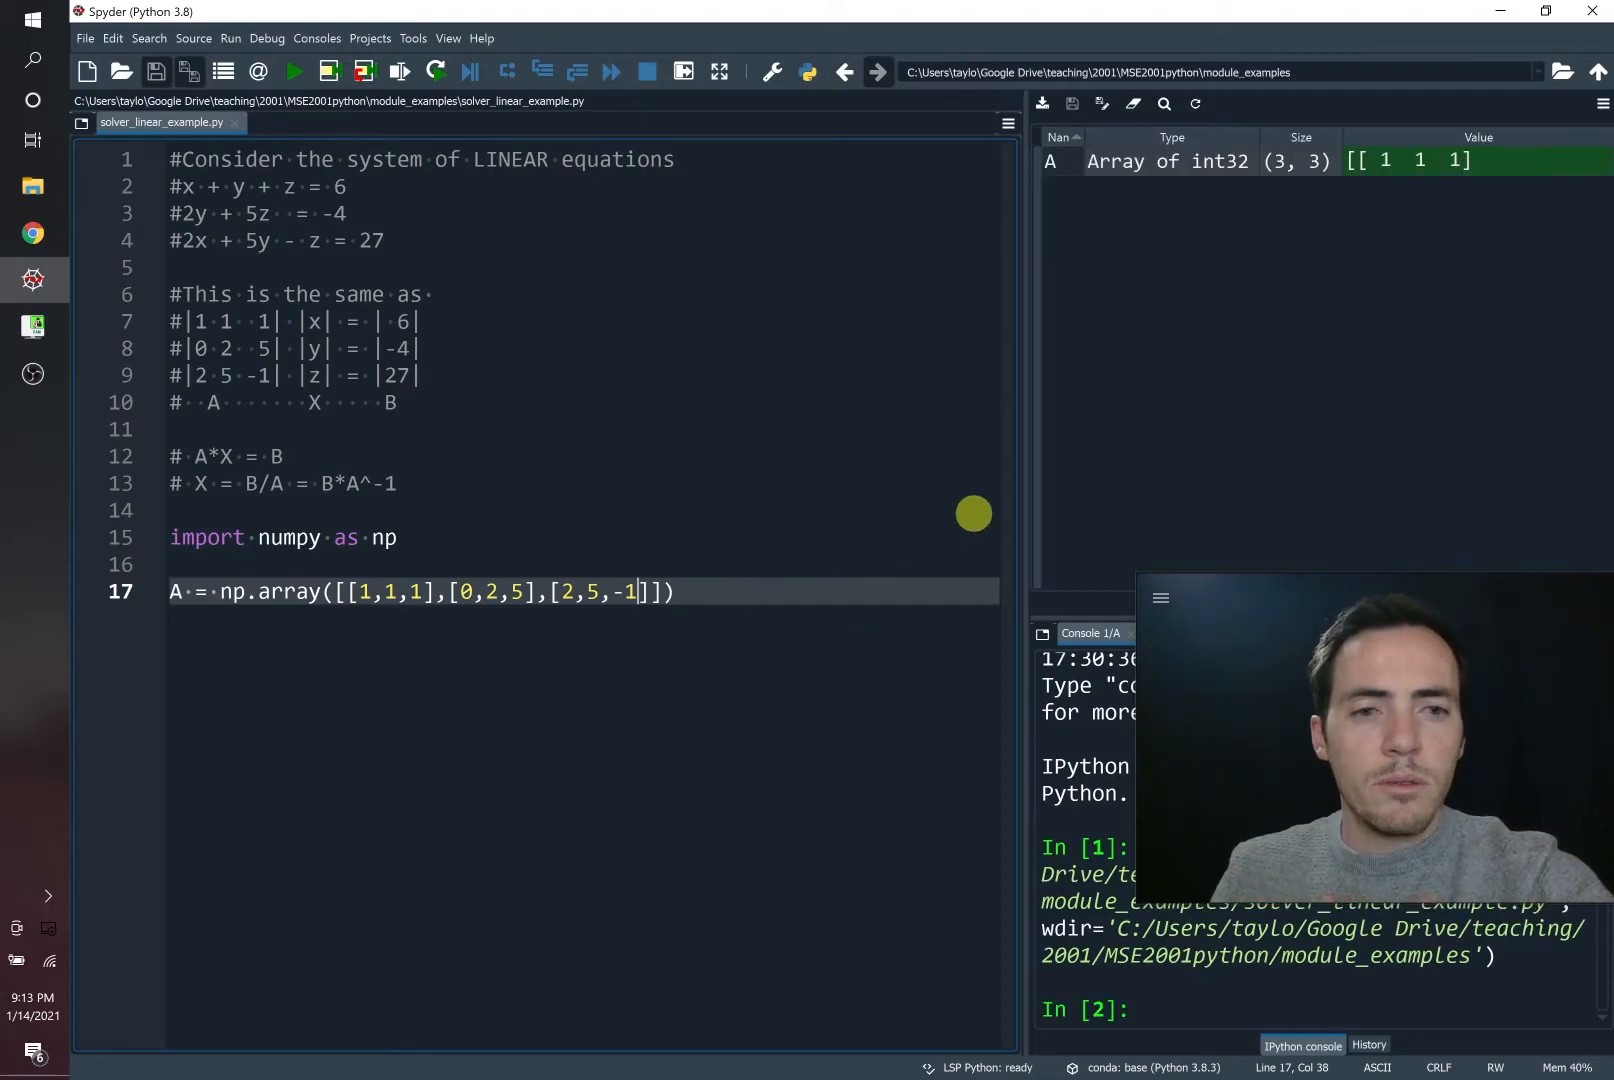
double_click(1052, 162)
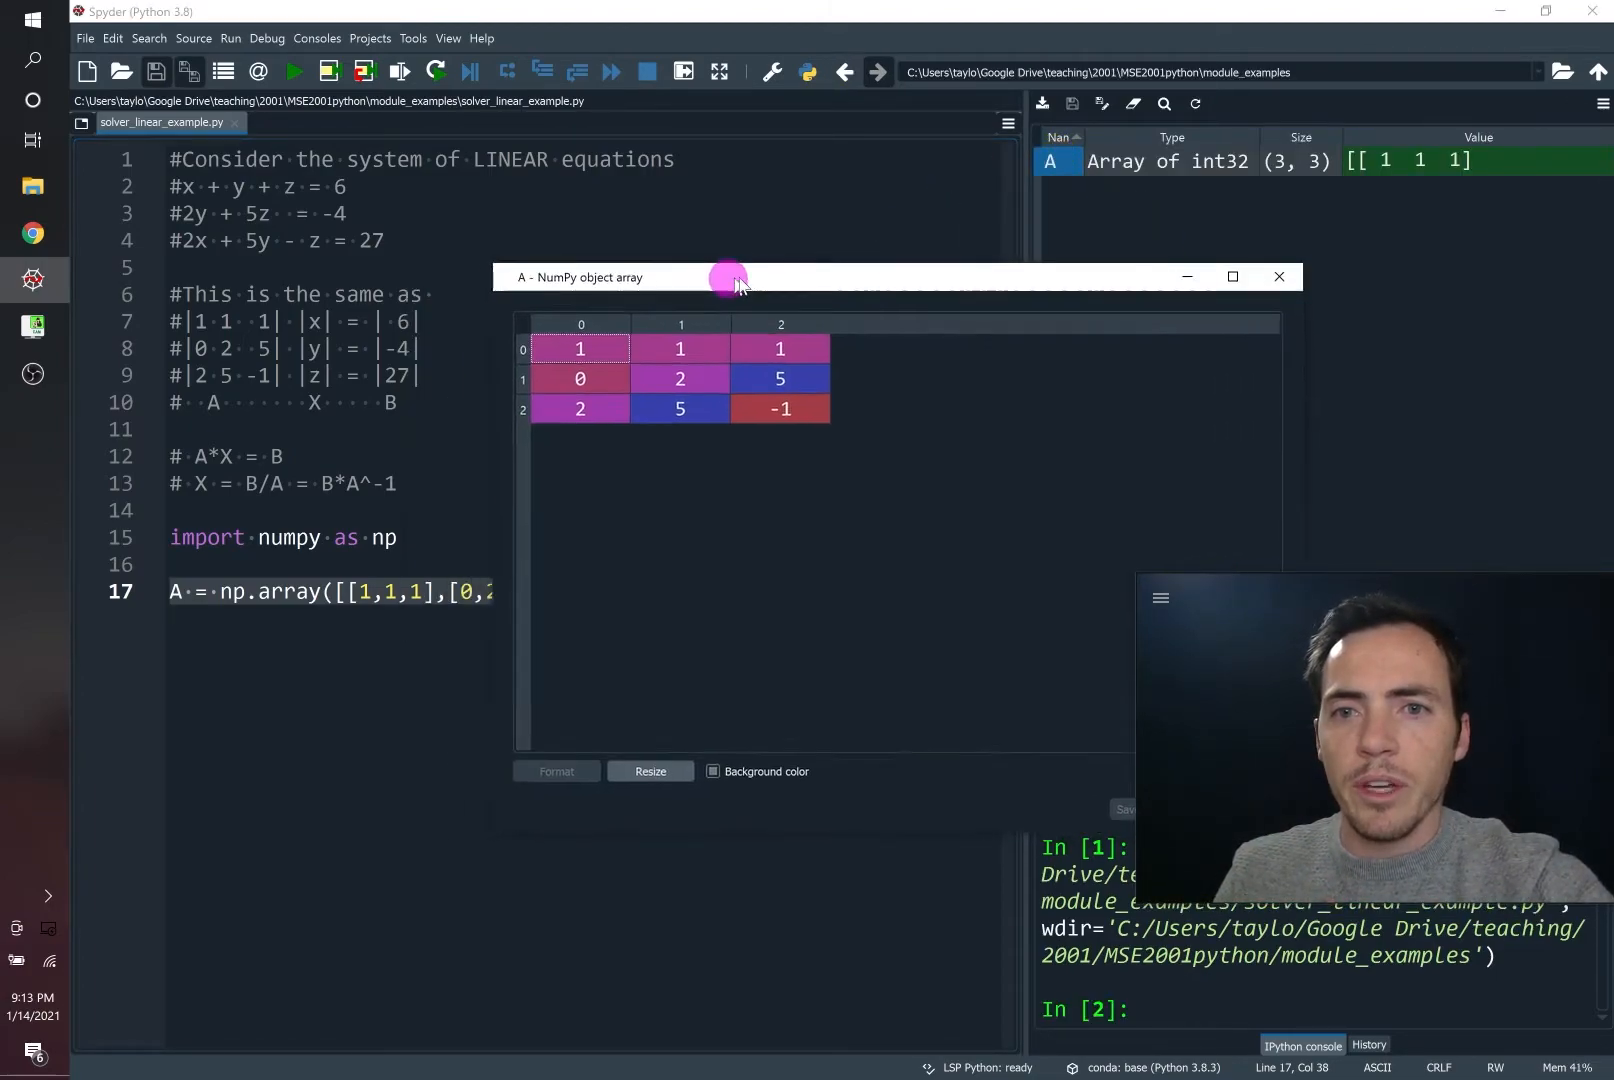
click(1277, 276)
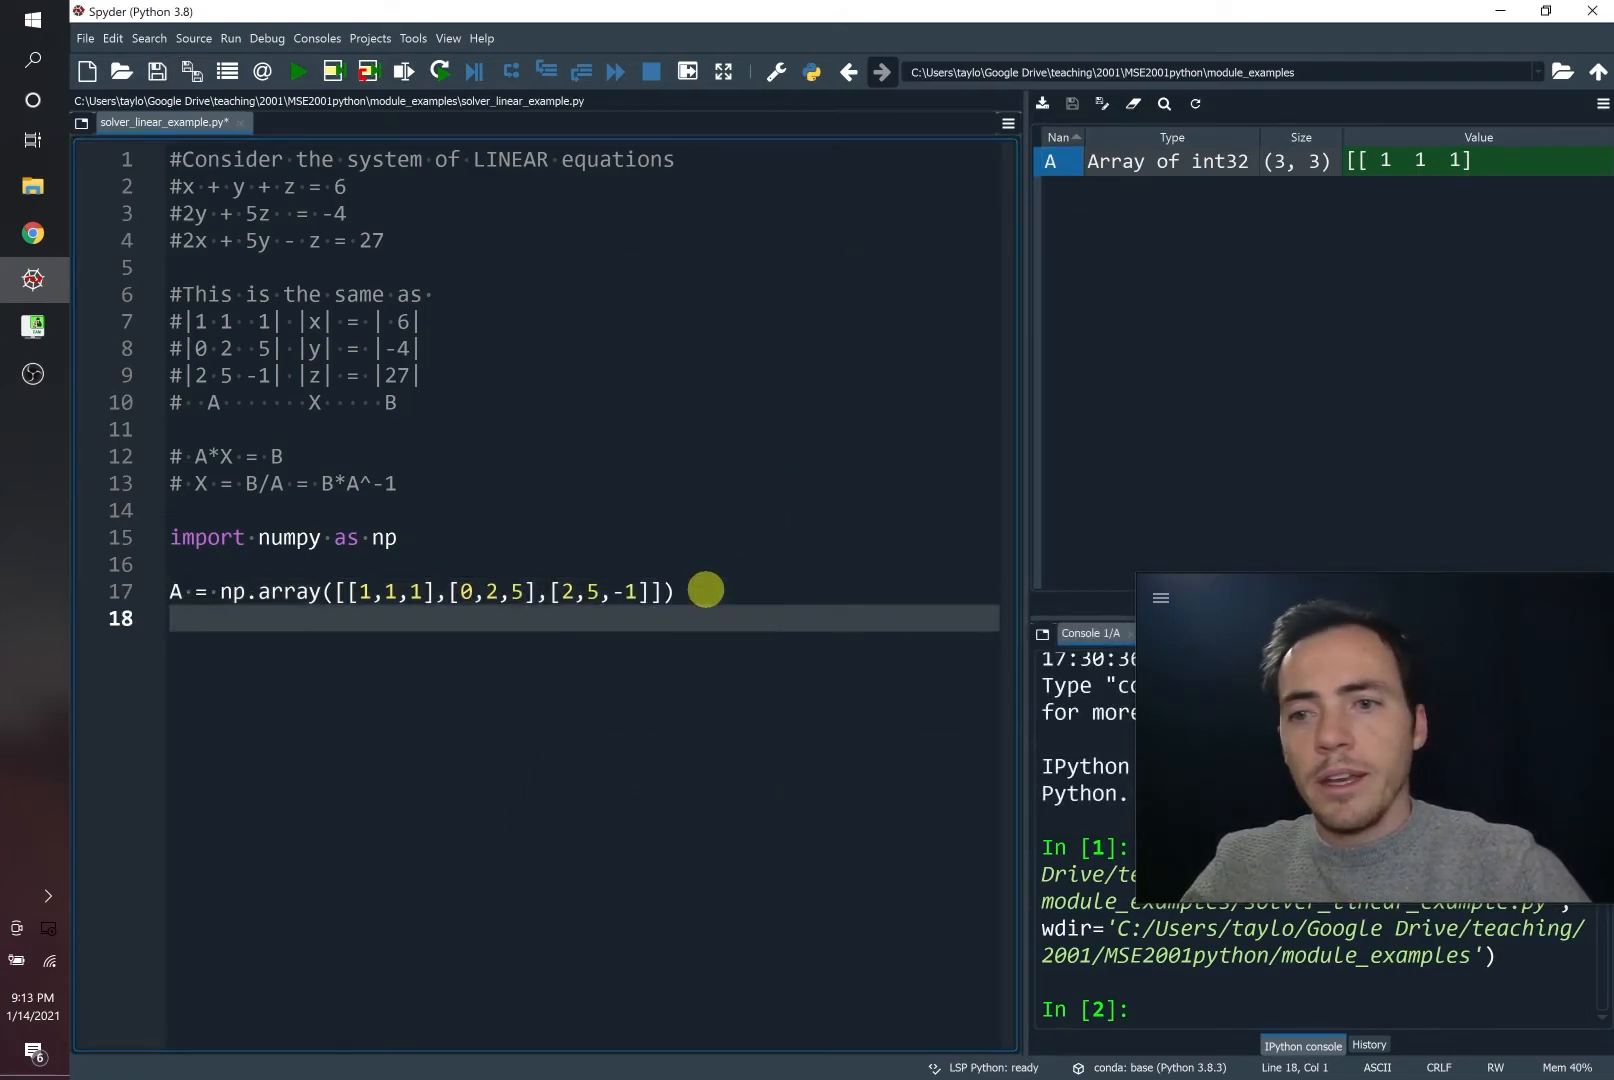
Step: Define B = np.array([[6],[-4],[27]]), run the script, and begin a new line
text(B = np.)
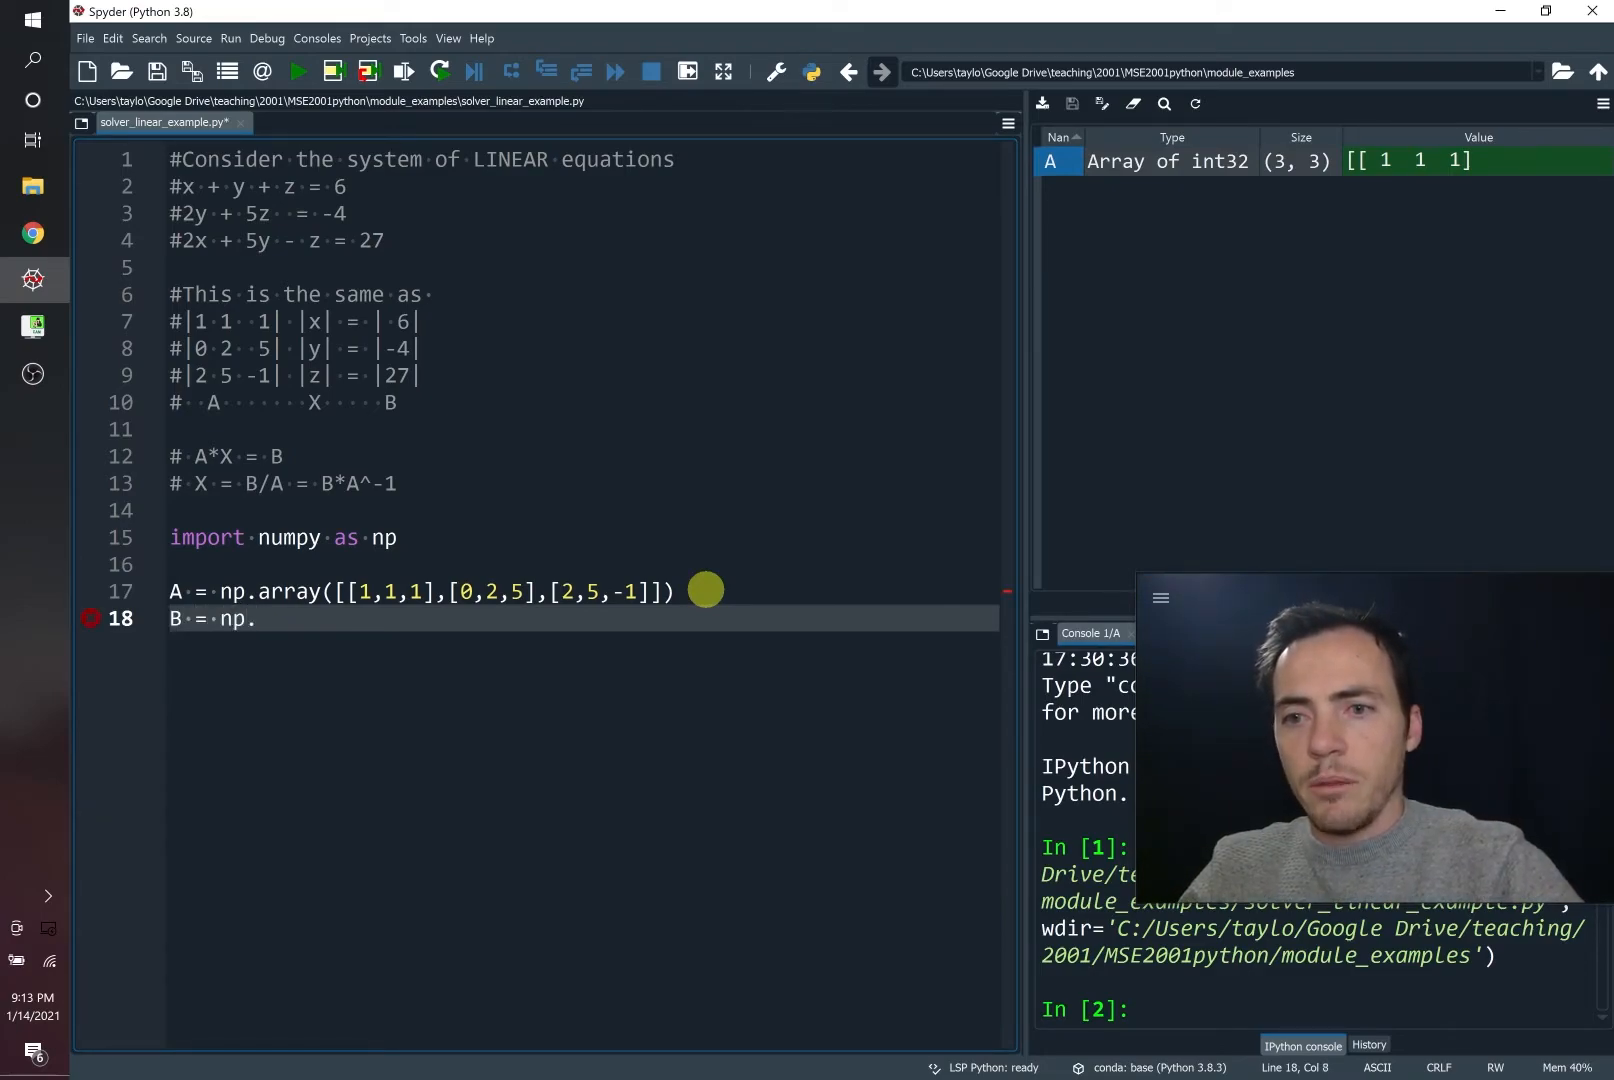
text(array())
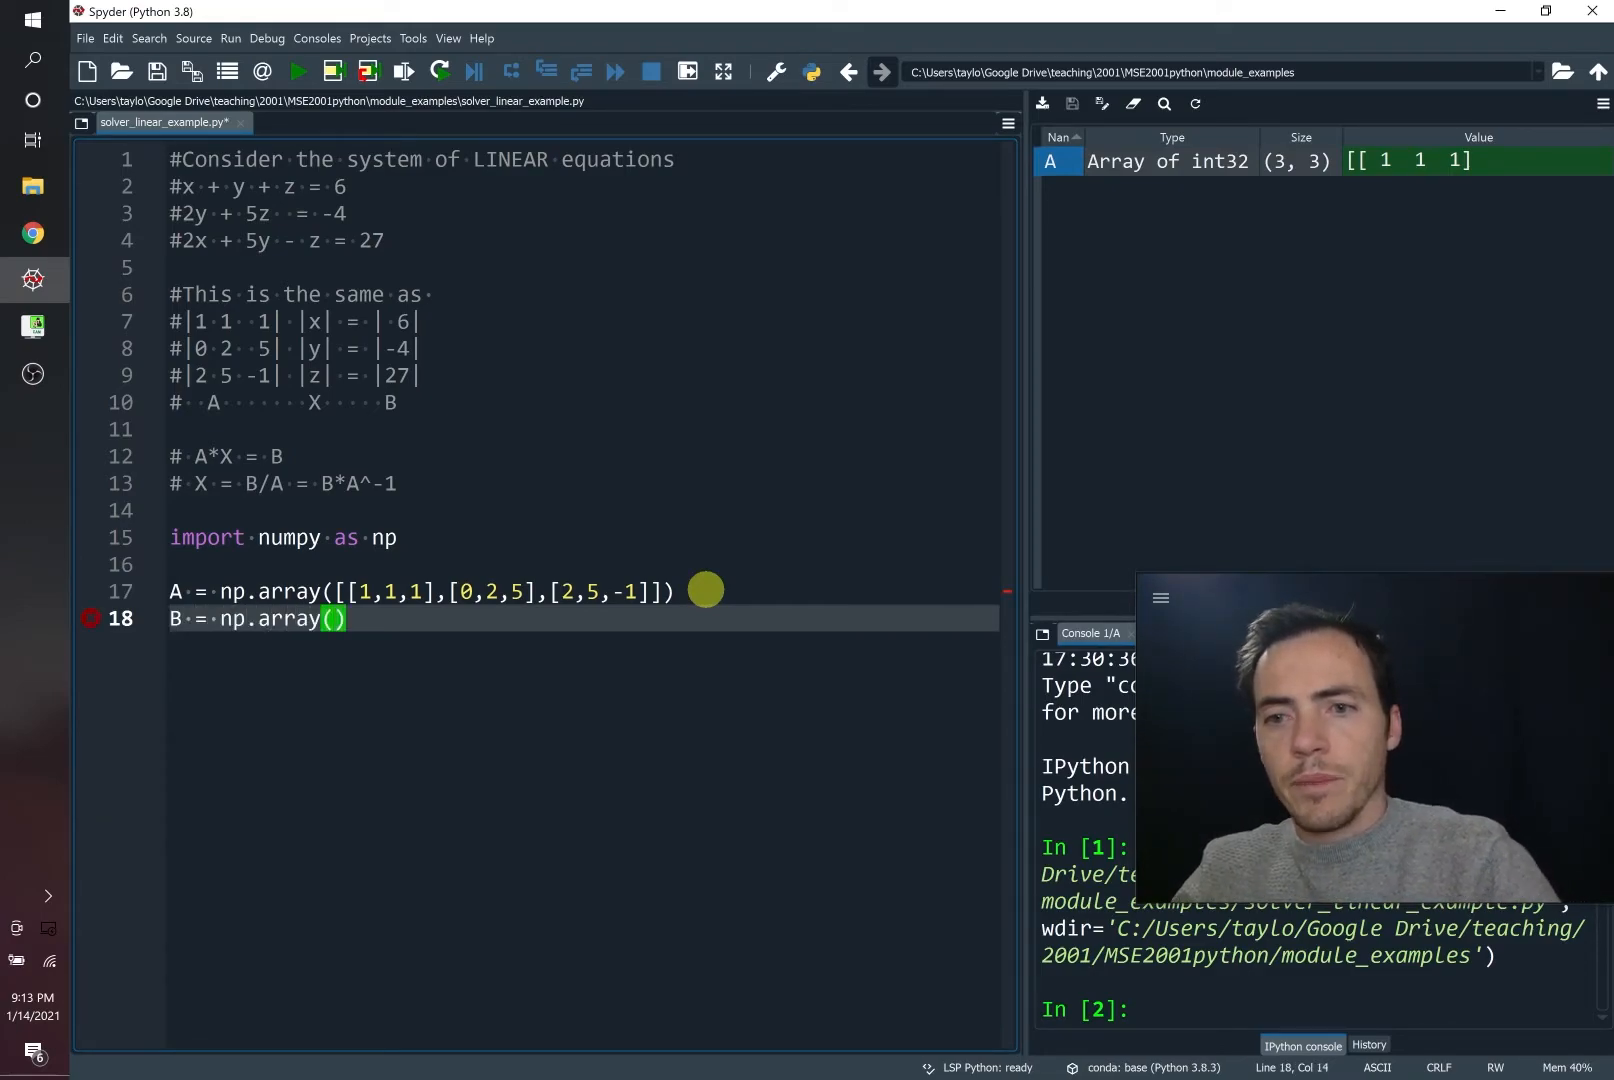
text([[],)
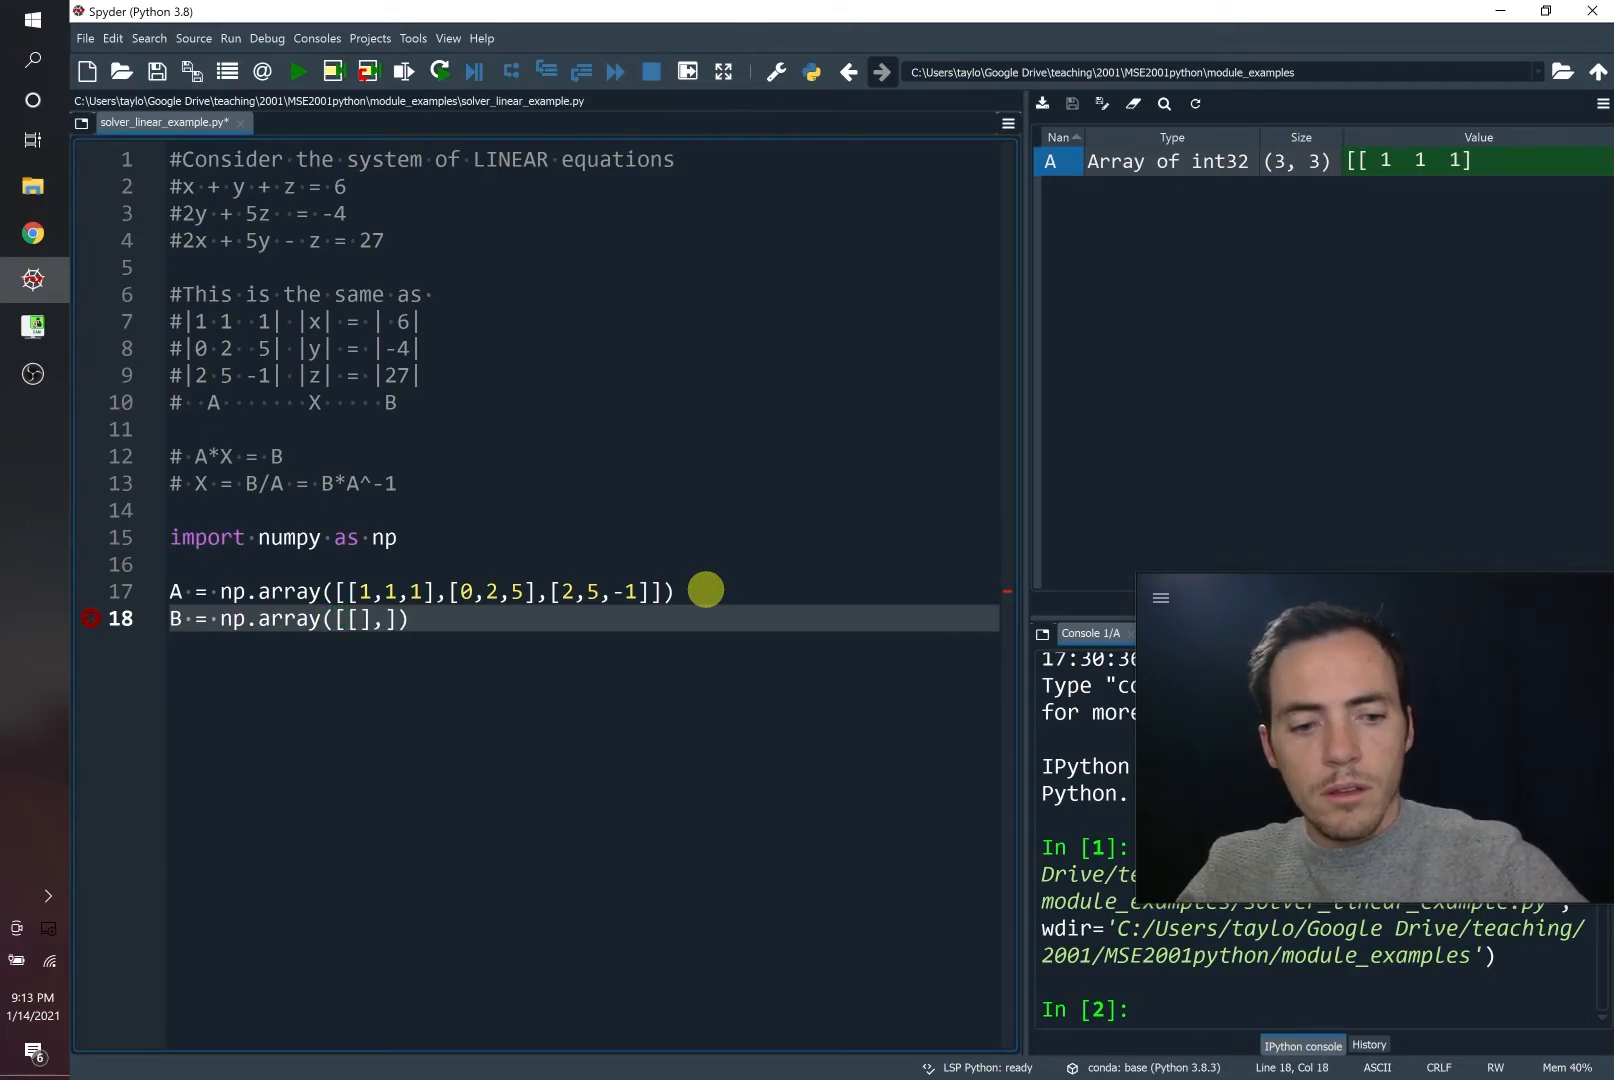
text([],[])
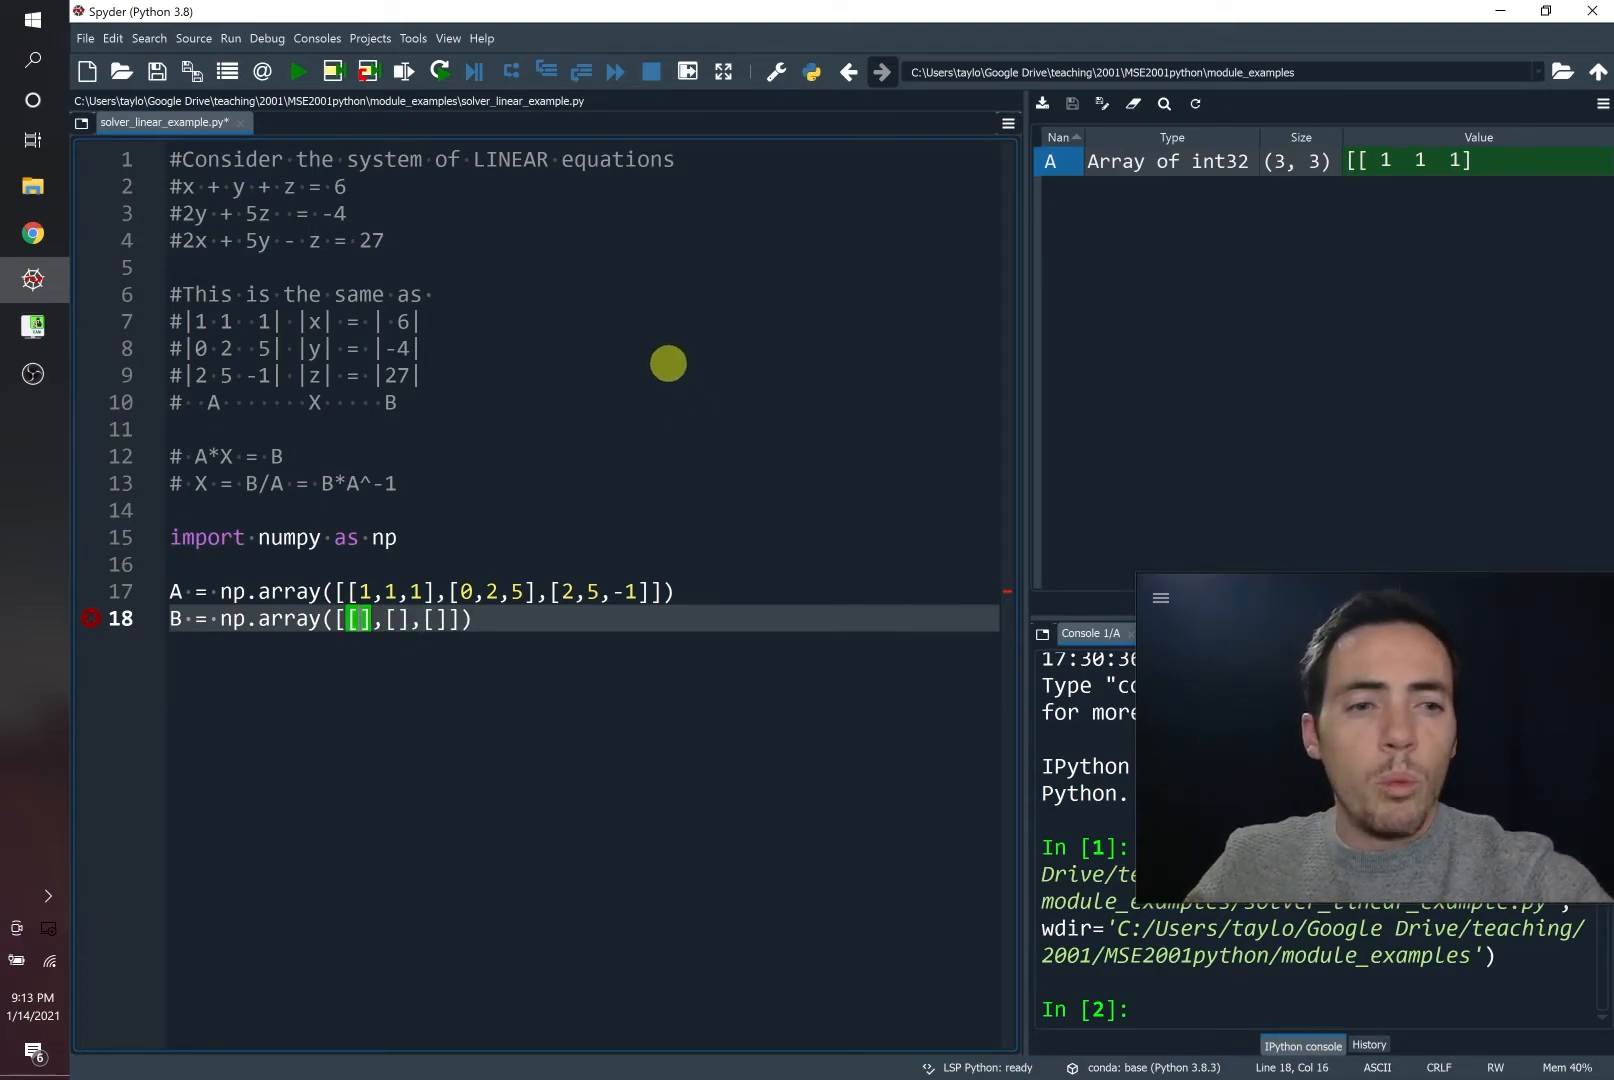
text(6)
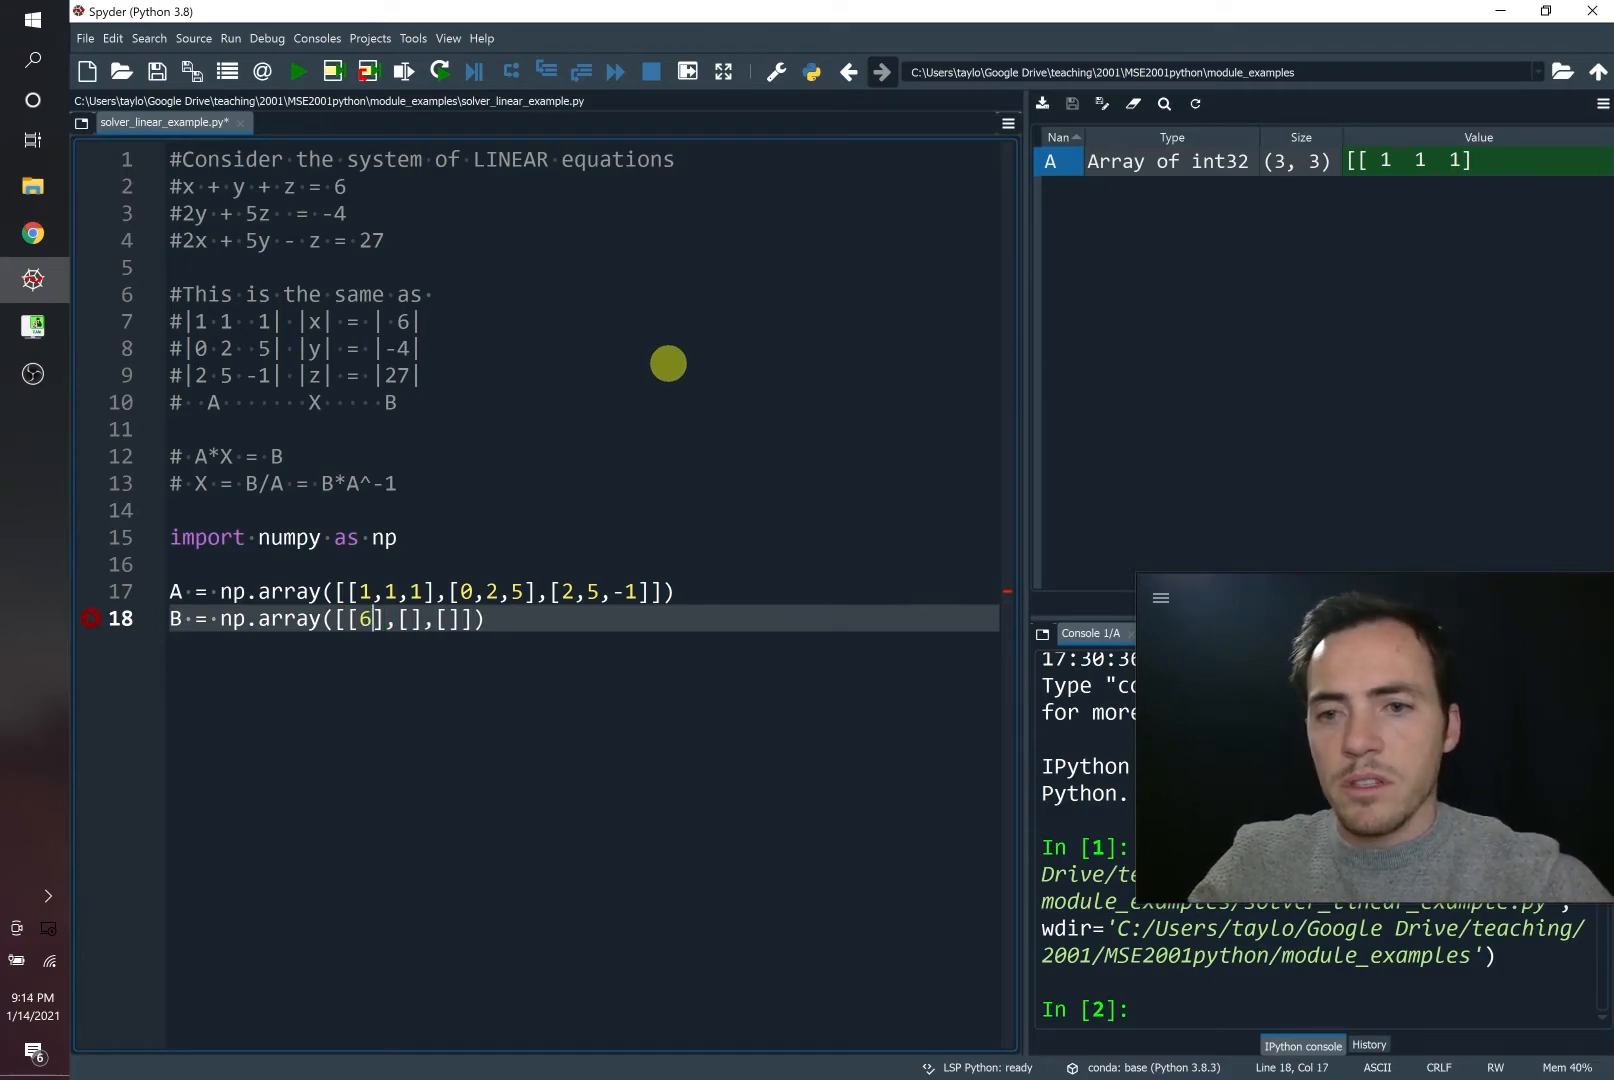
text(4)
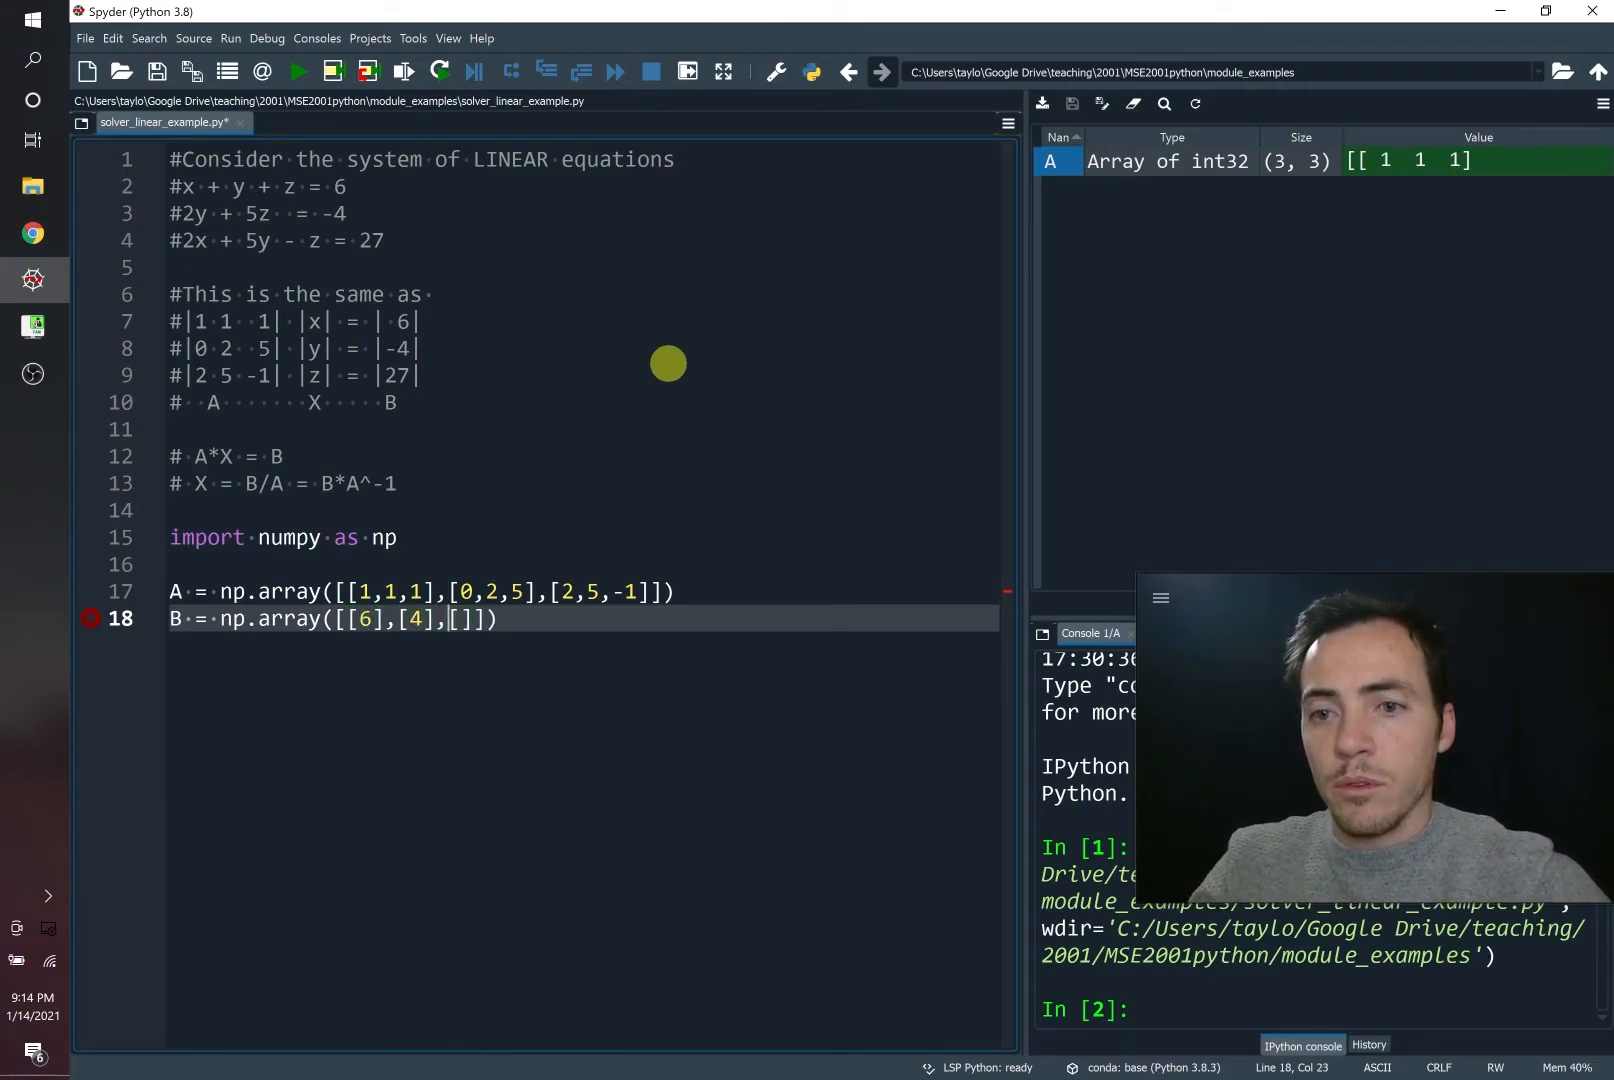
text(-)
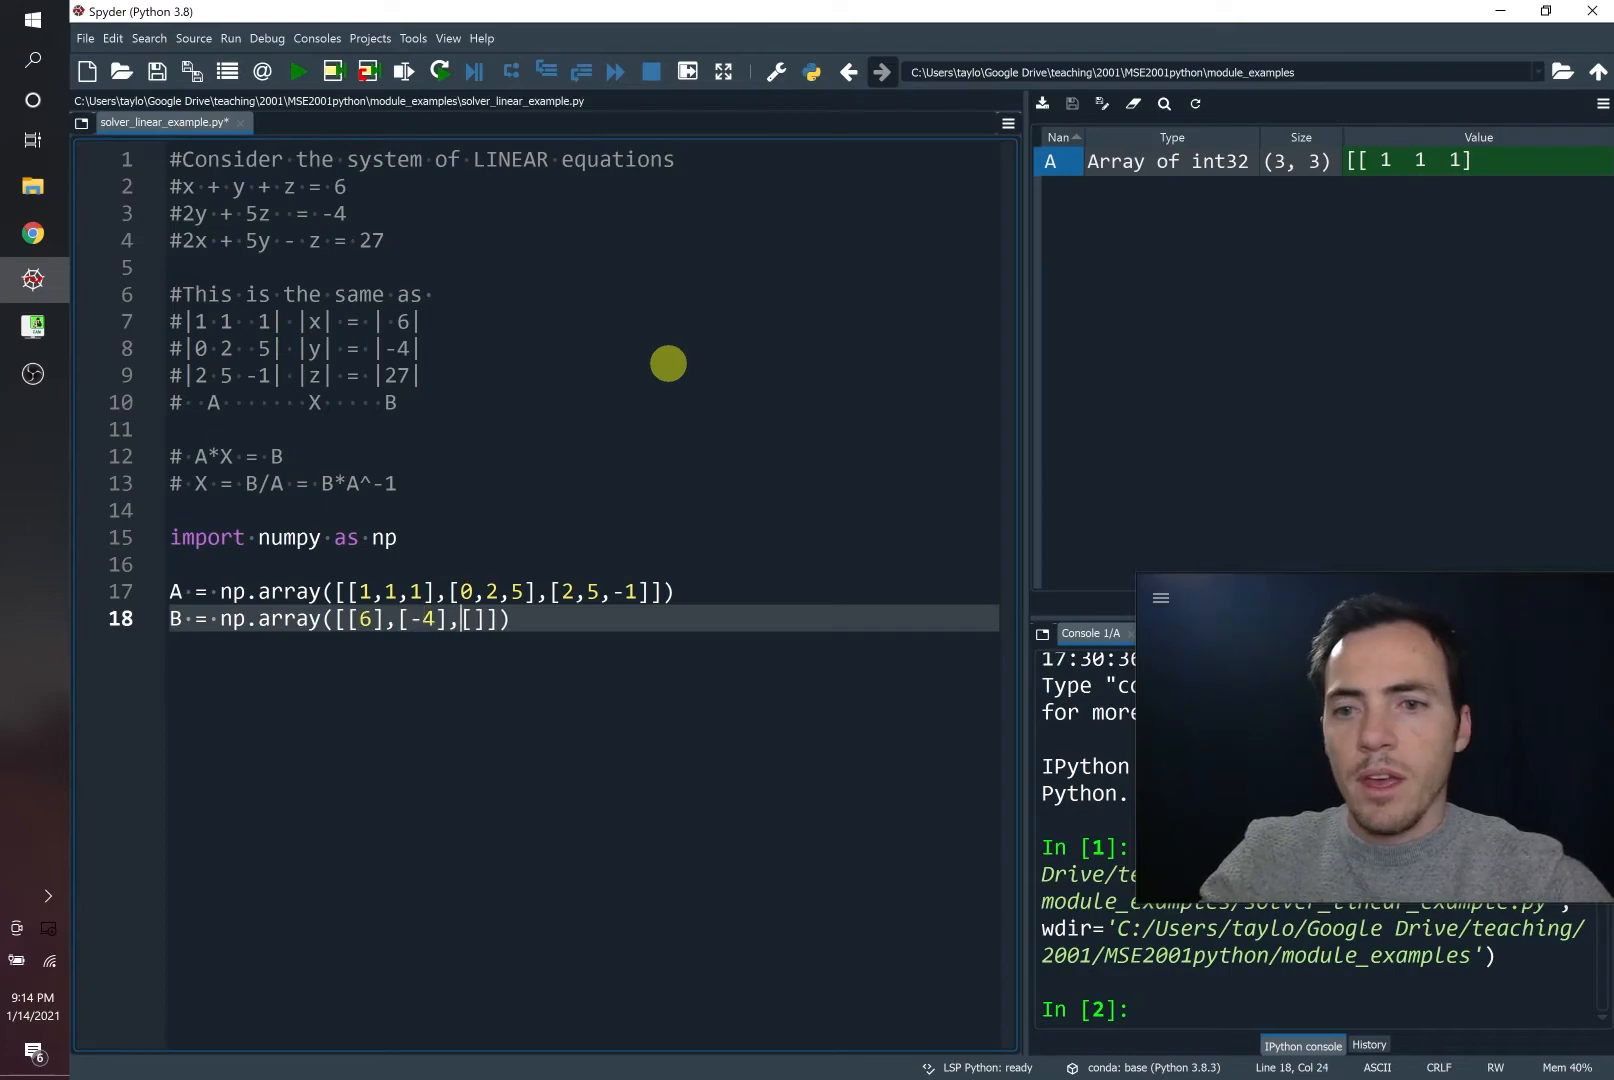
text(27)
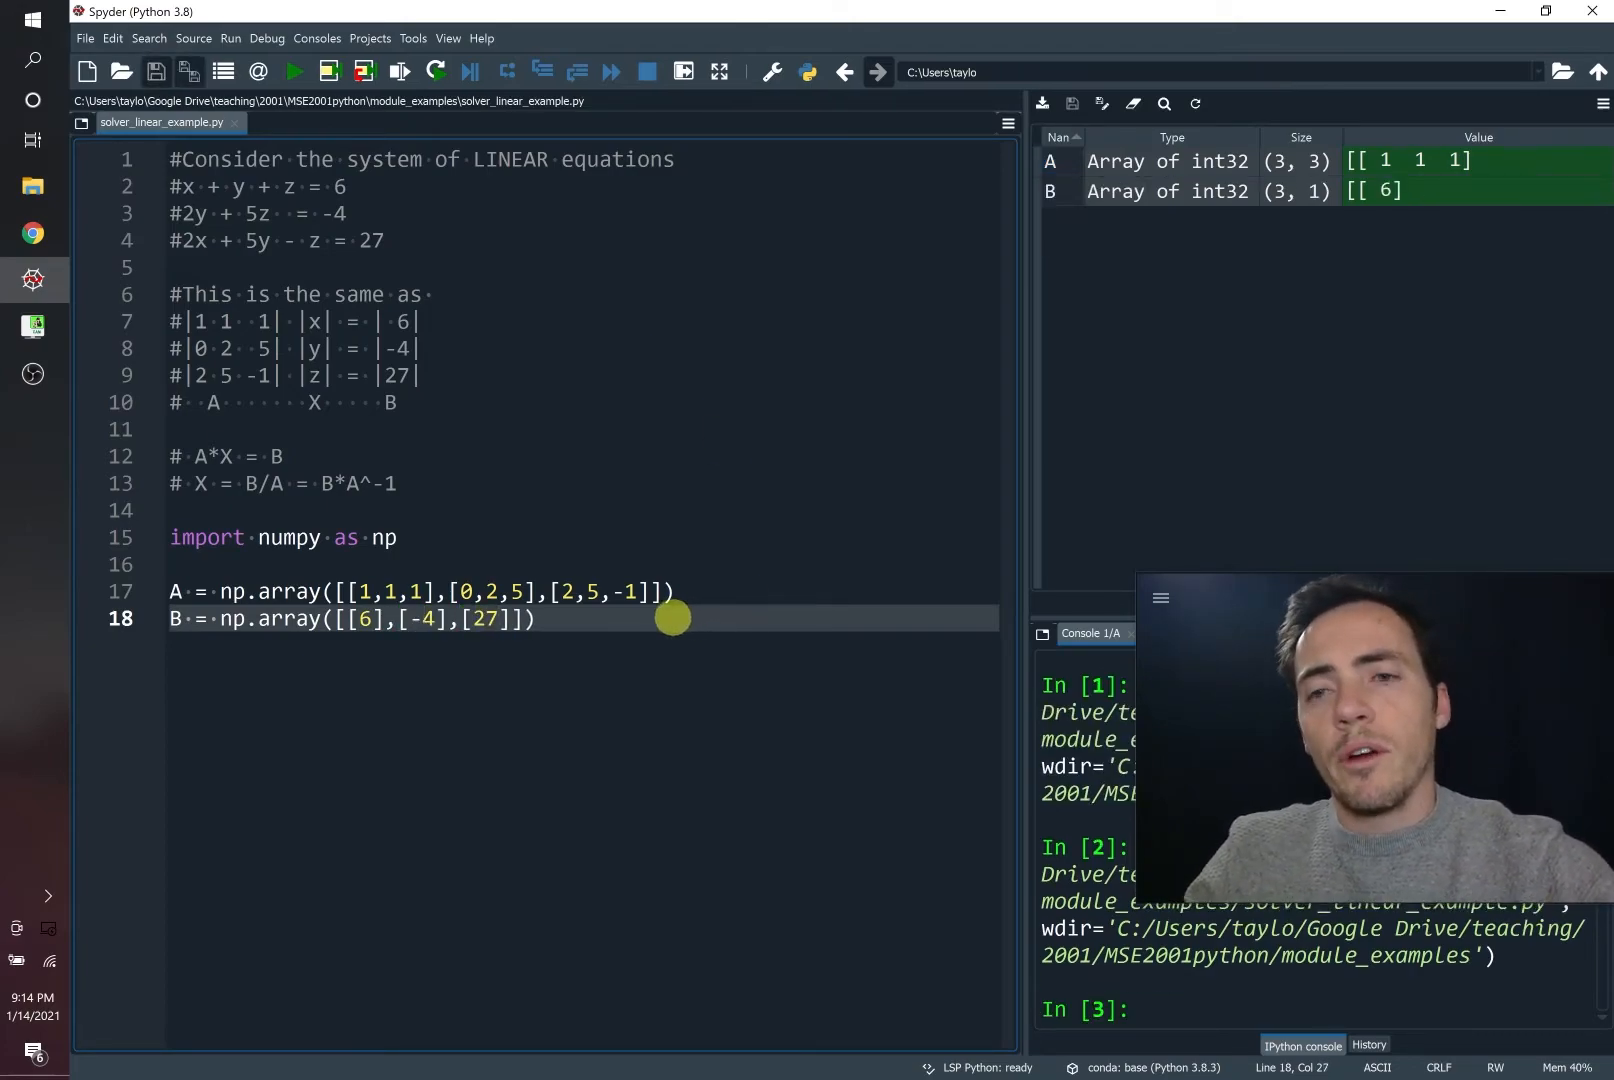
key(enter)
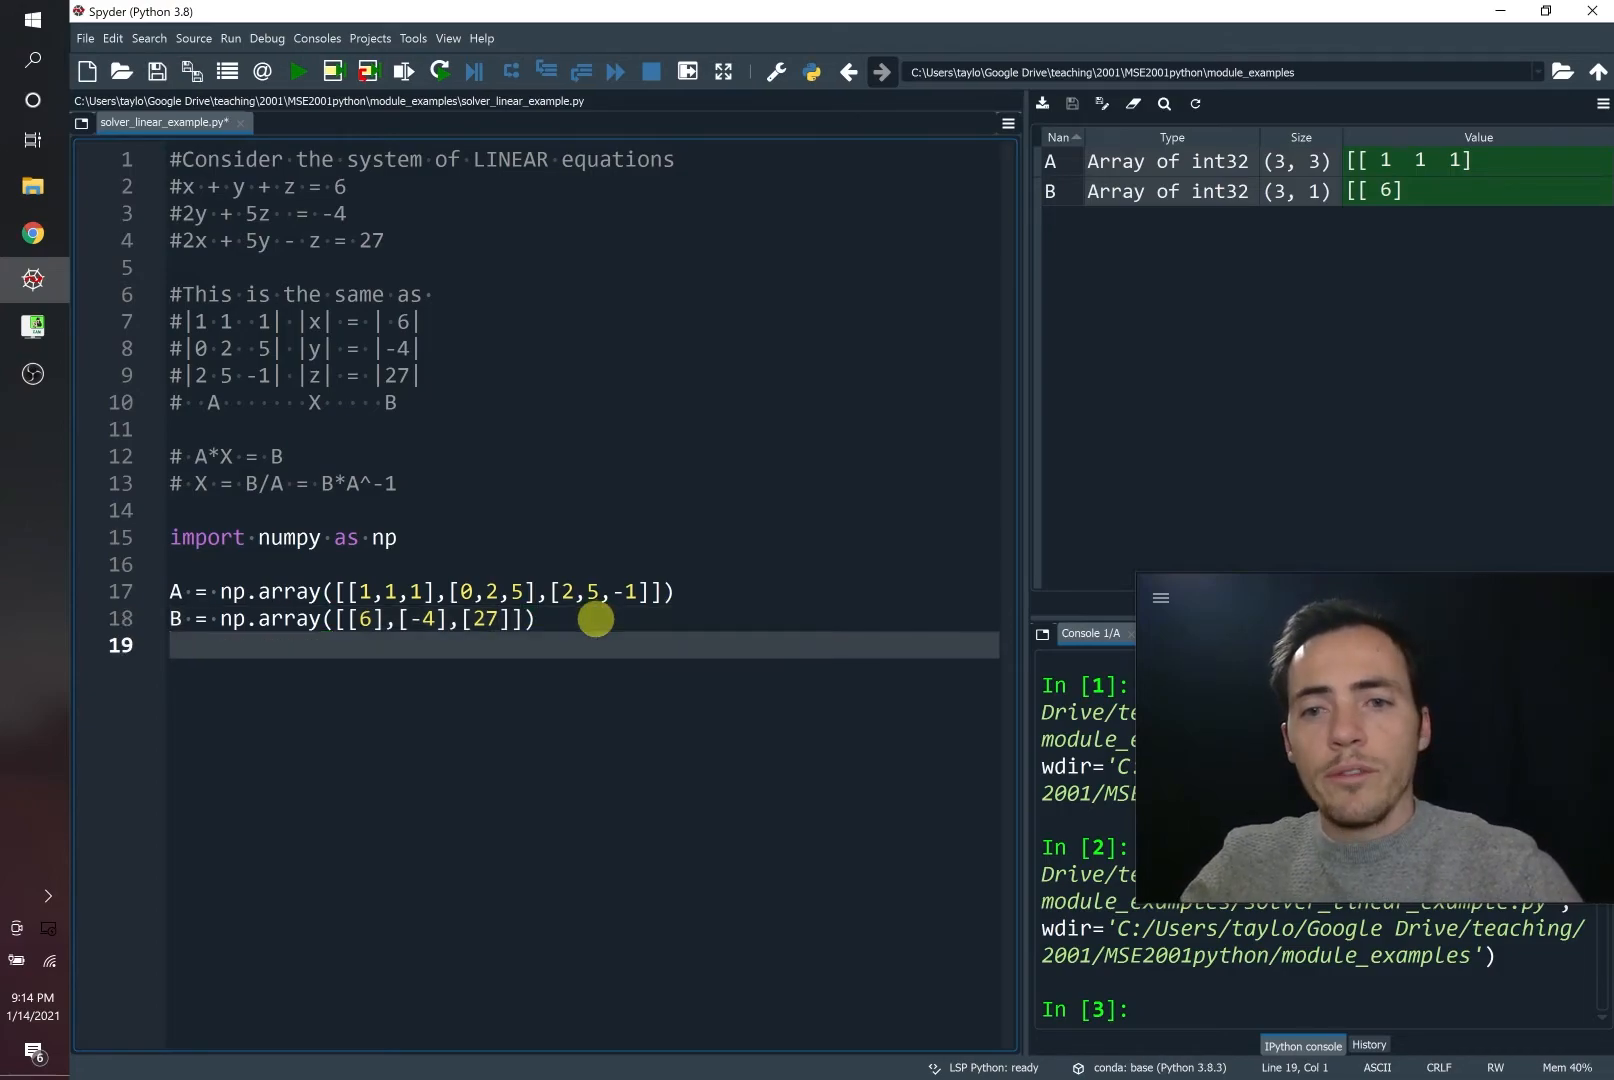
Step: Write X = np.dot(np.linalg.inv(A),B) on line 20 and start a new line
text(X)
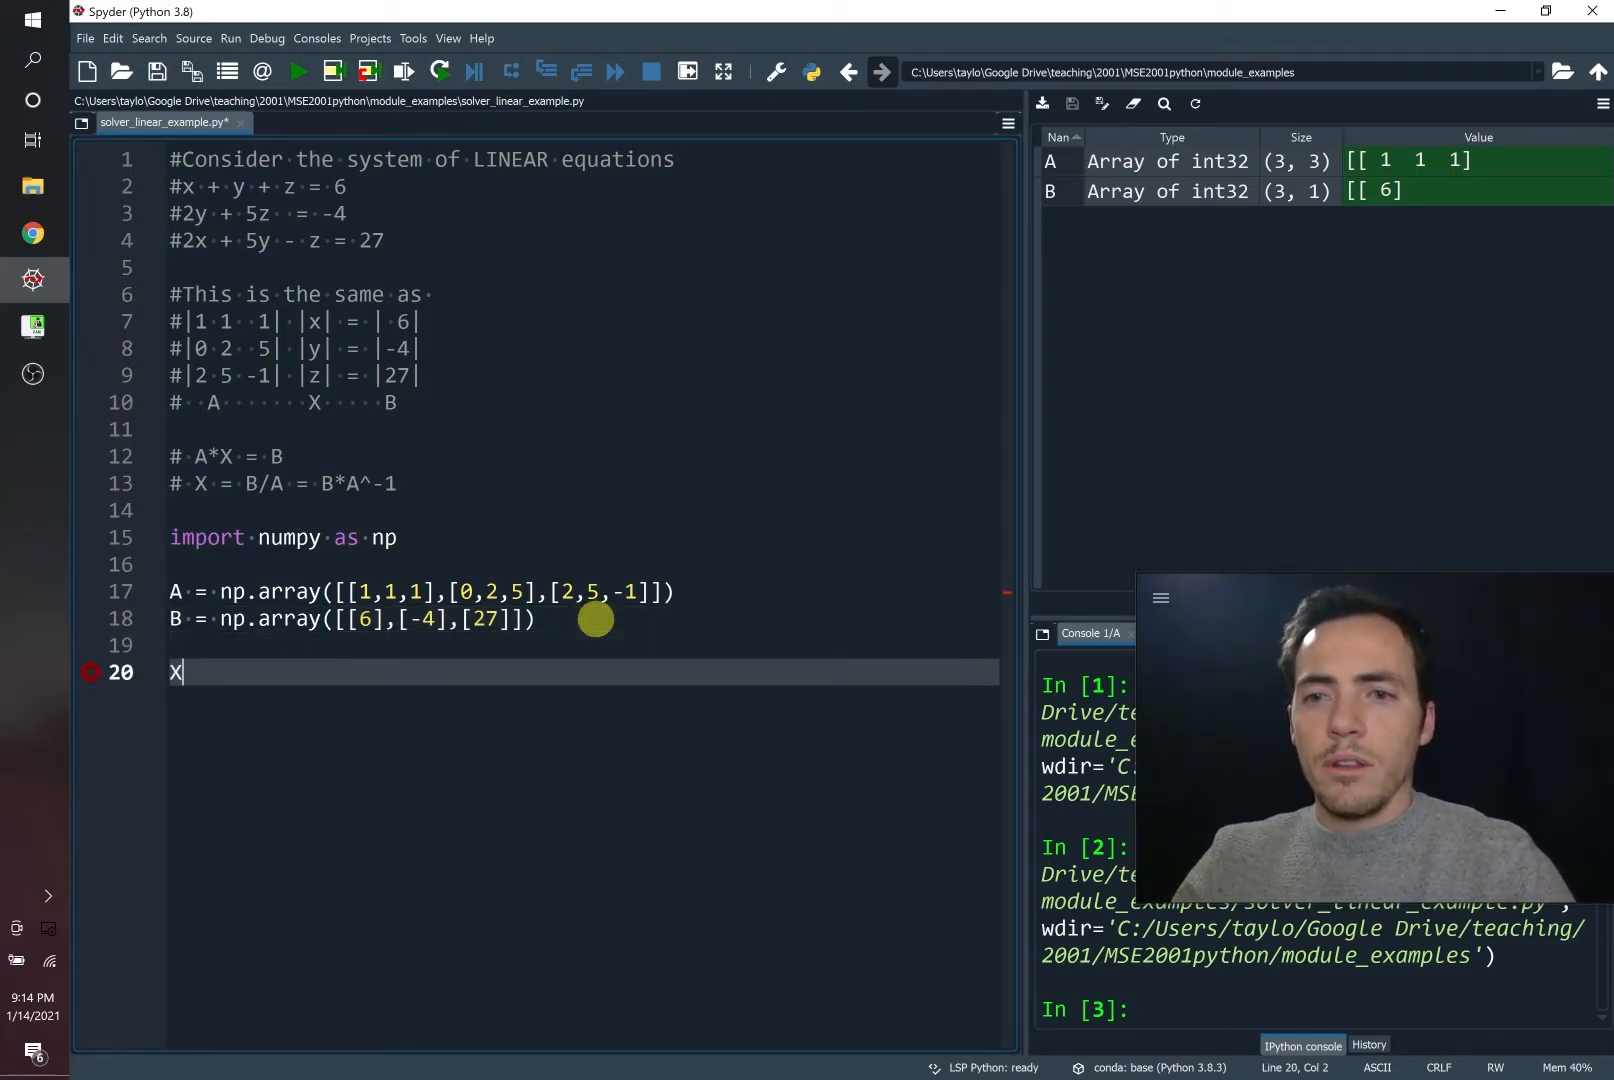
double_click(175, 672)
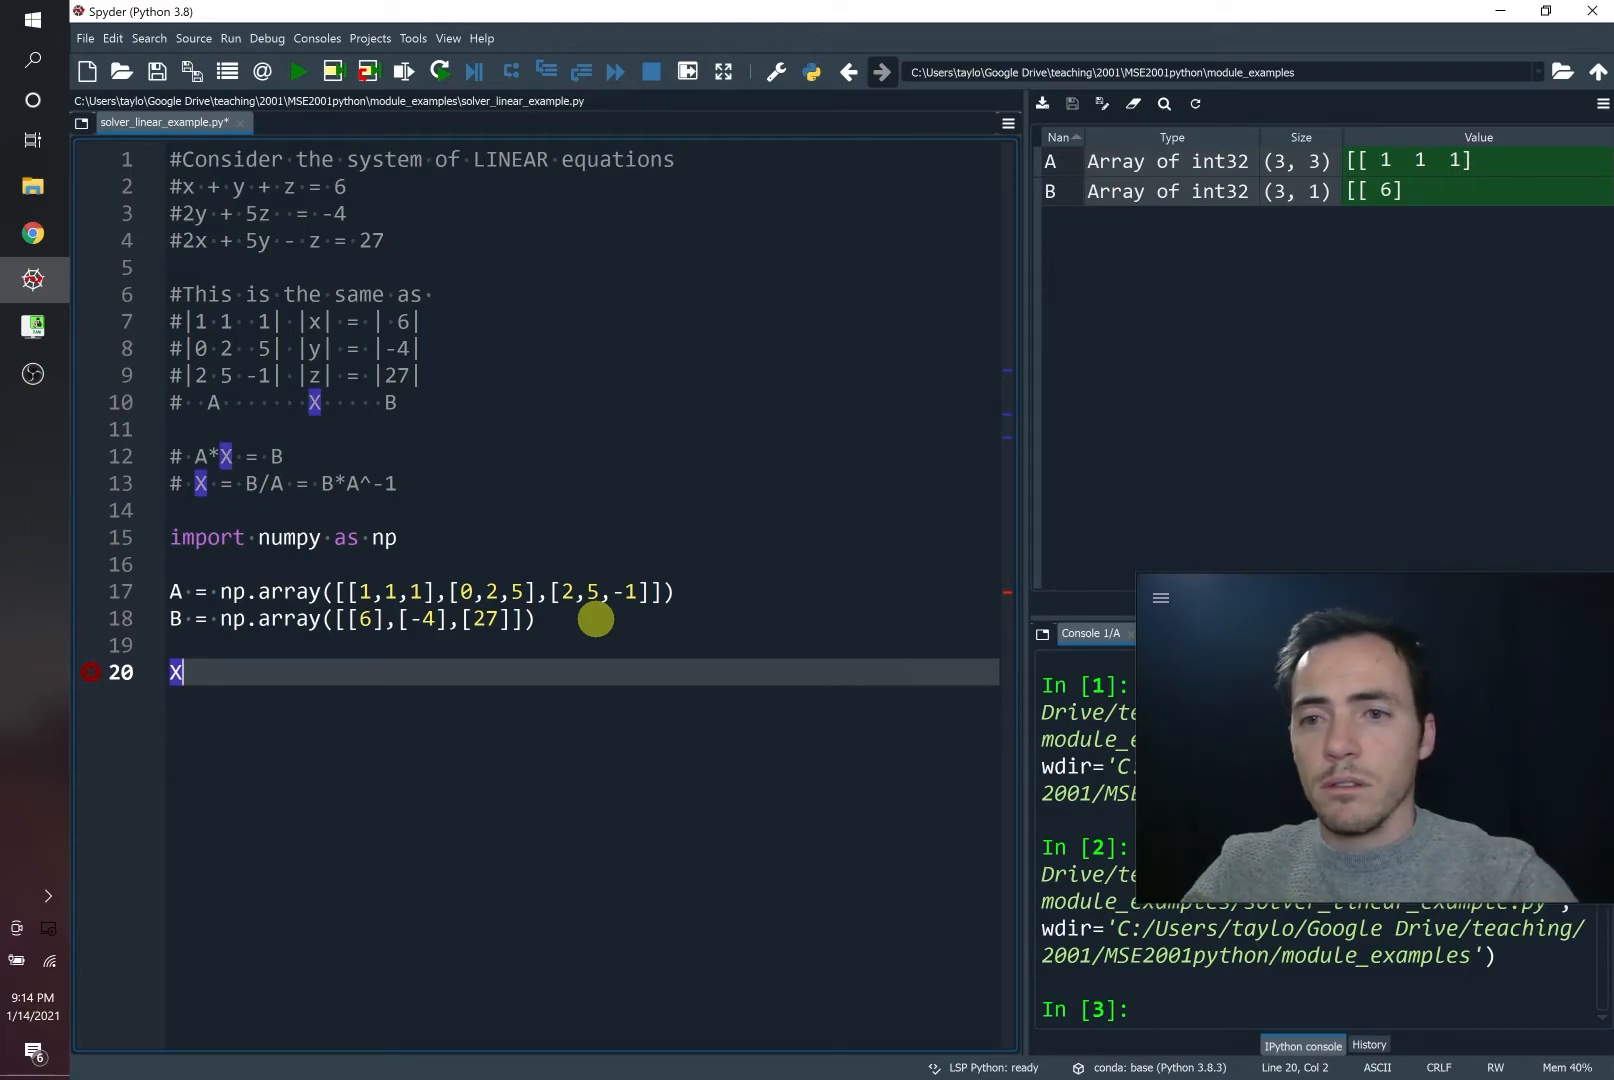
mouse_move(350, 484)
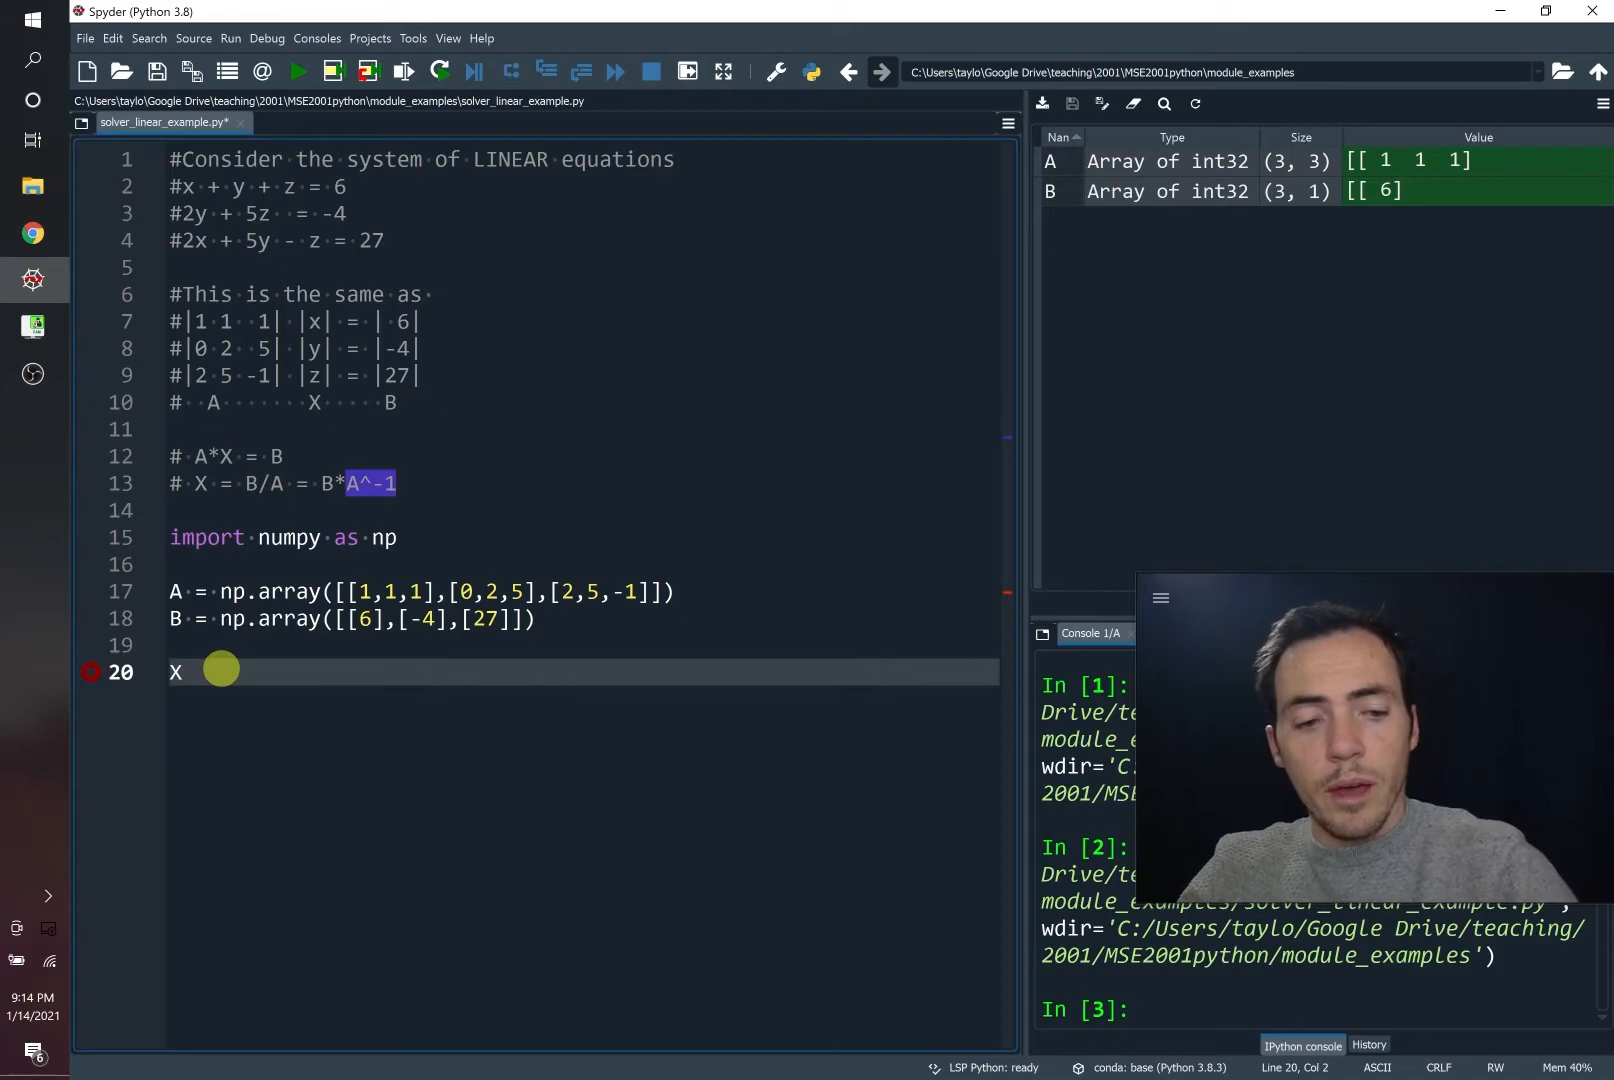
text(= np.)
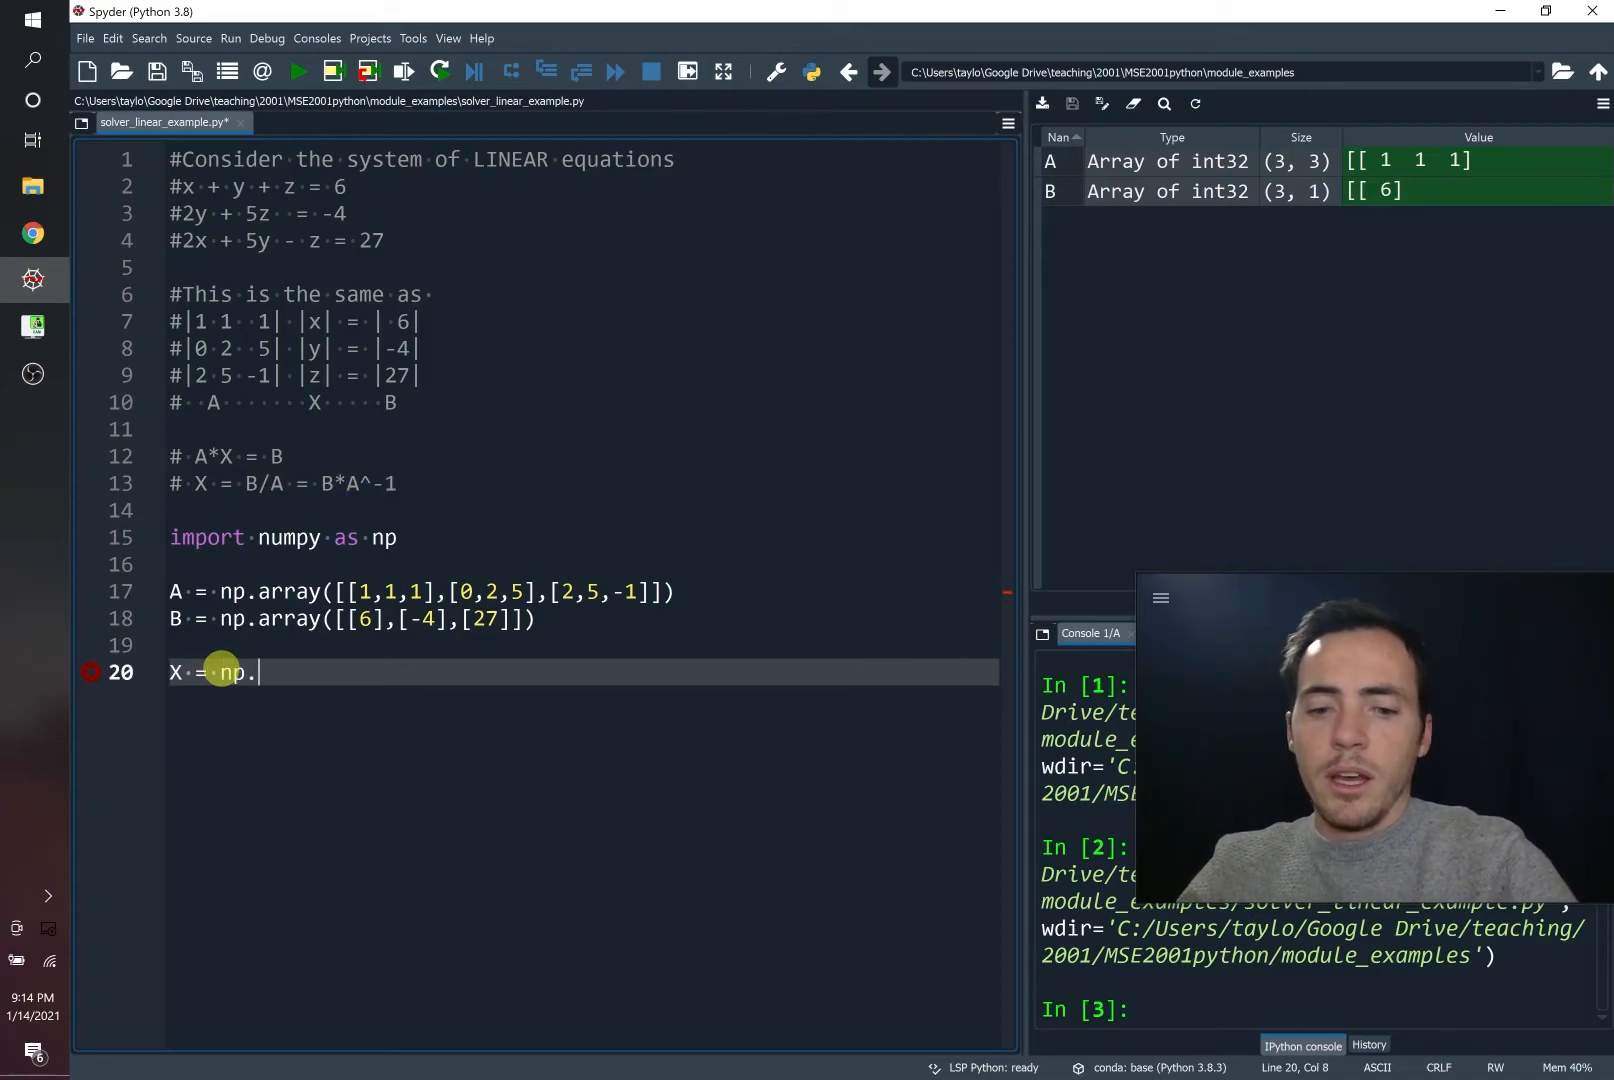
text(dot)
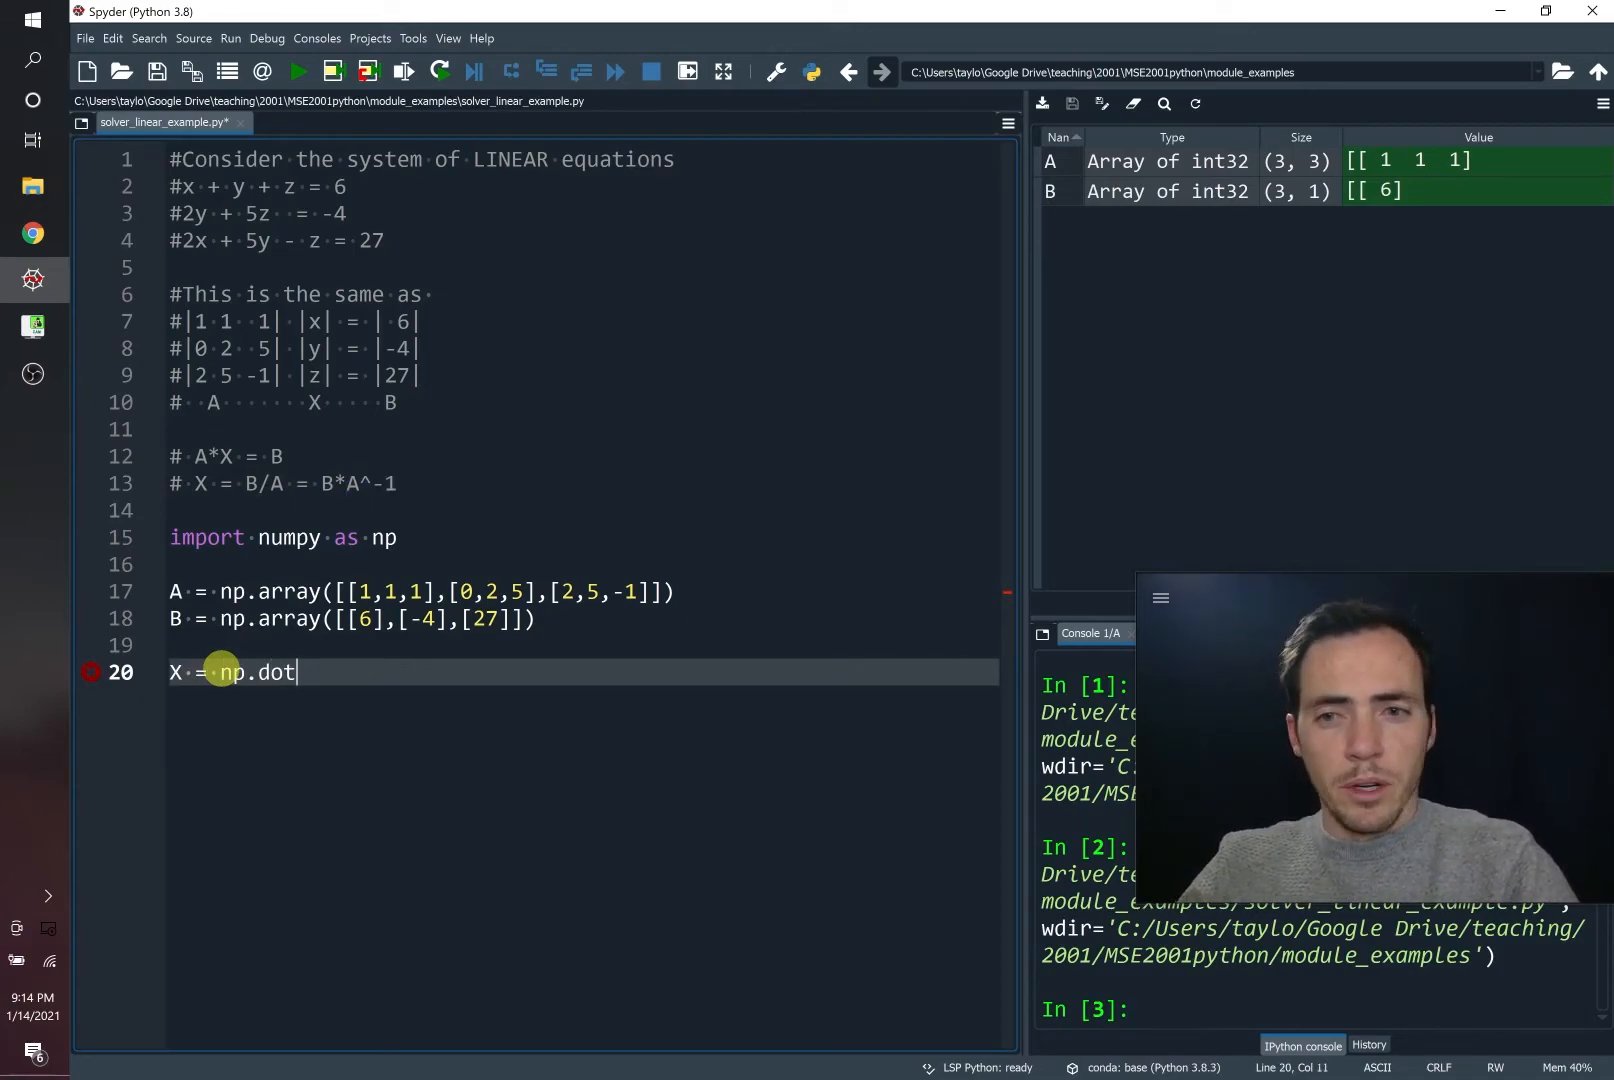
text(())
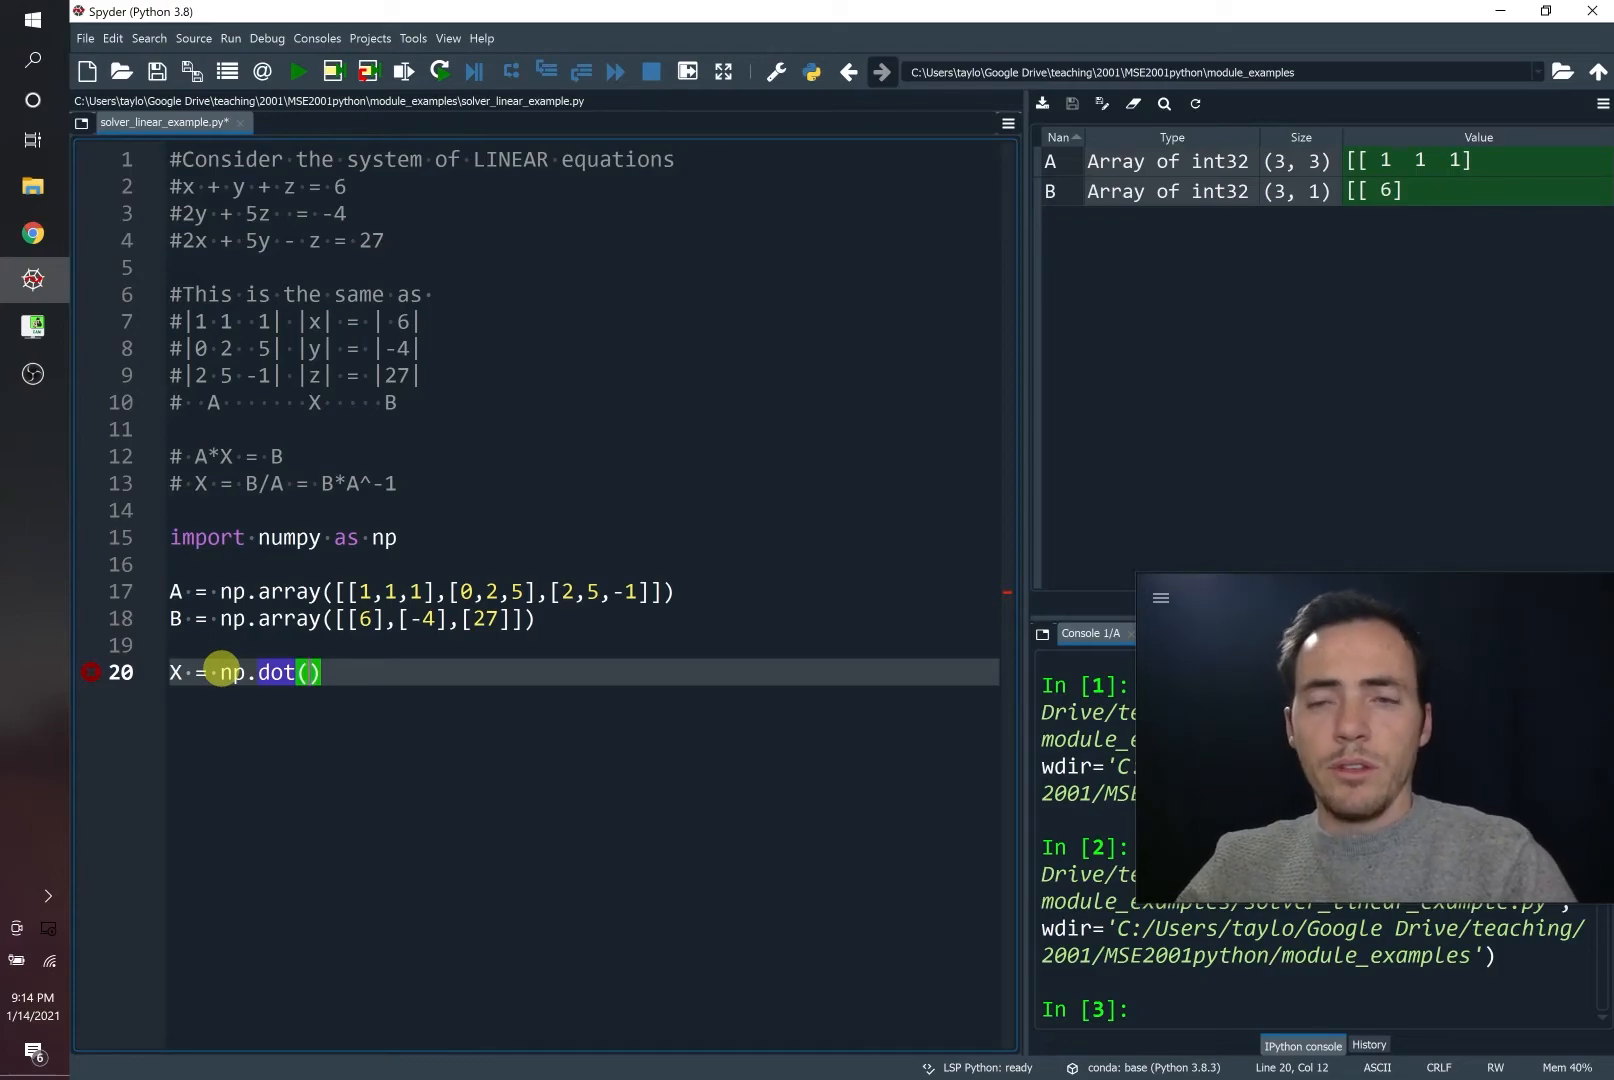
text(,)
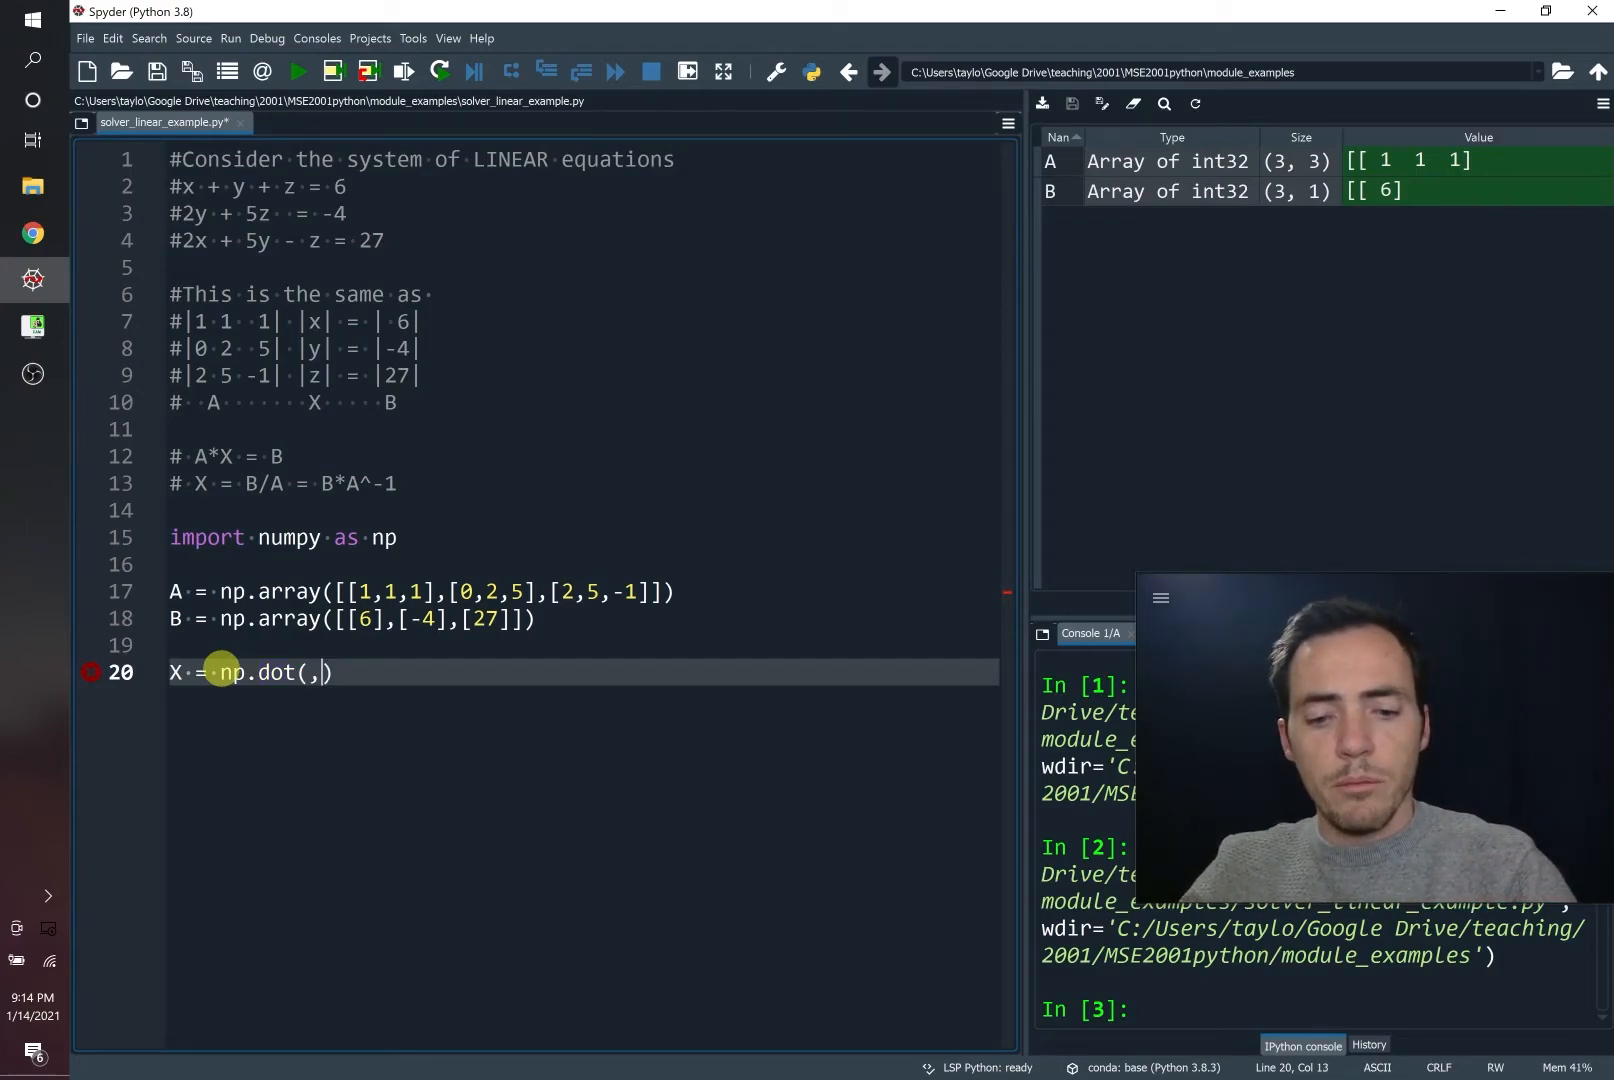
text(B)
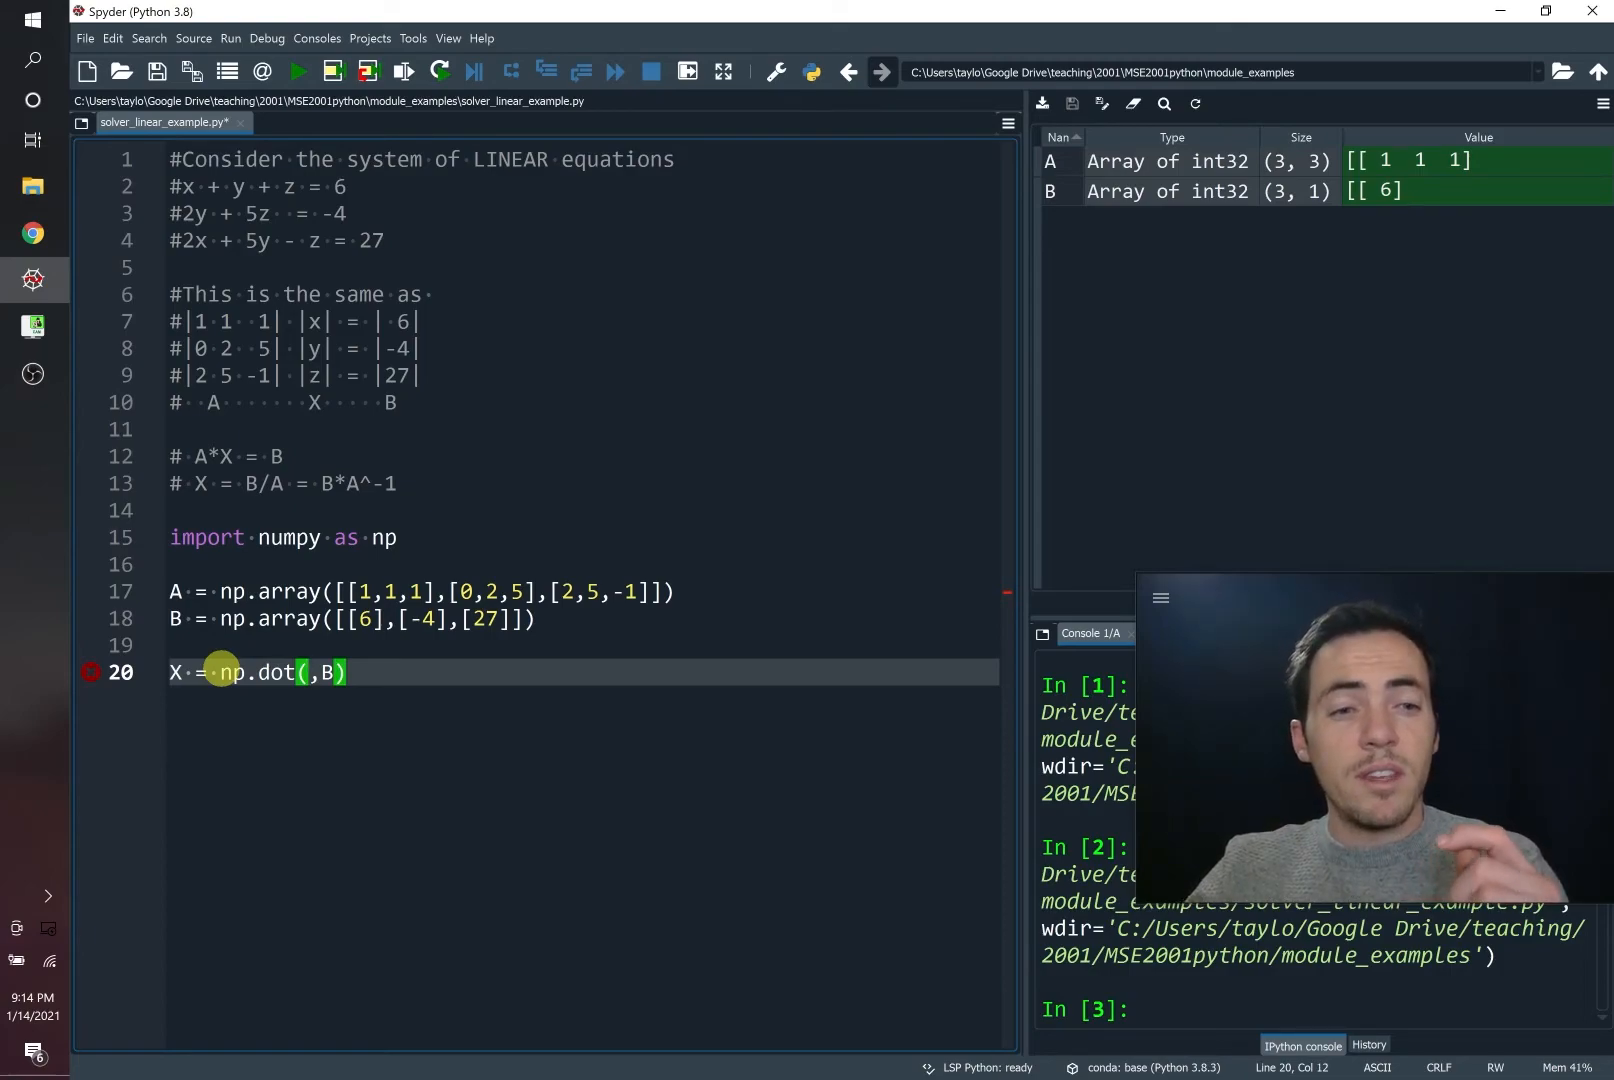
text(np)
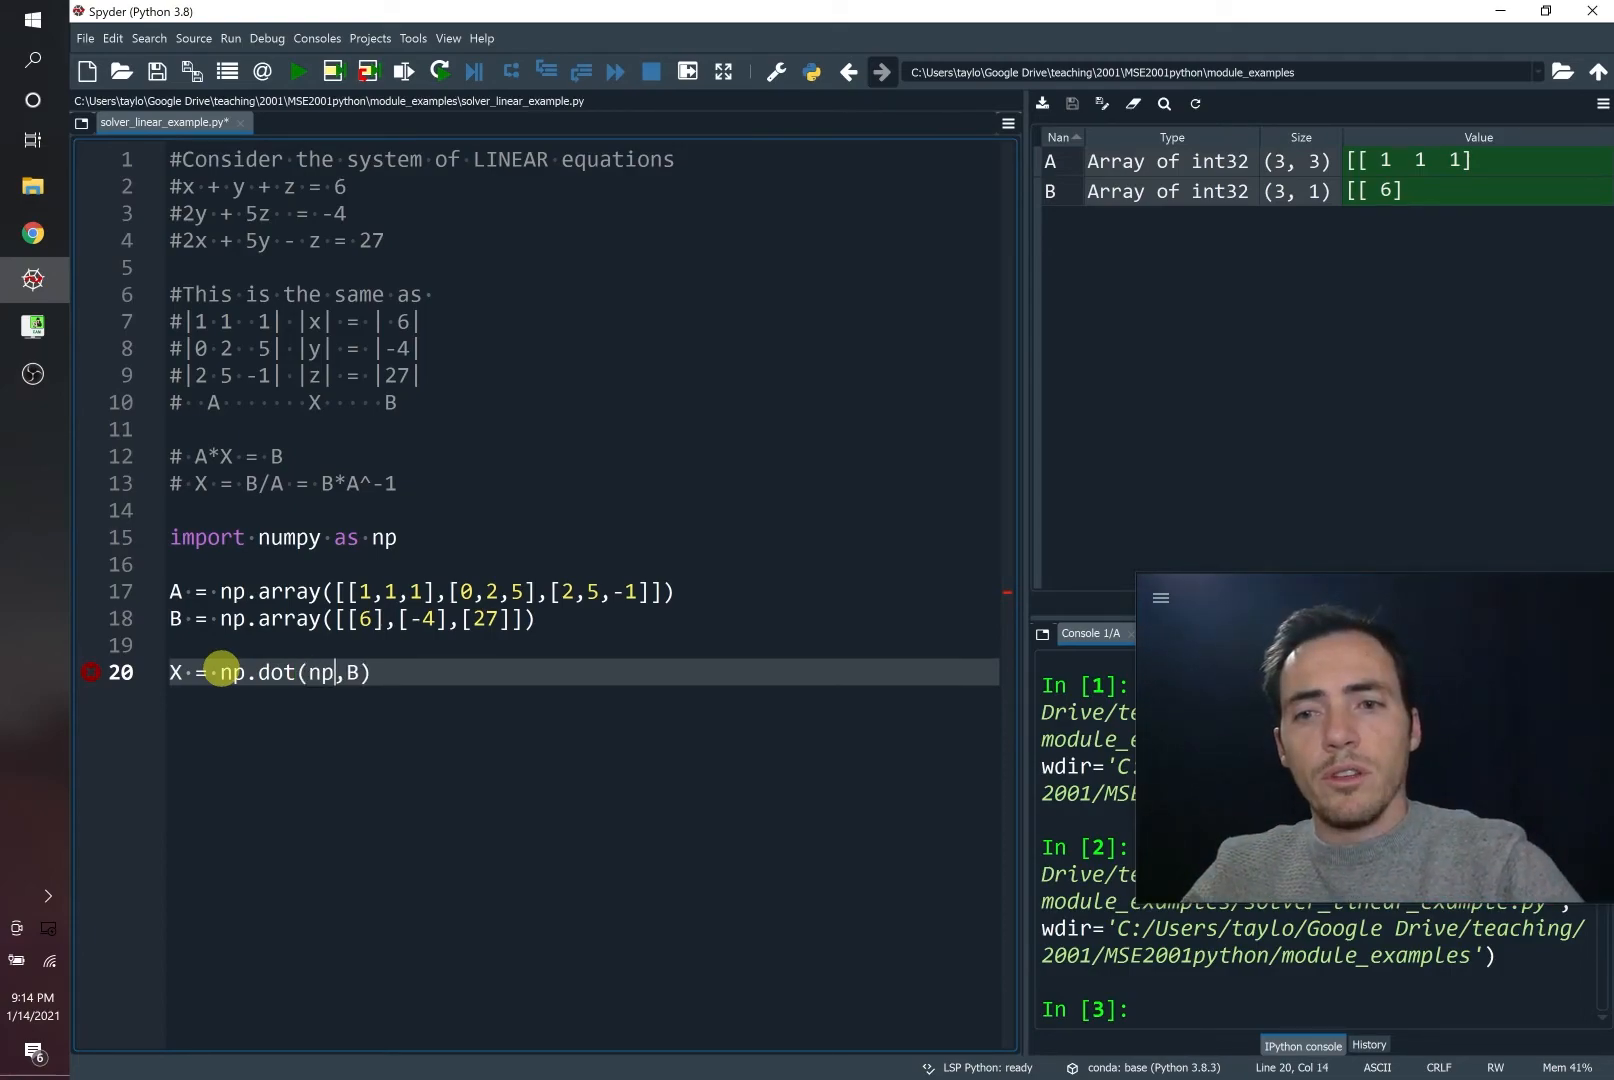
text(.linalg)
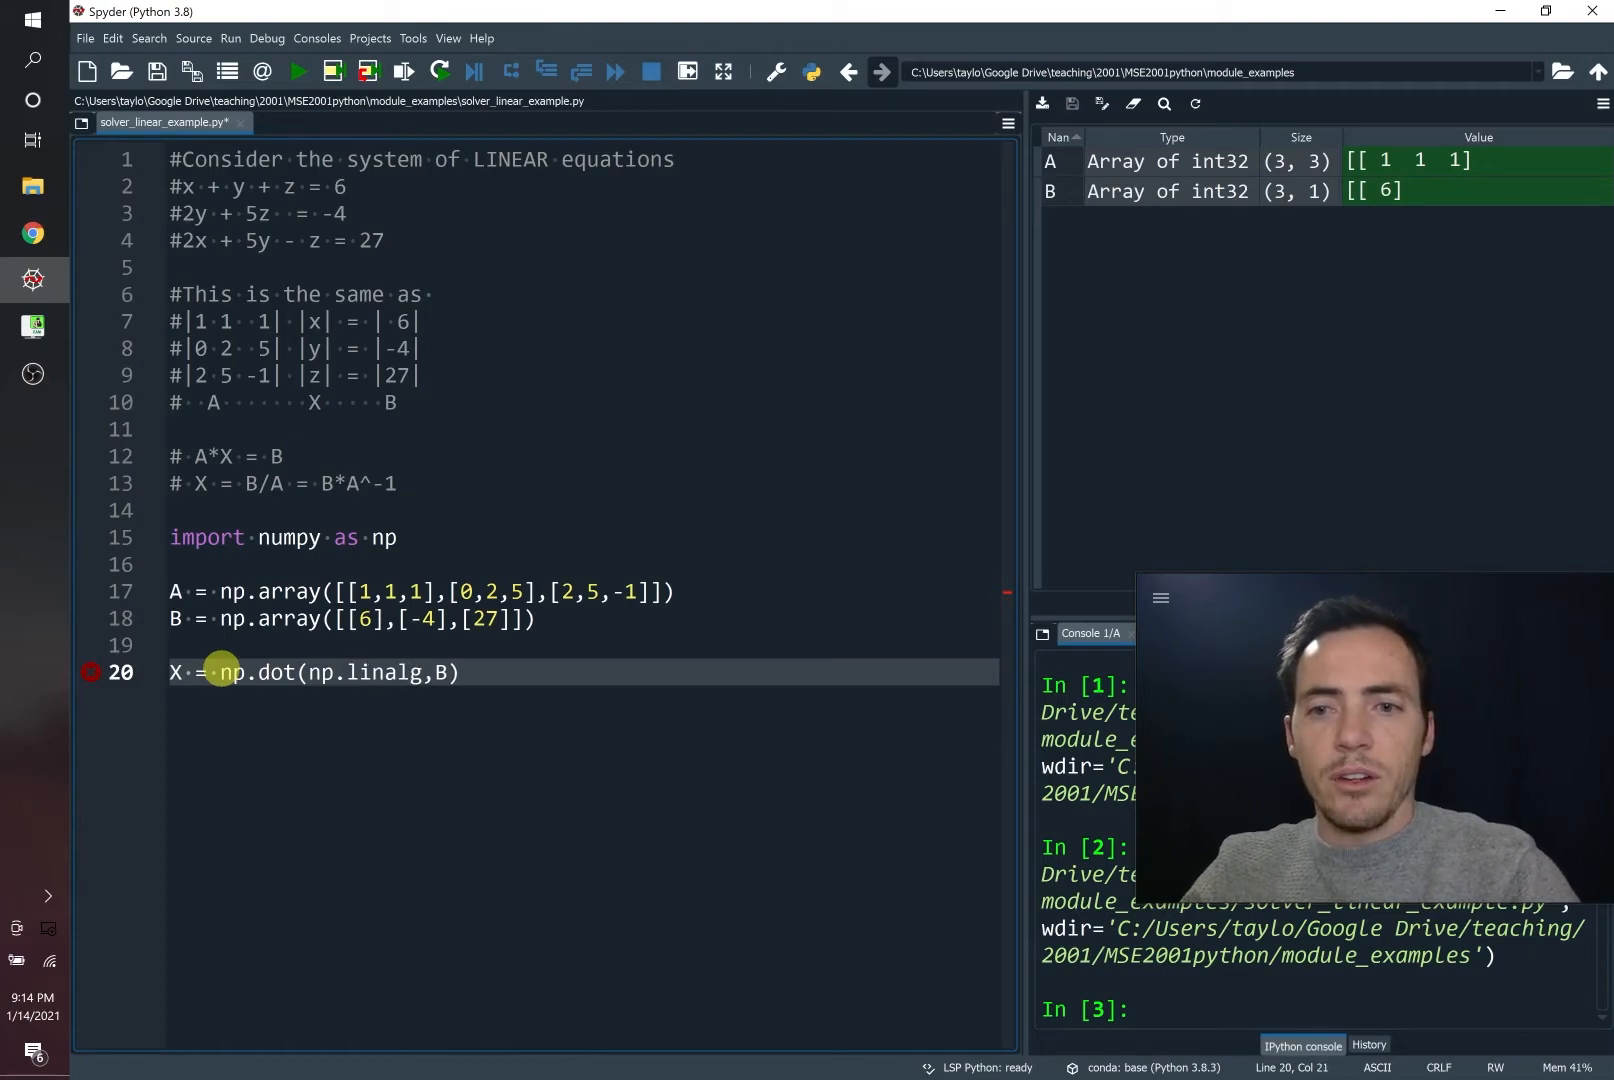
text(.)
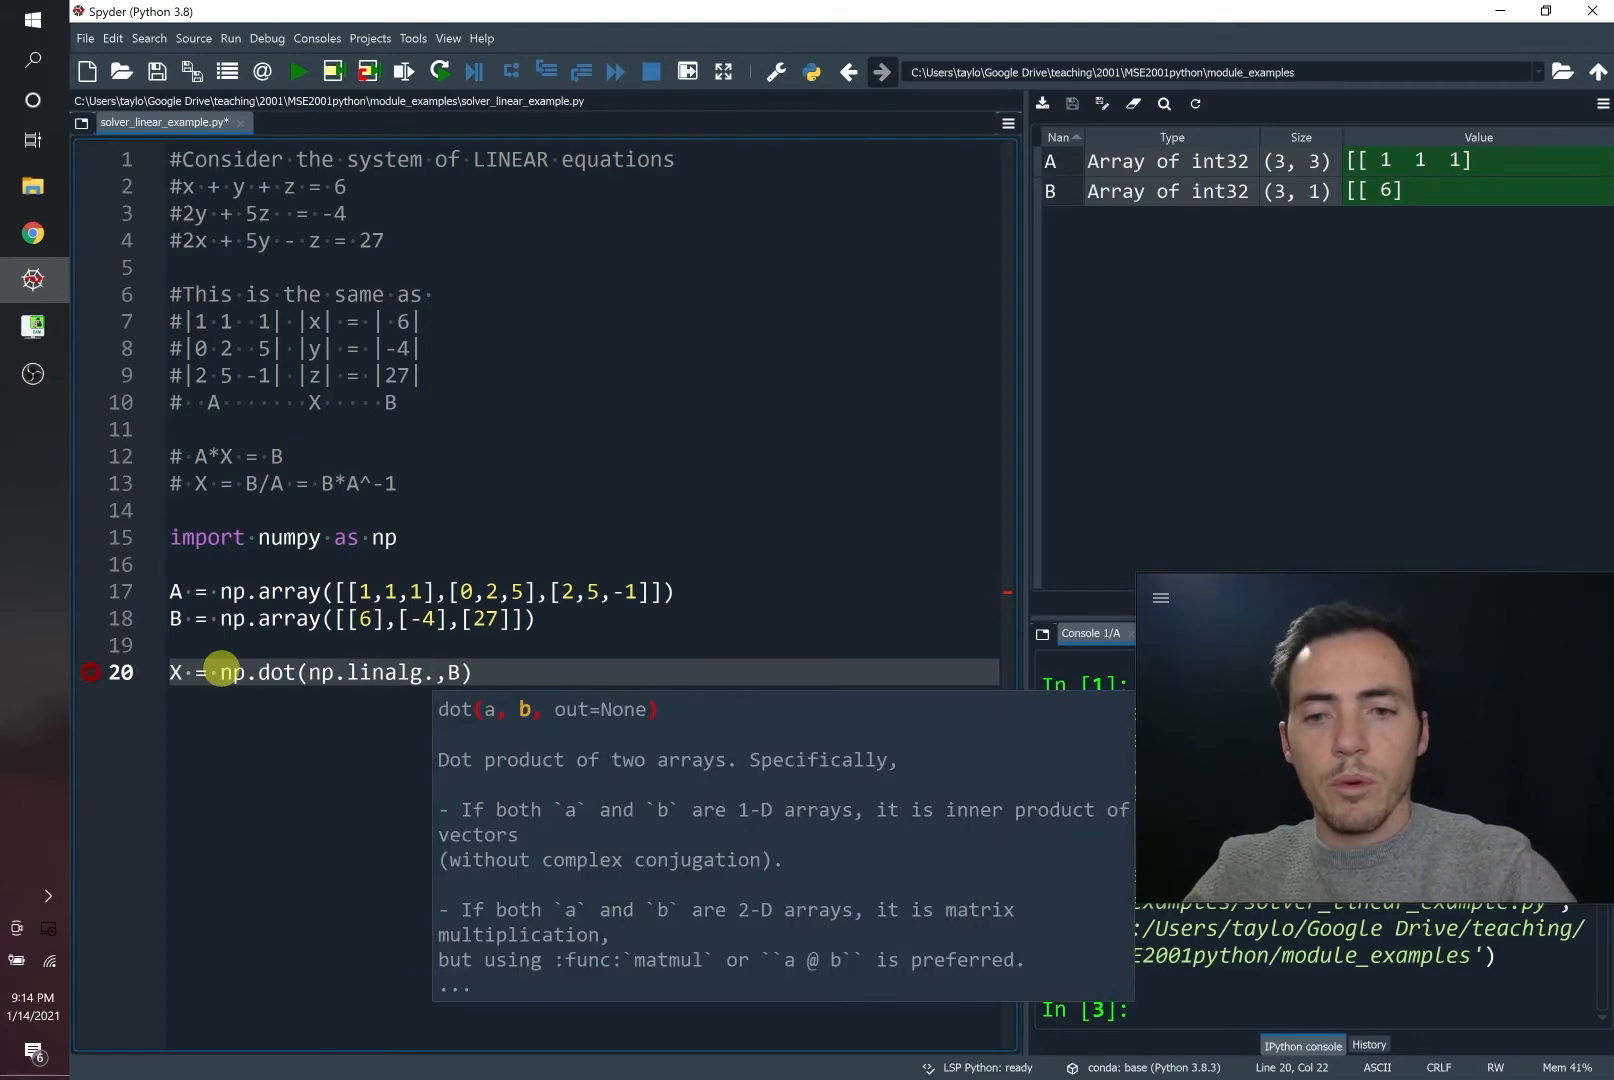
text(inv(A))
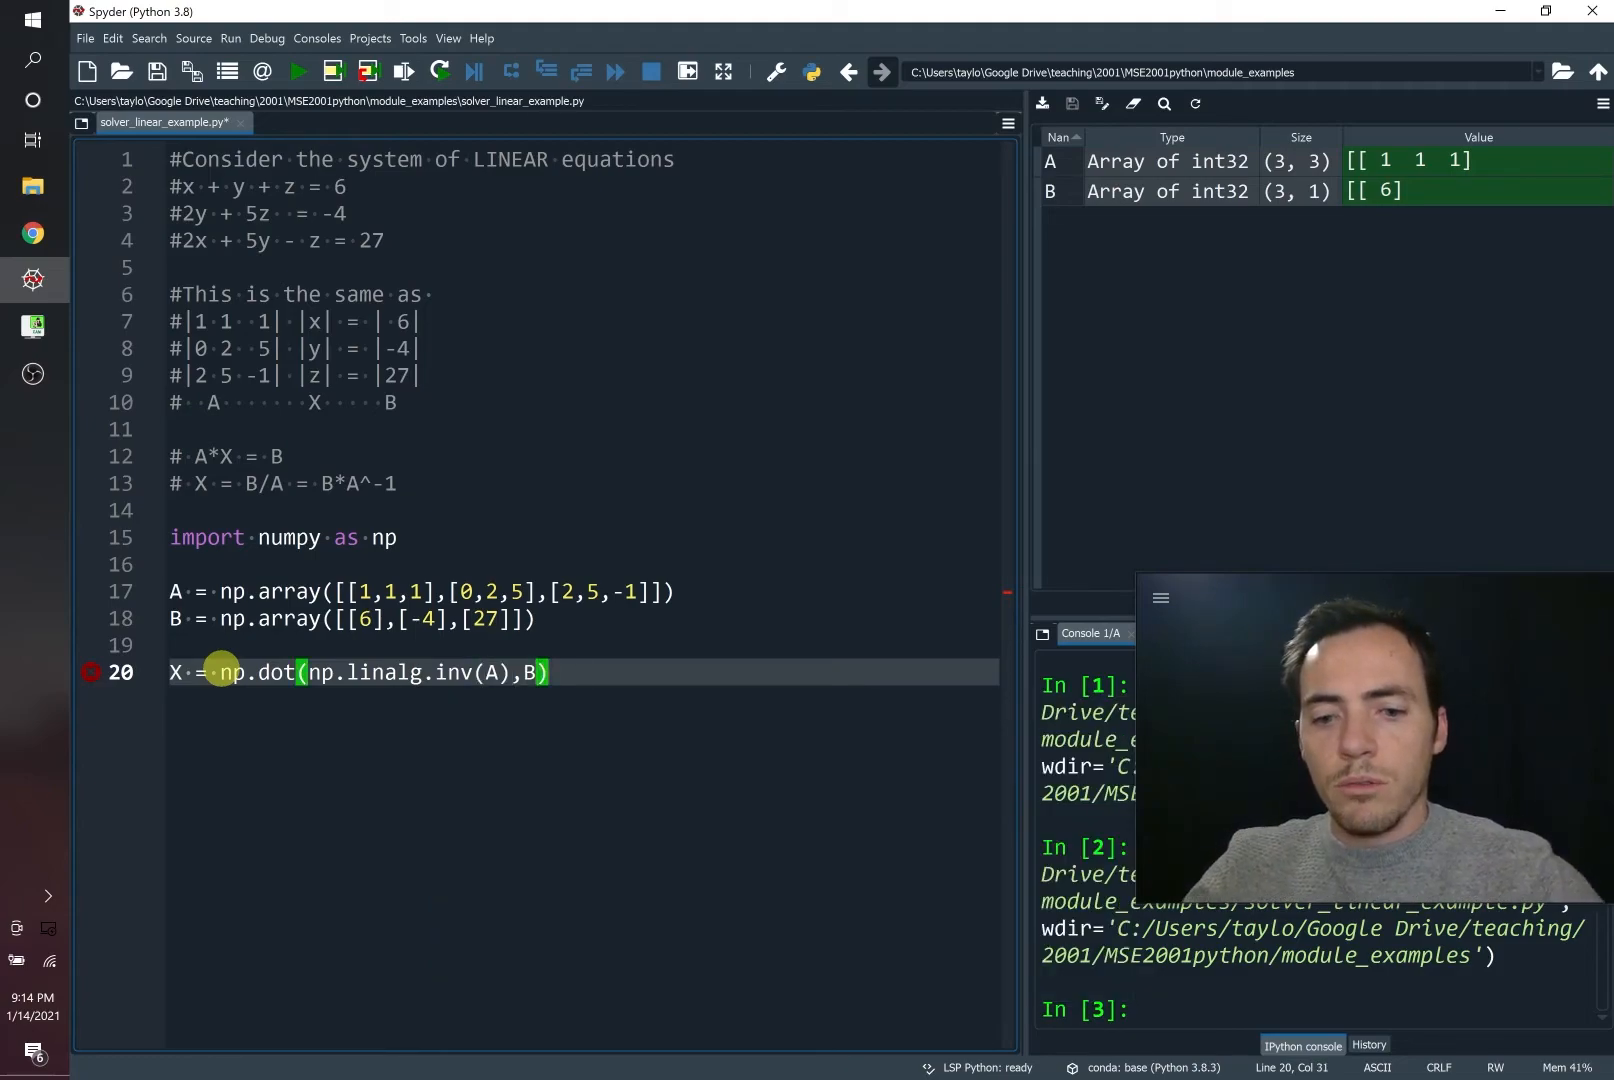
key(enter)
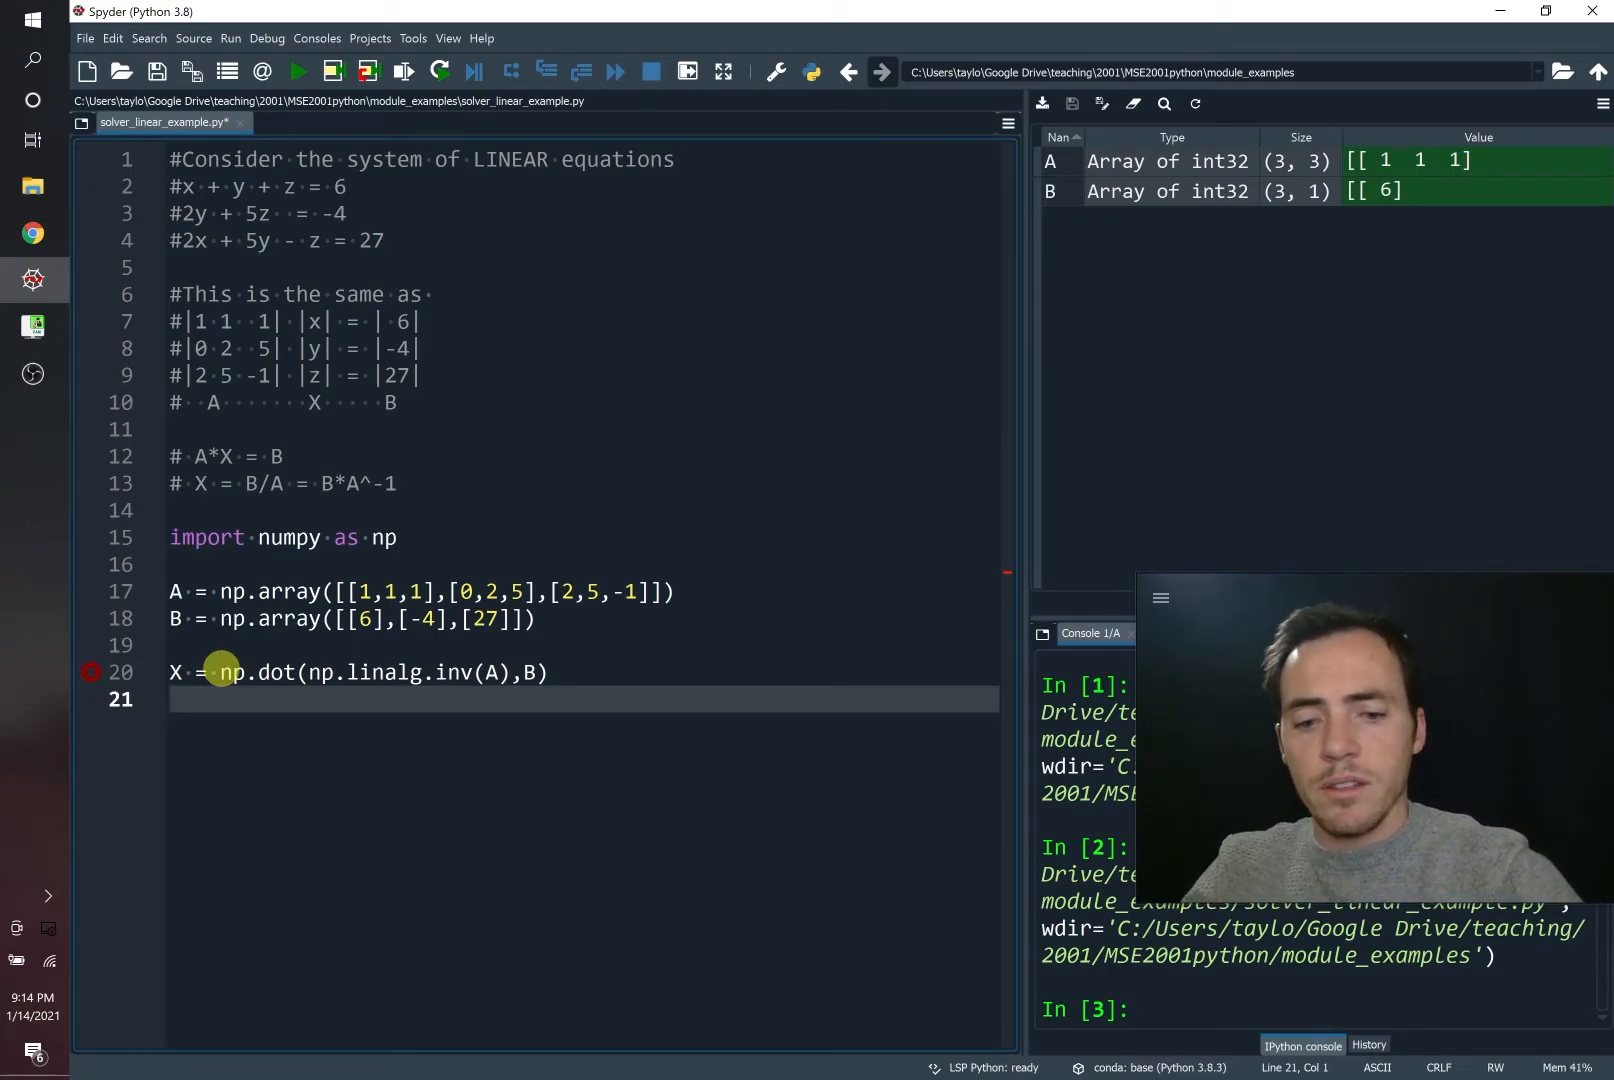
Step: Add print(X) on line 21 and run the script to show 5, 3, -2
text(print(X))
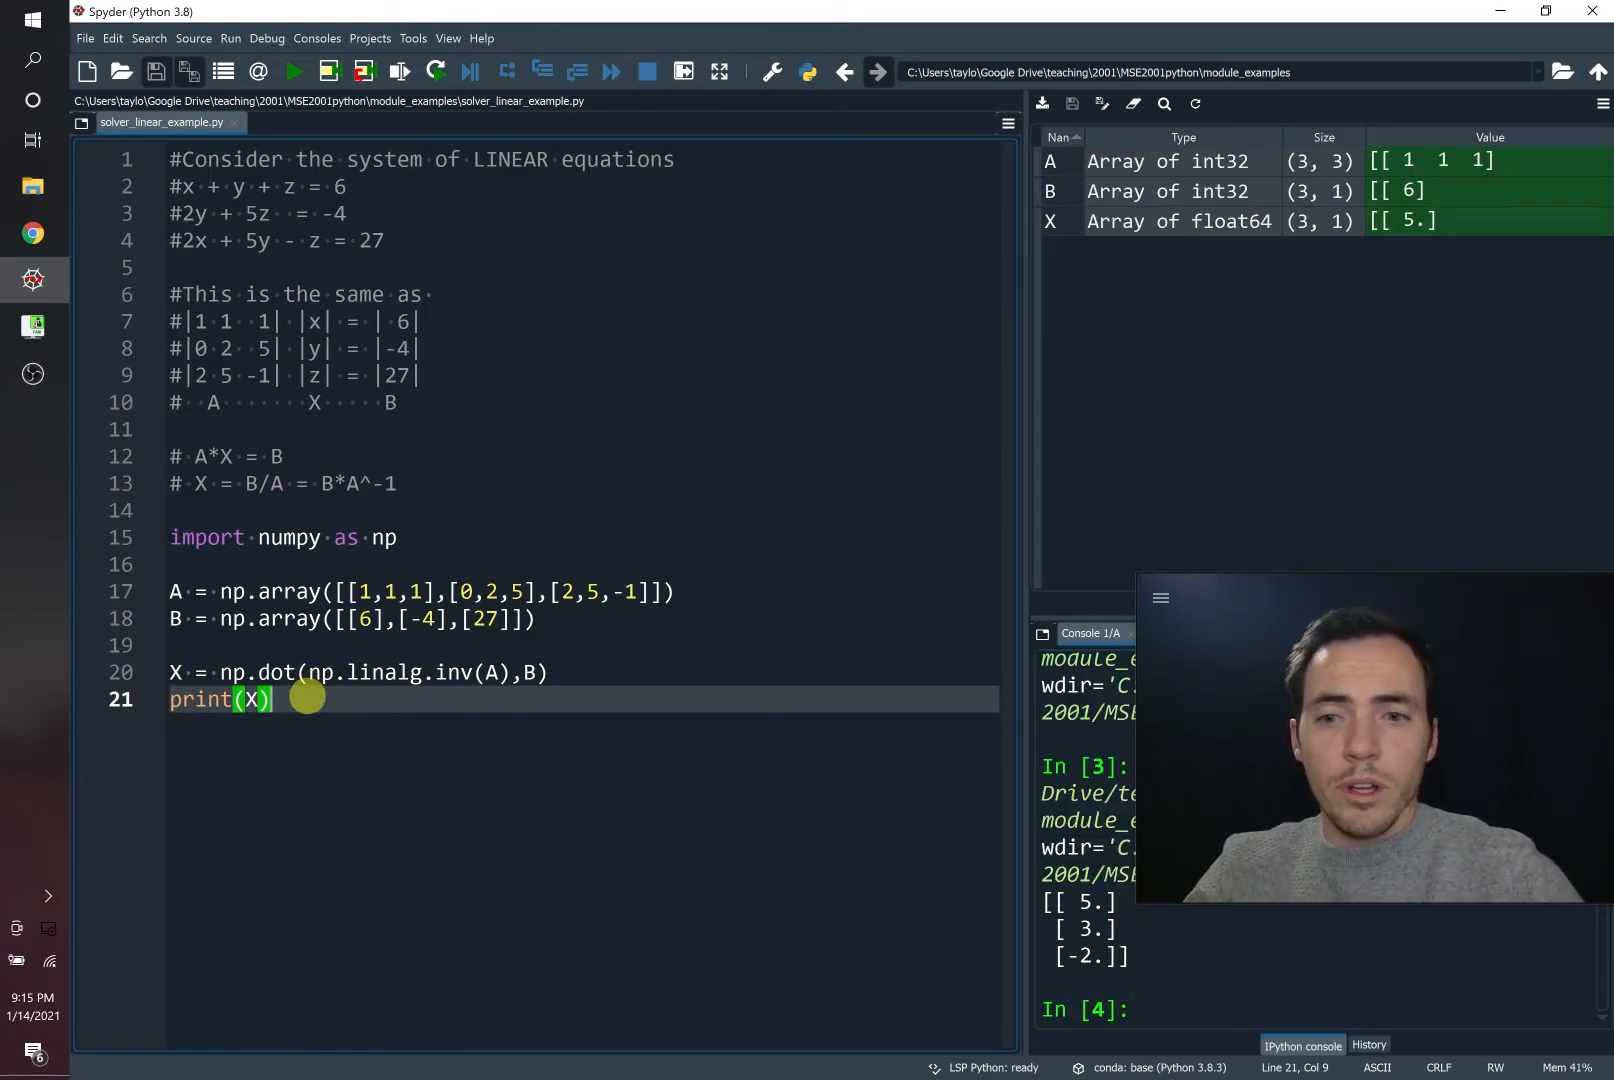
Step: Change line 21 to print(f'x is {X[0]}, y is {X[1]} and z is {X[2]}')
text(f)
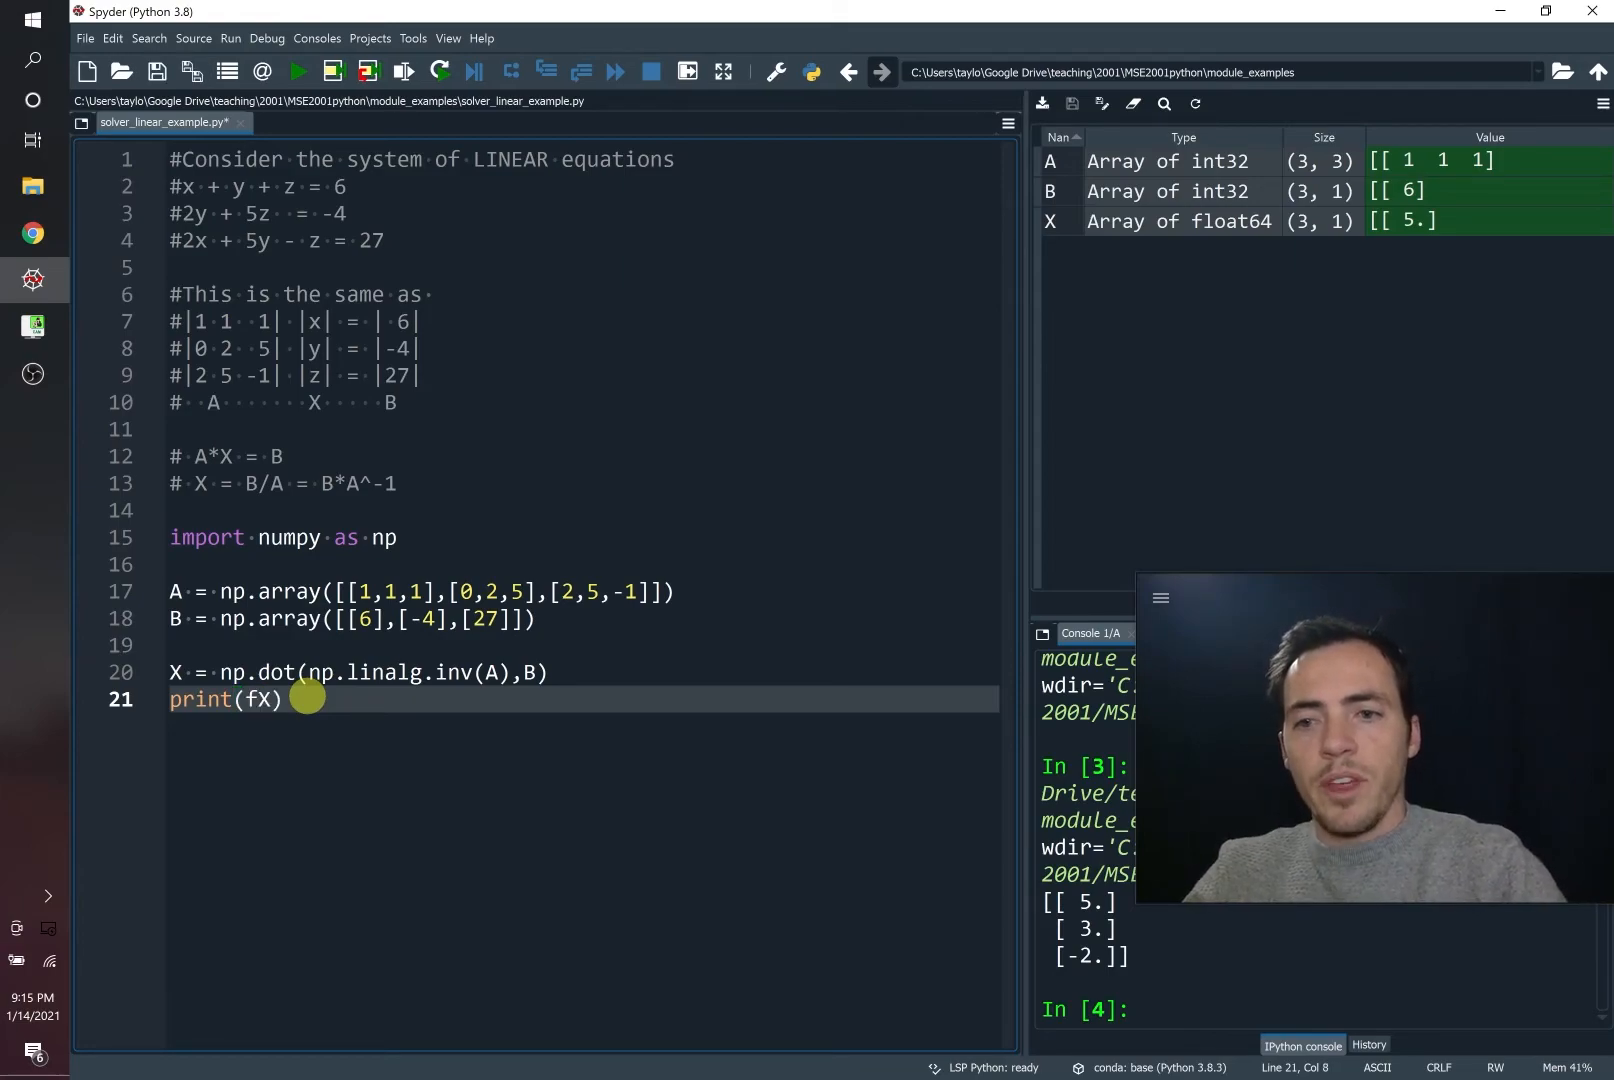
text('')
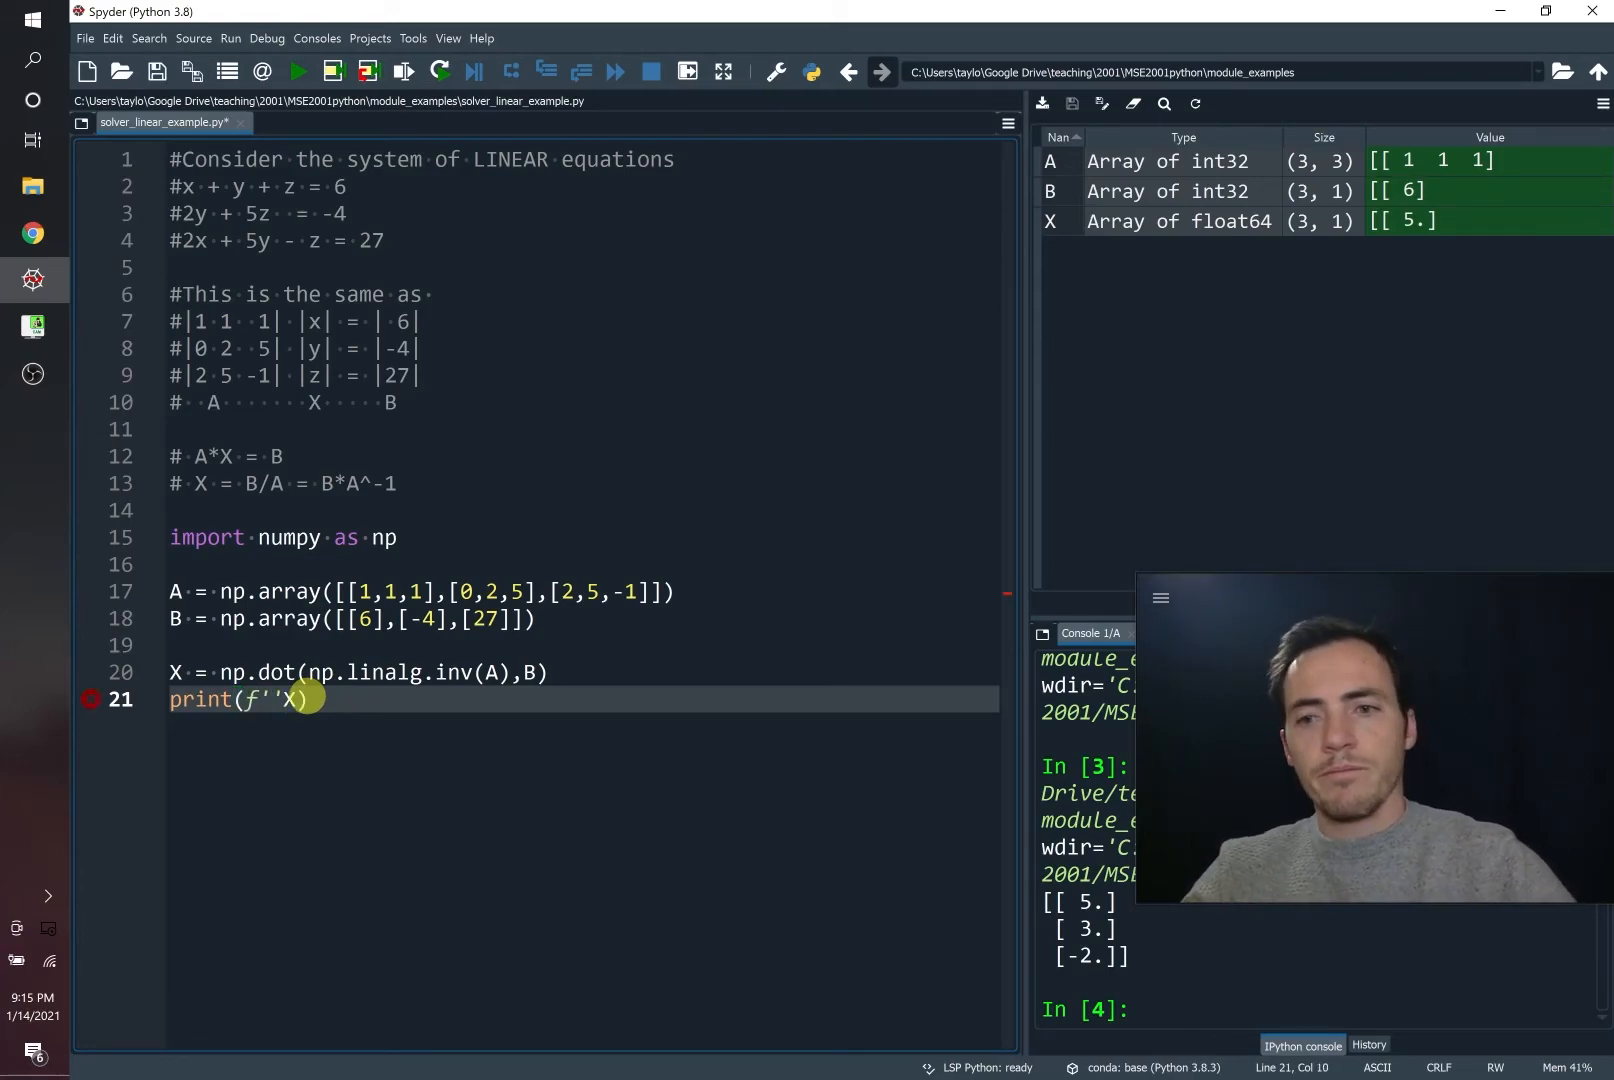
key(Backspace)
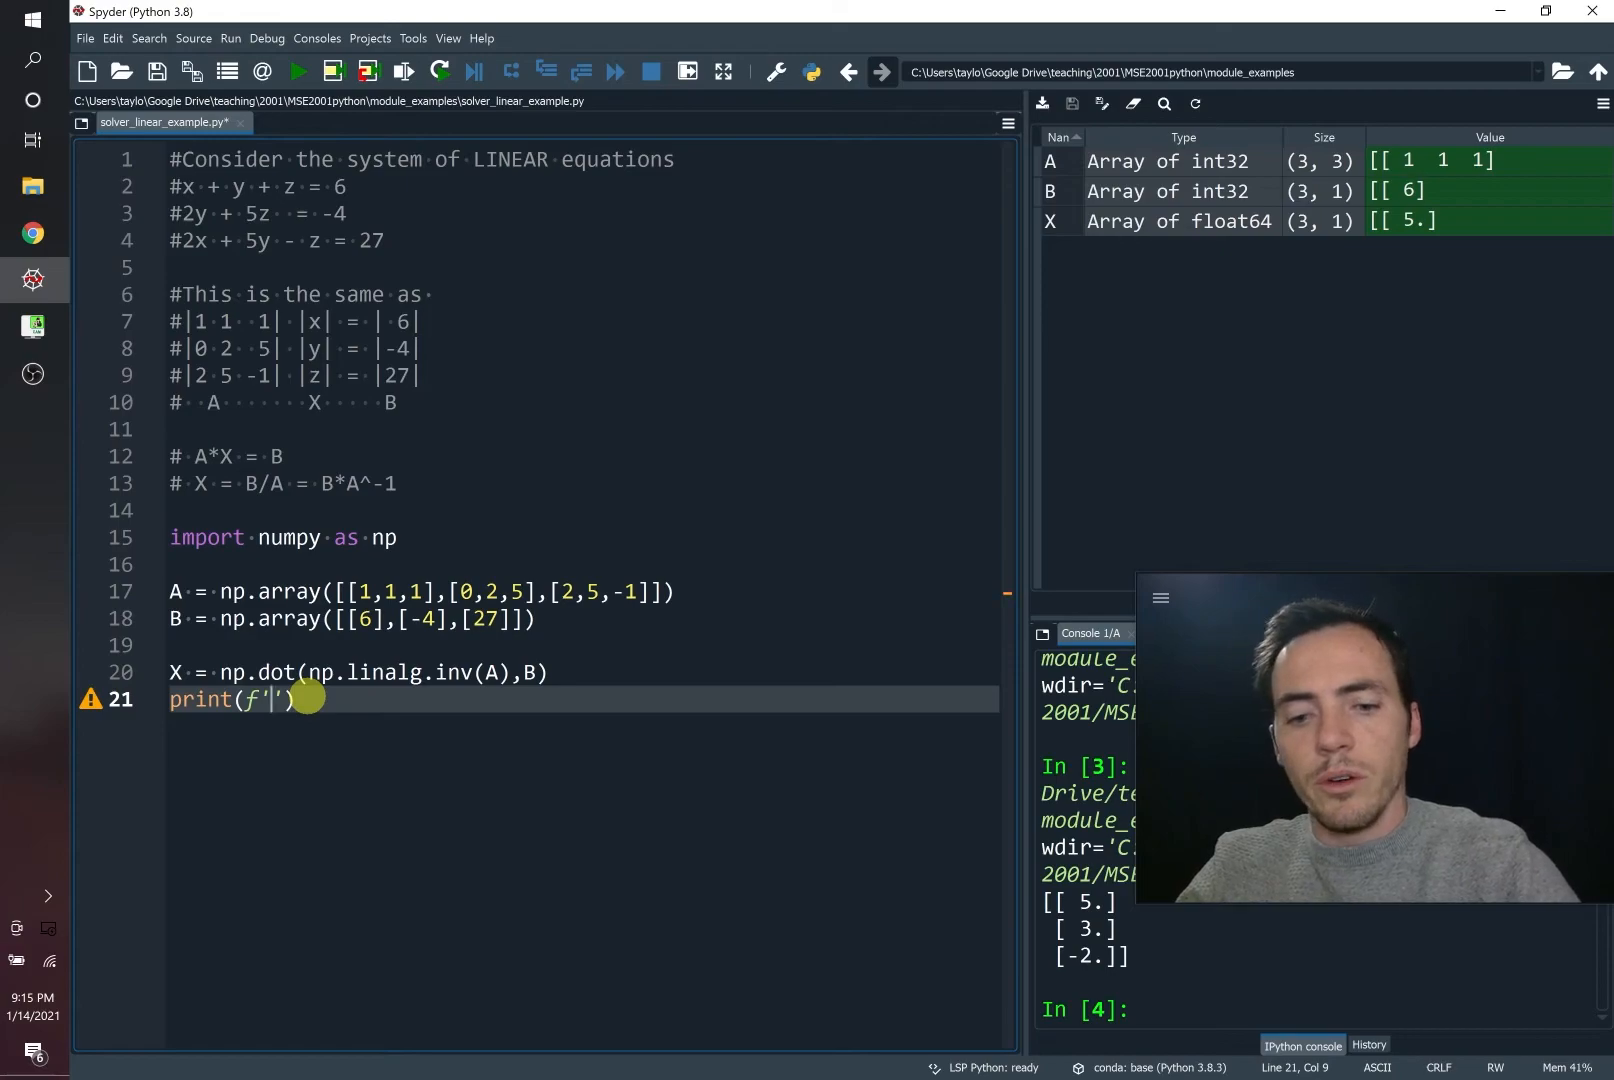
text(x is)
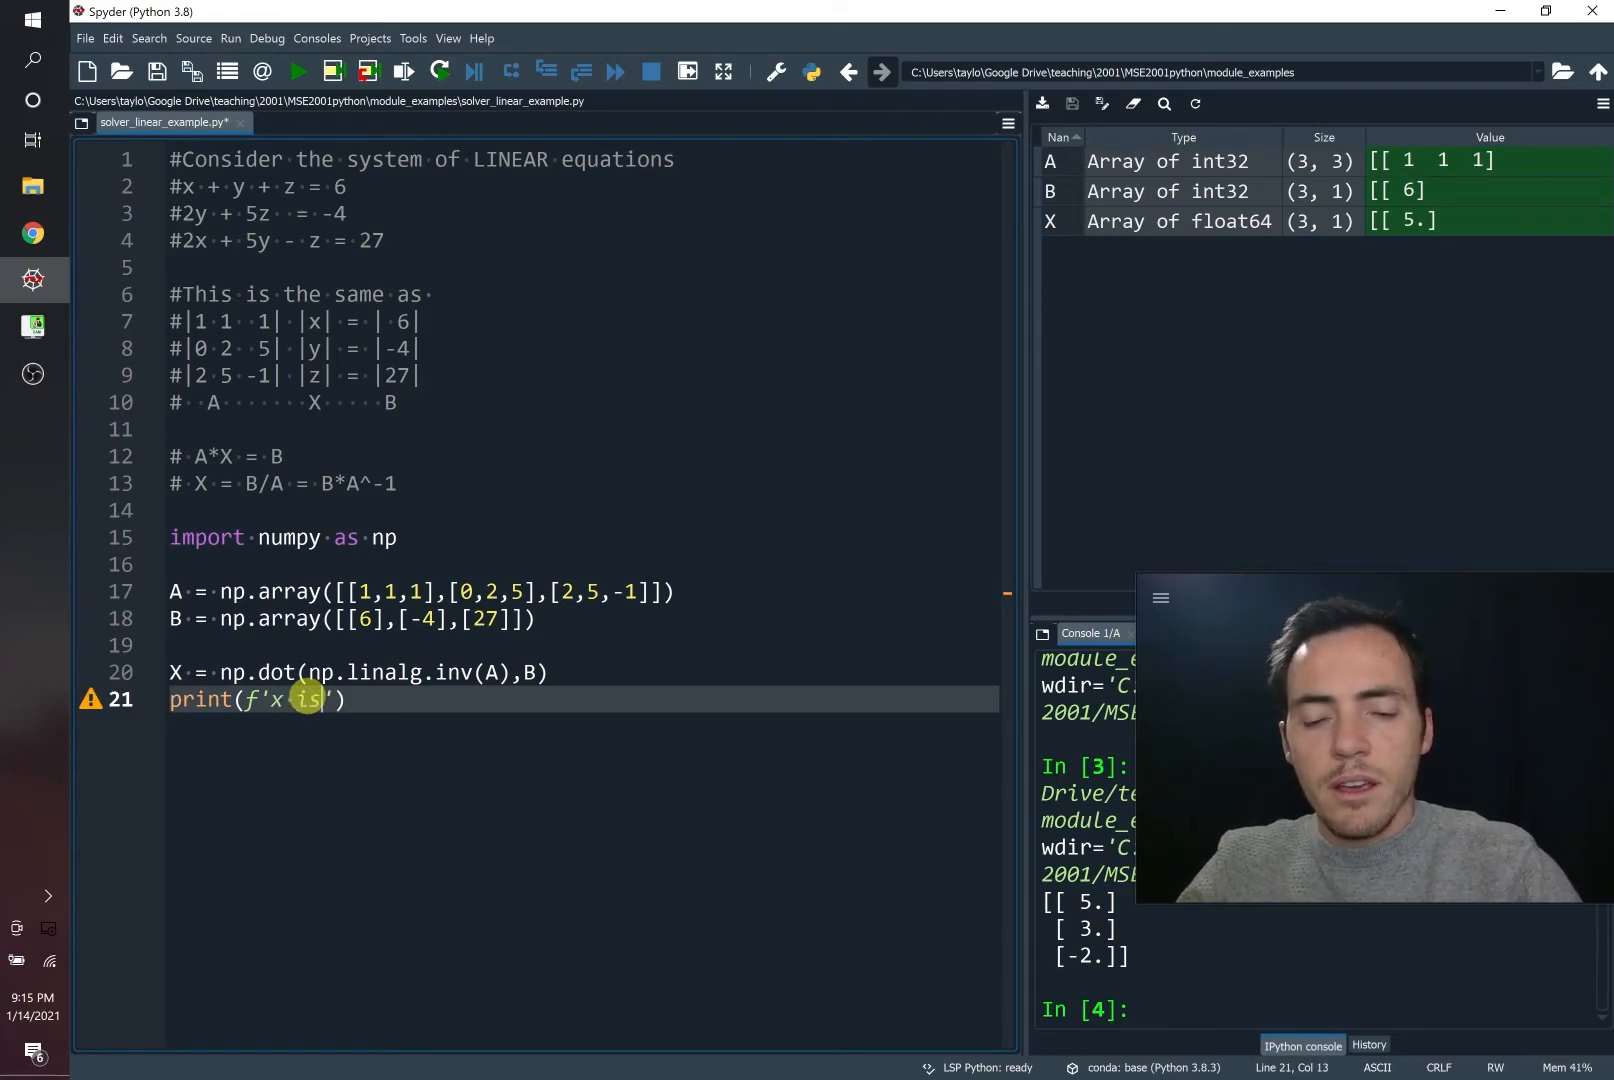
text({})
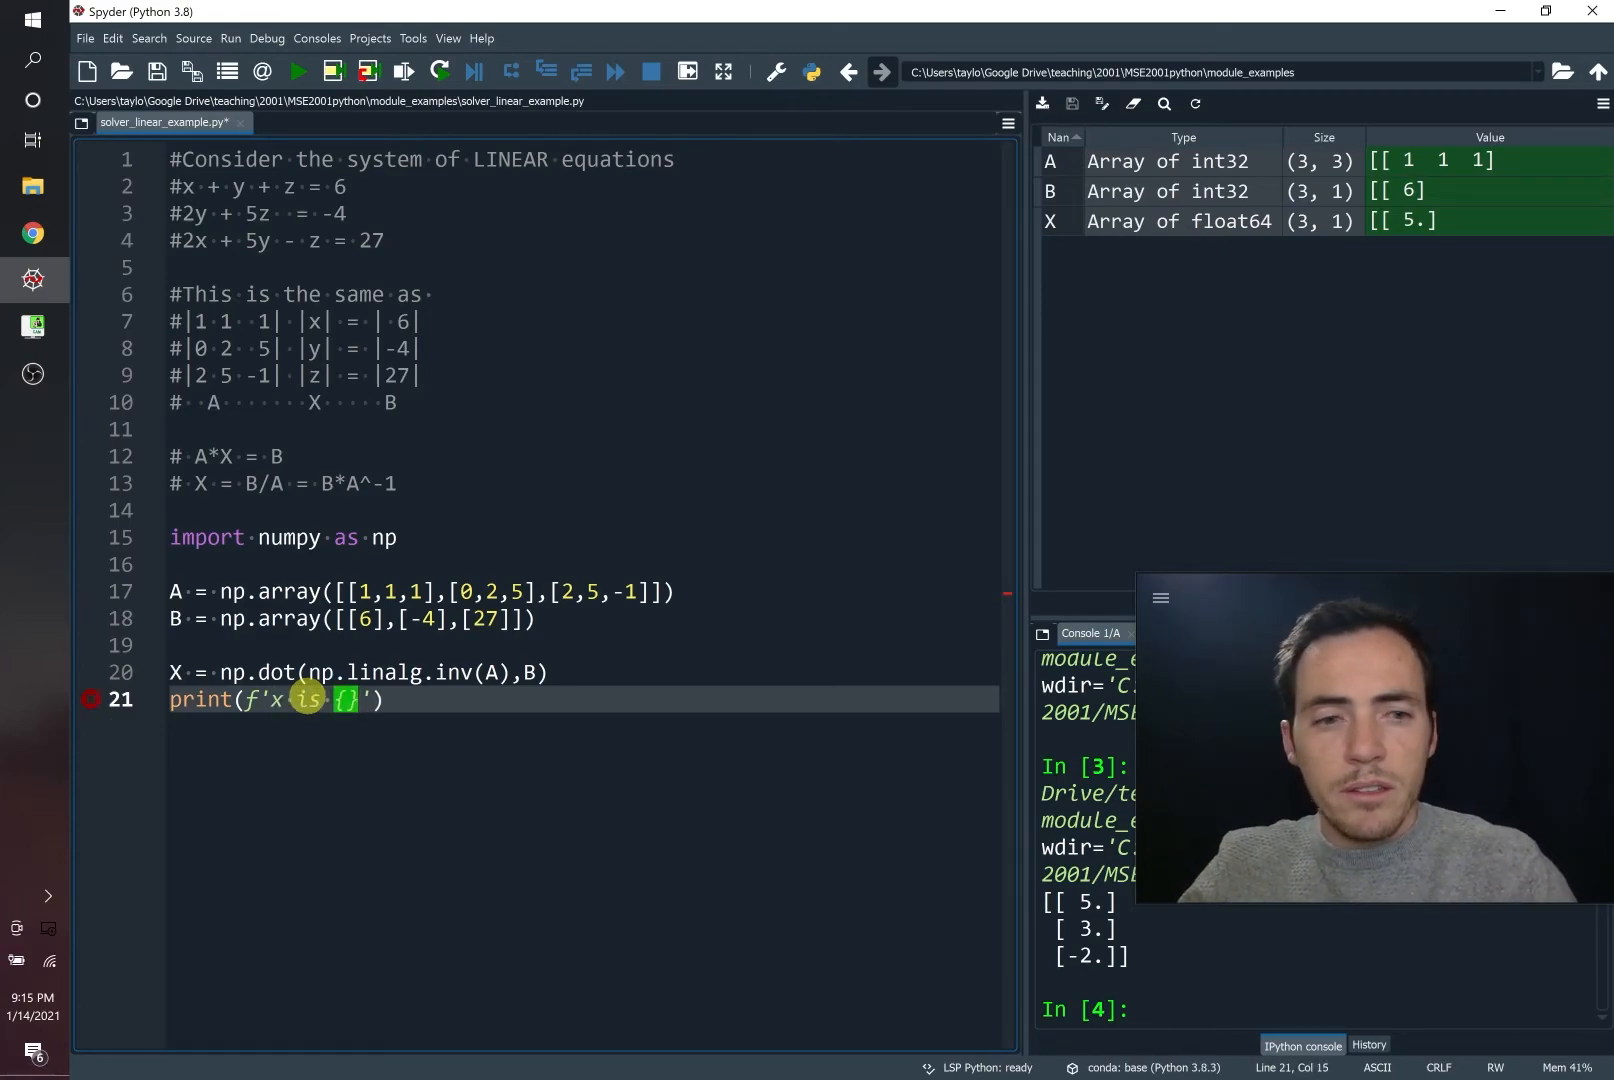
text(X)
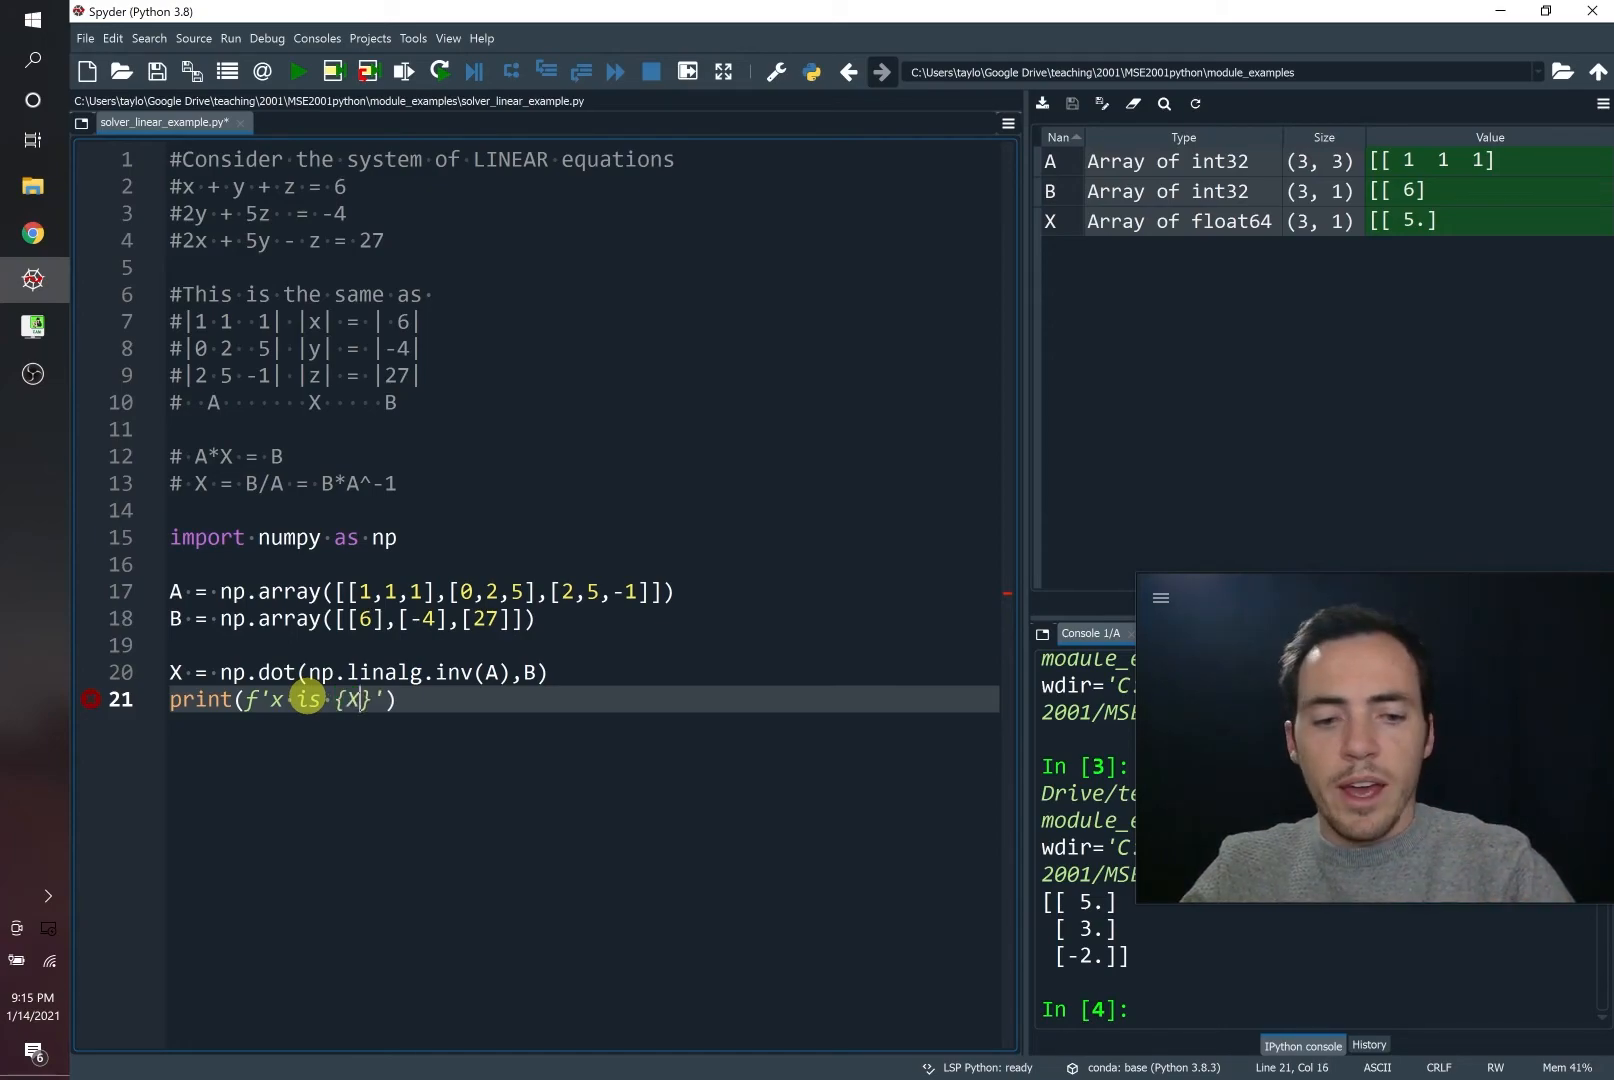
text([0]}, y is {X)
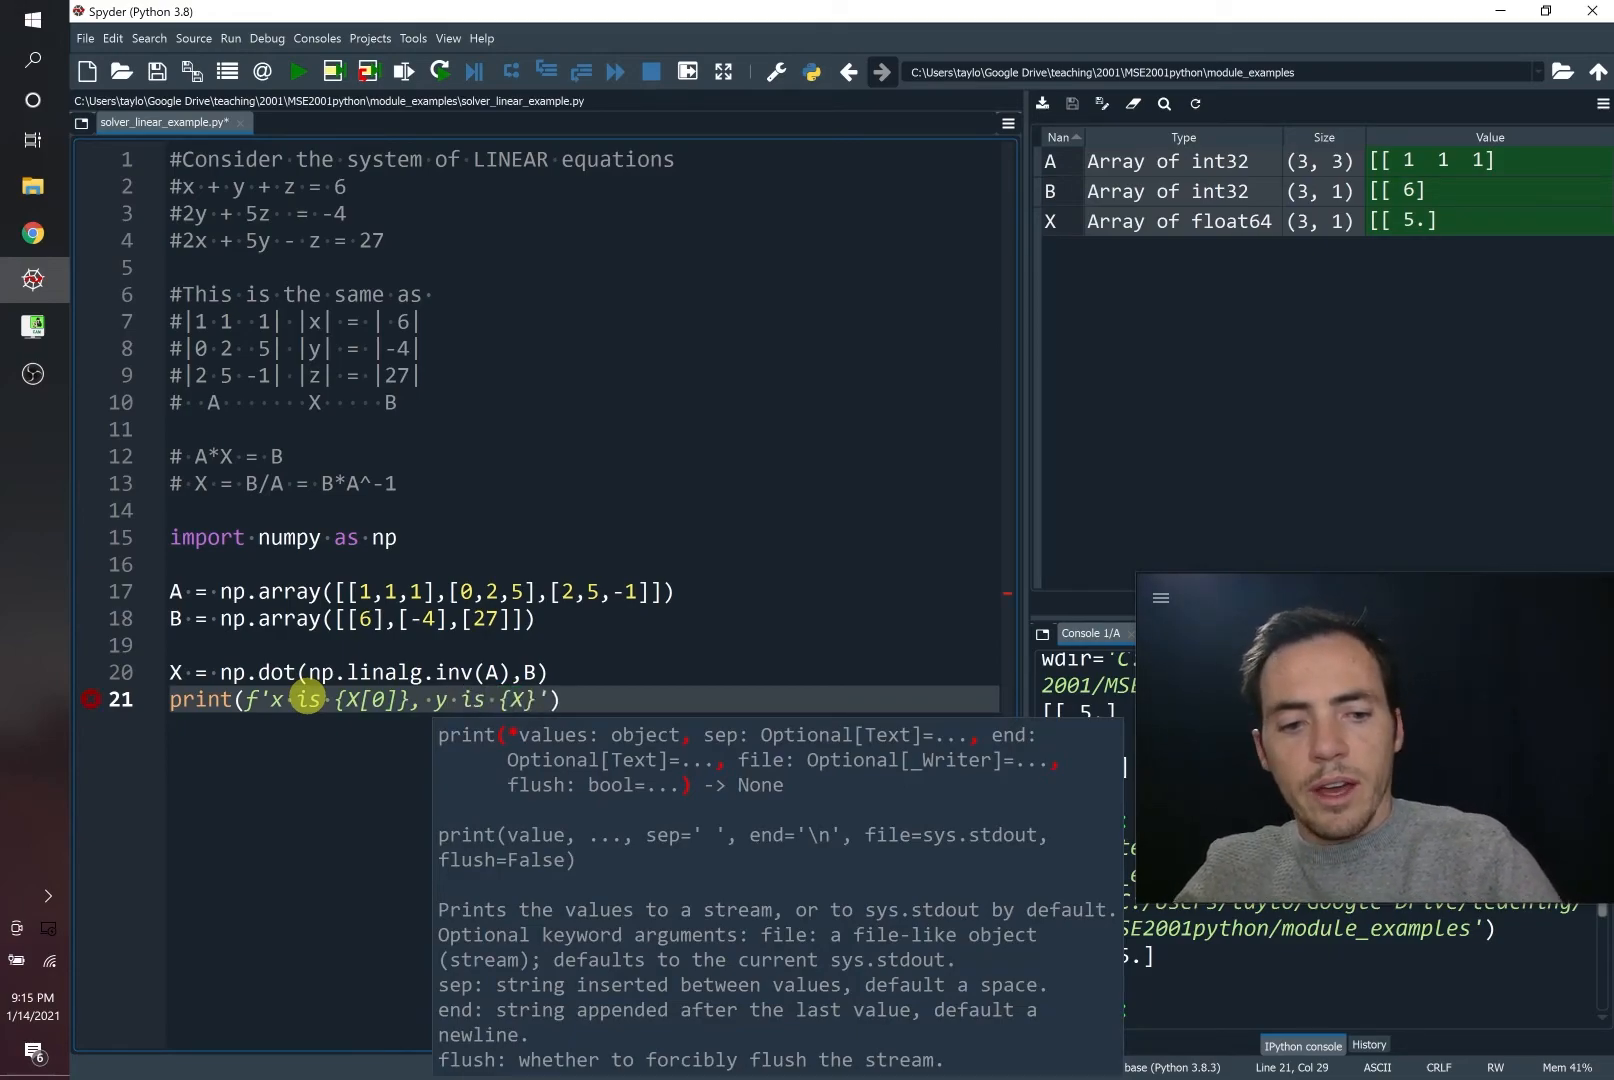
text([1]} and z is {)
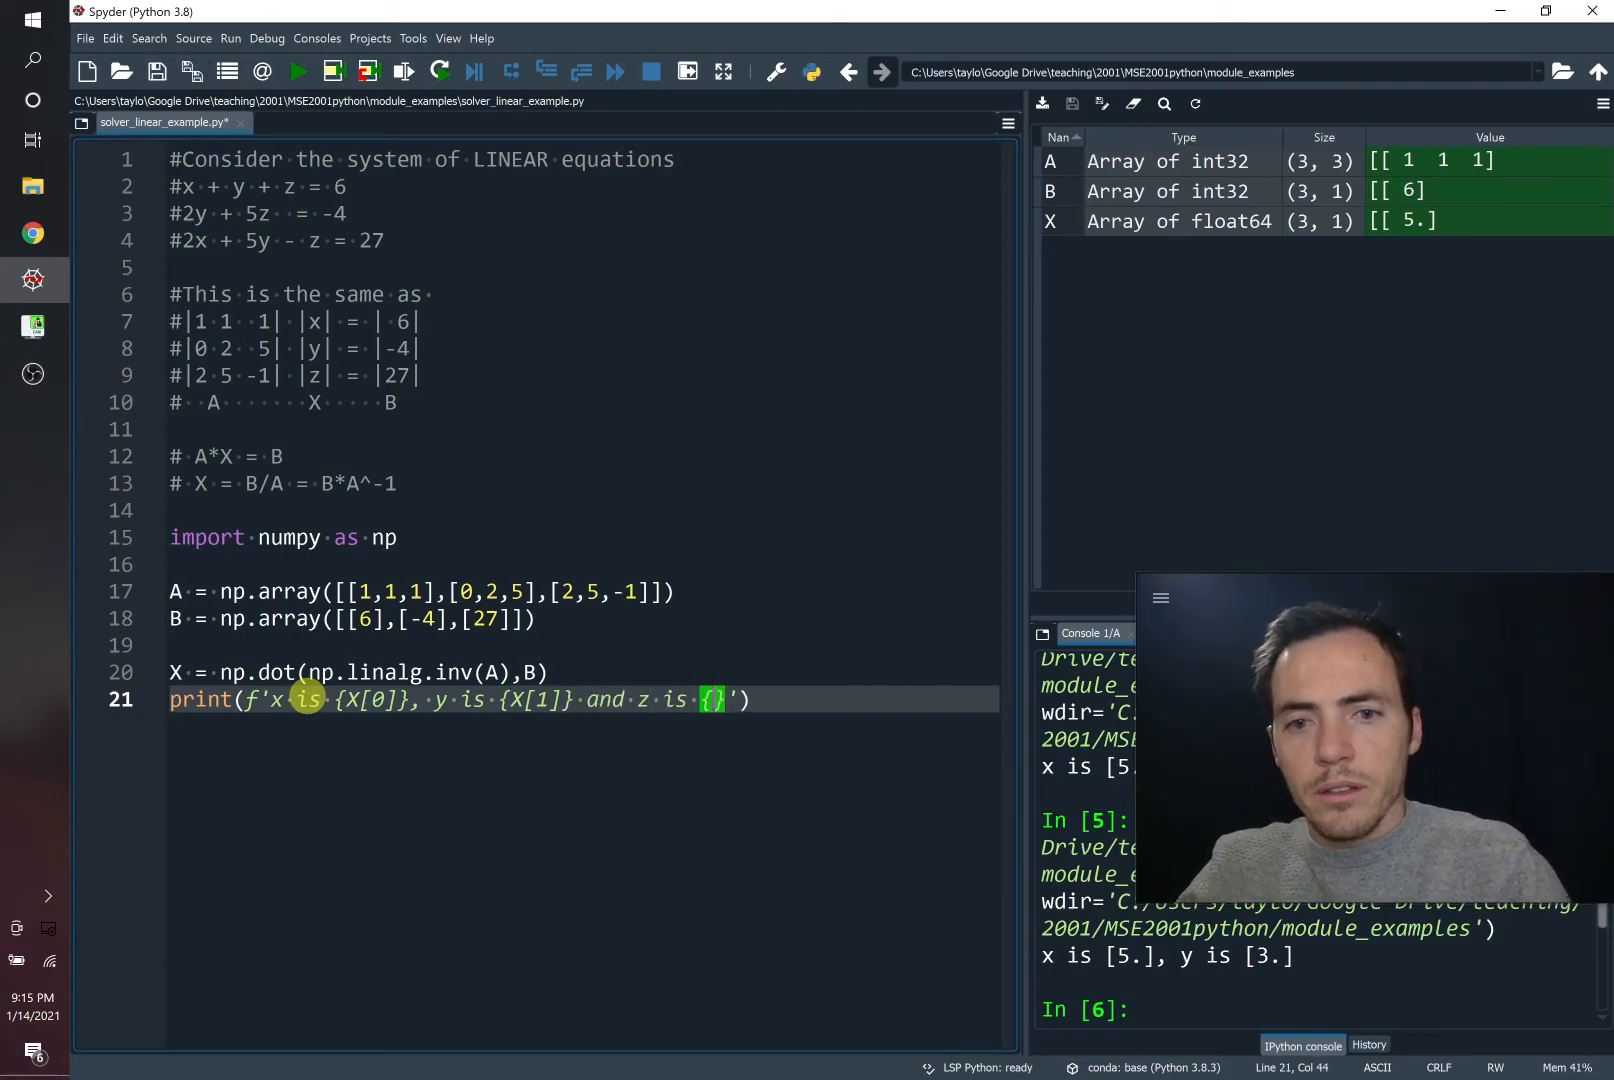
text(X[2])
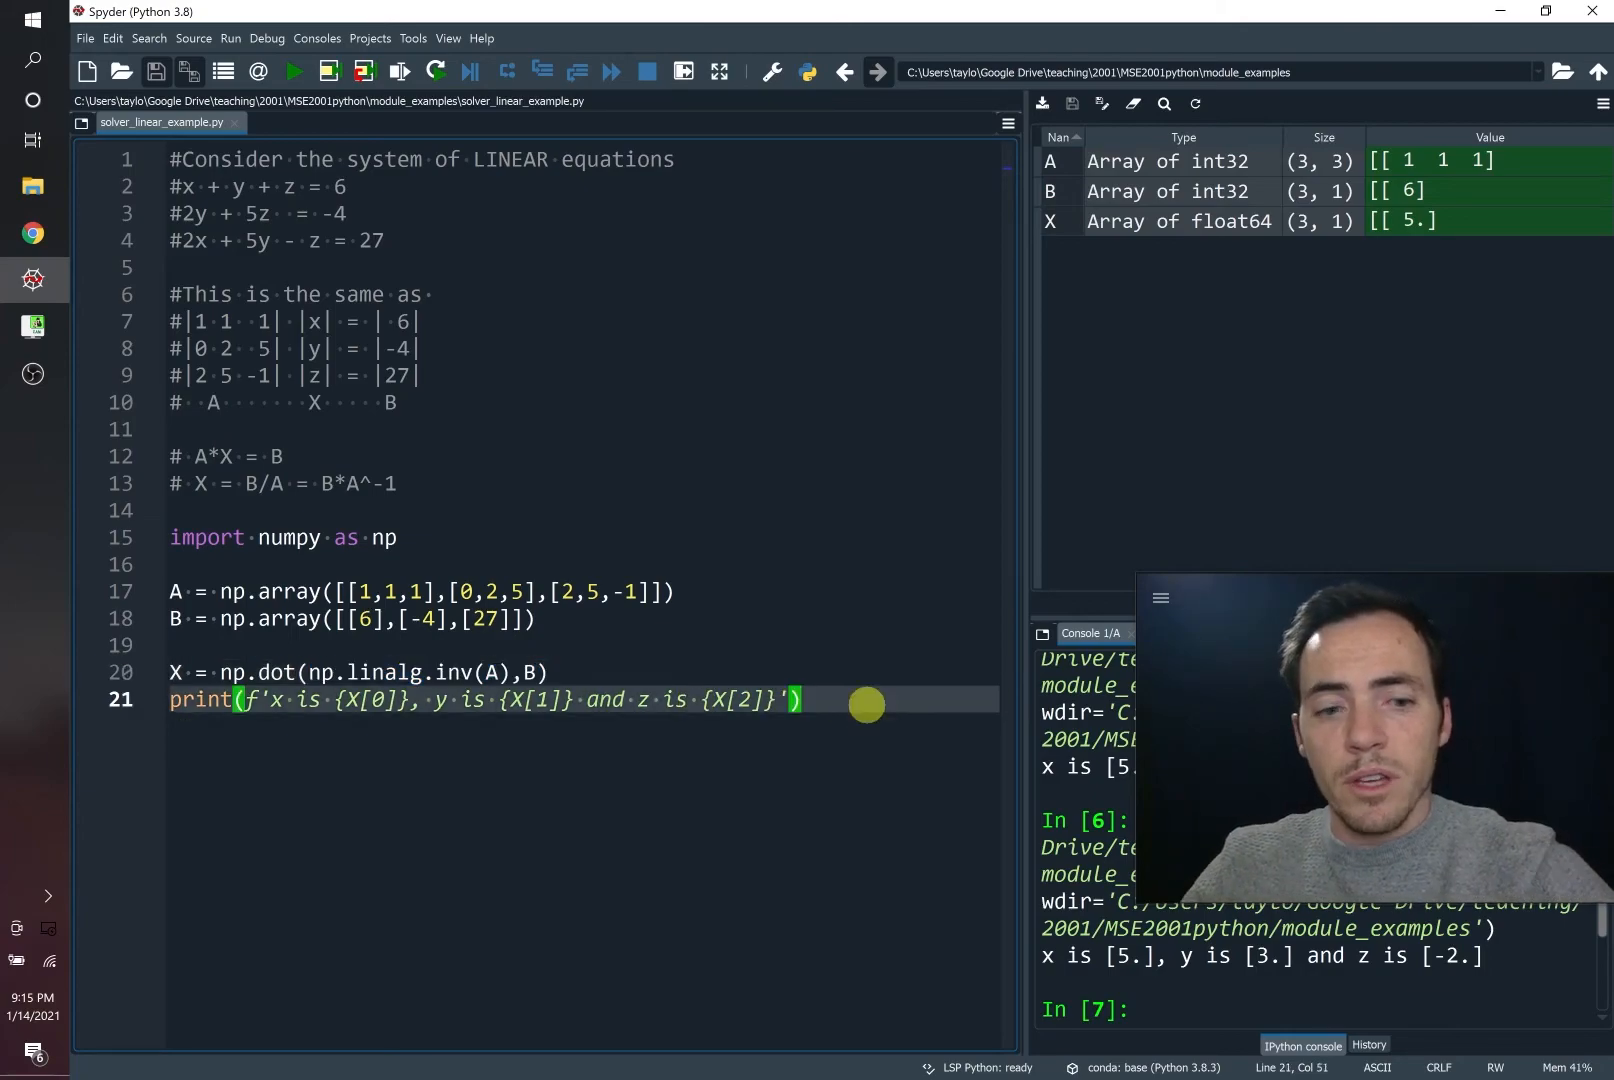
Step: Write XX = np.linalg.solve(A,B) on line 23
text(X)
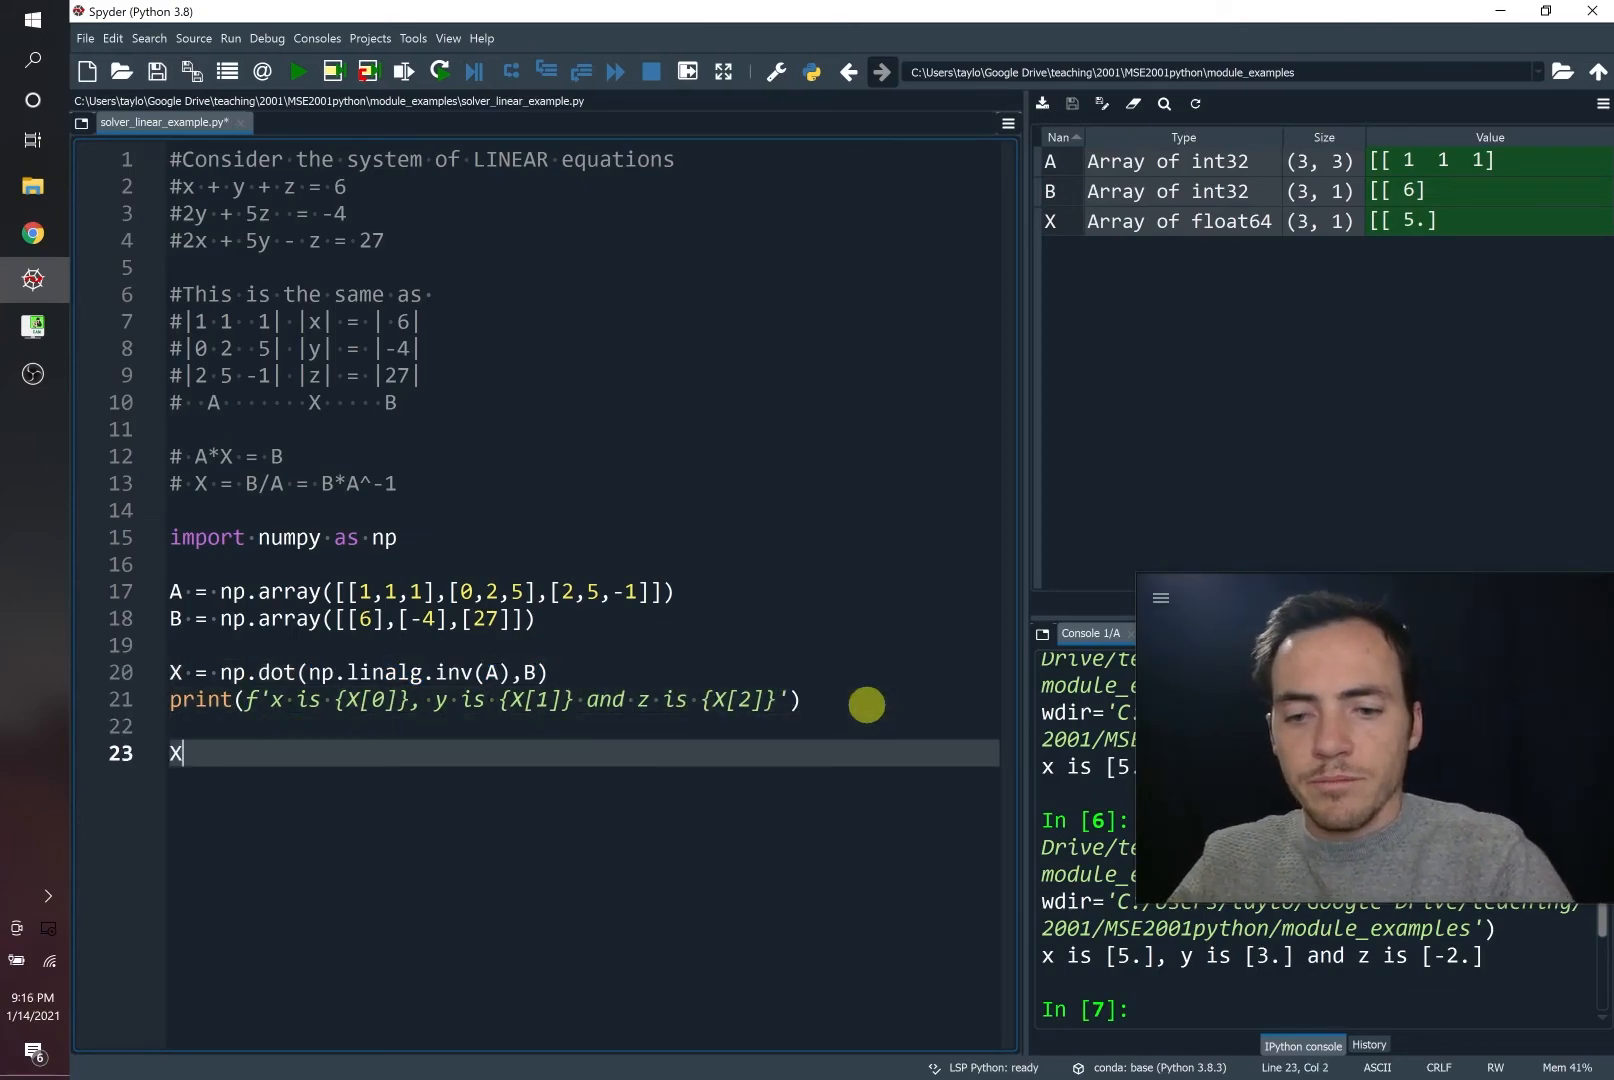
text(X)
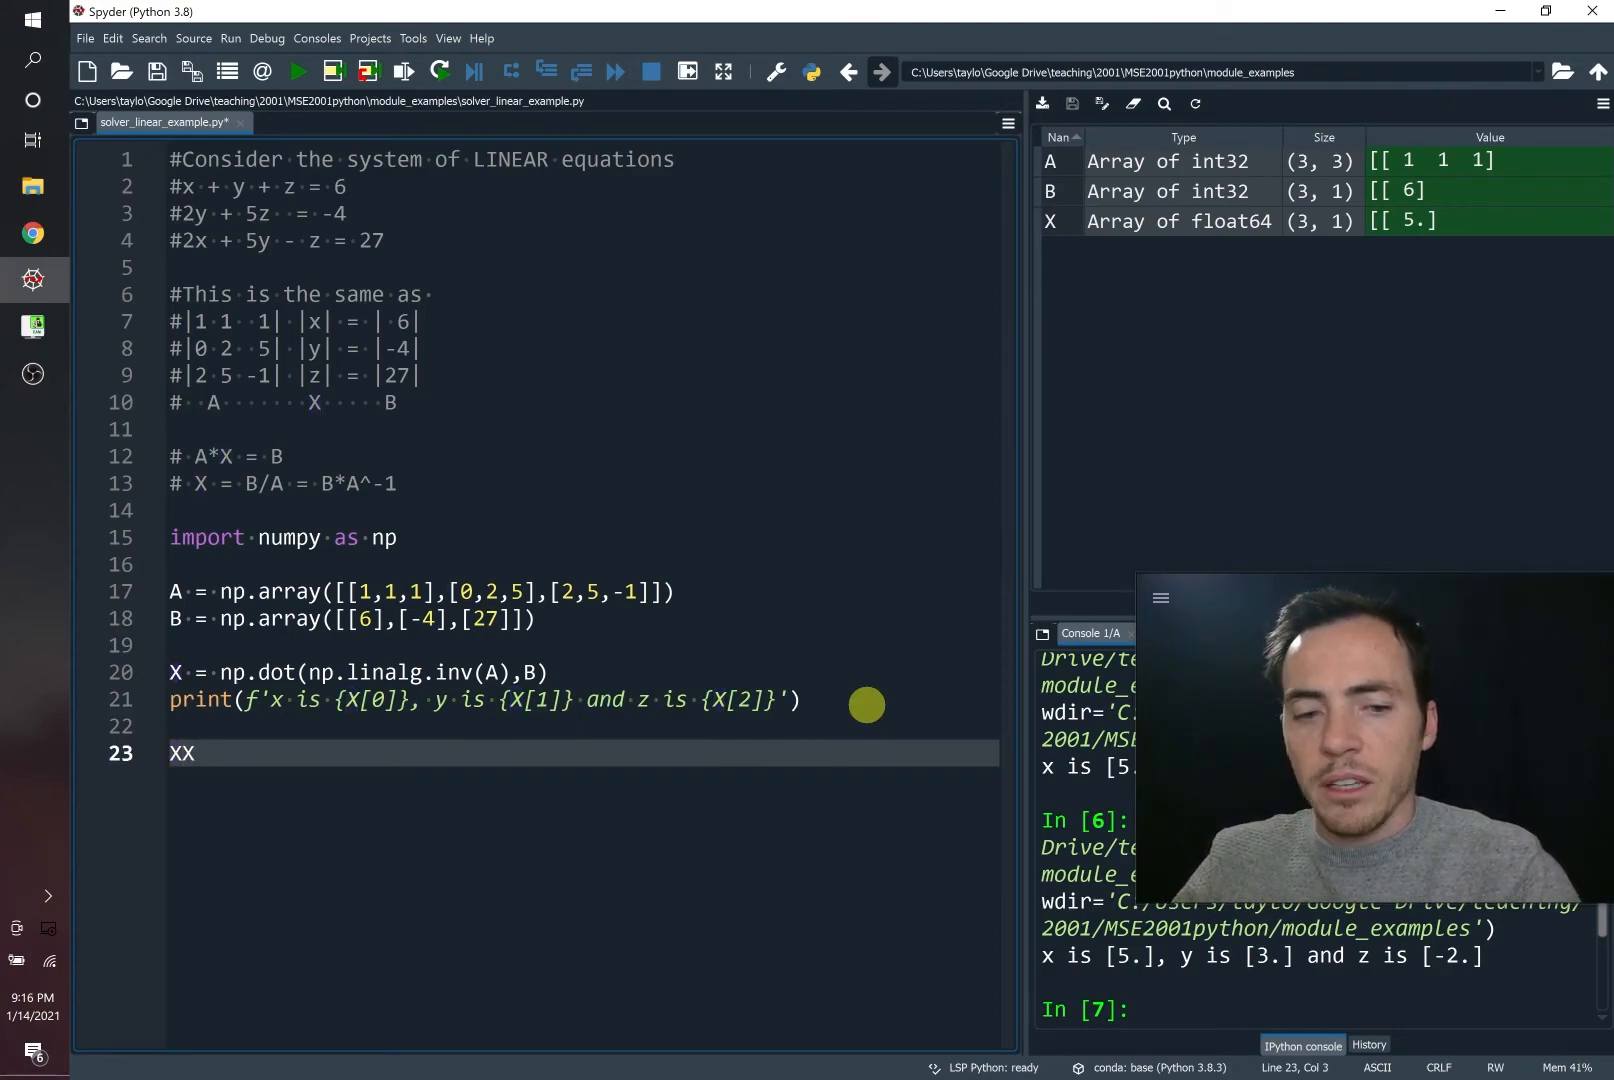
text(=)
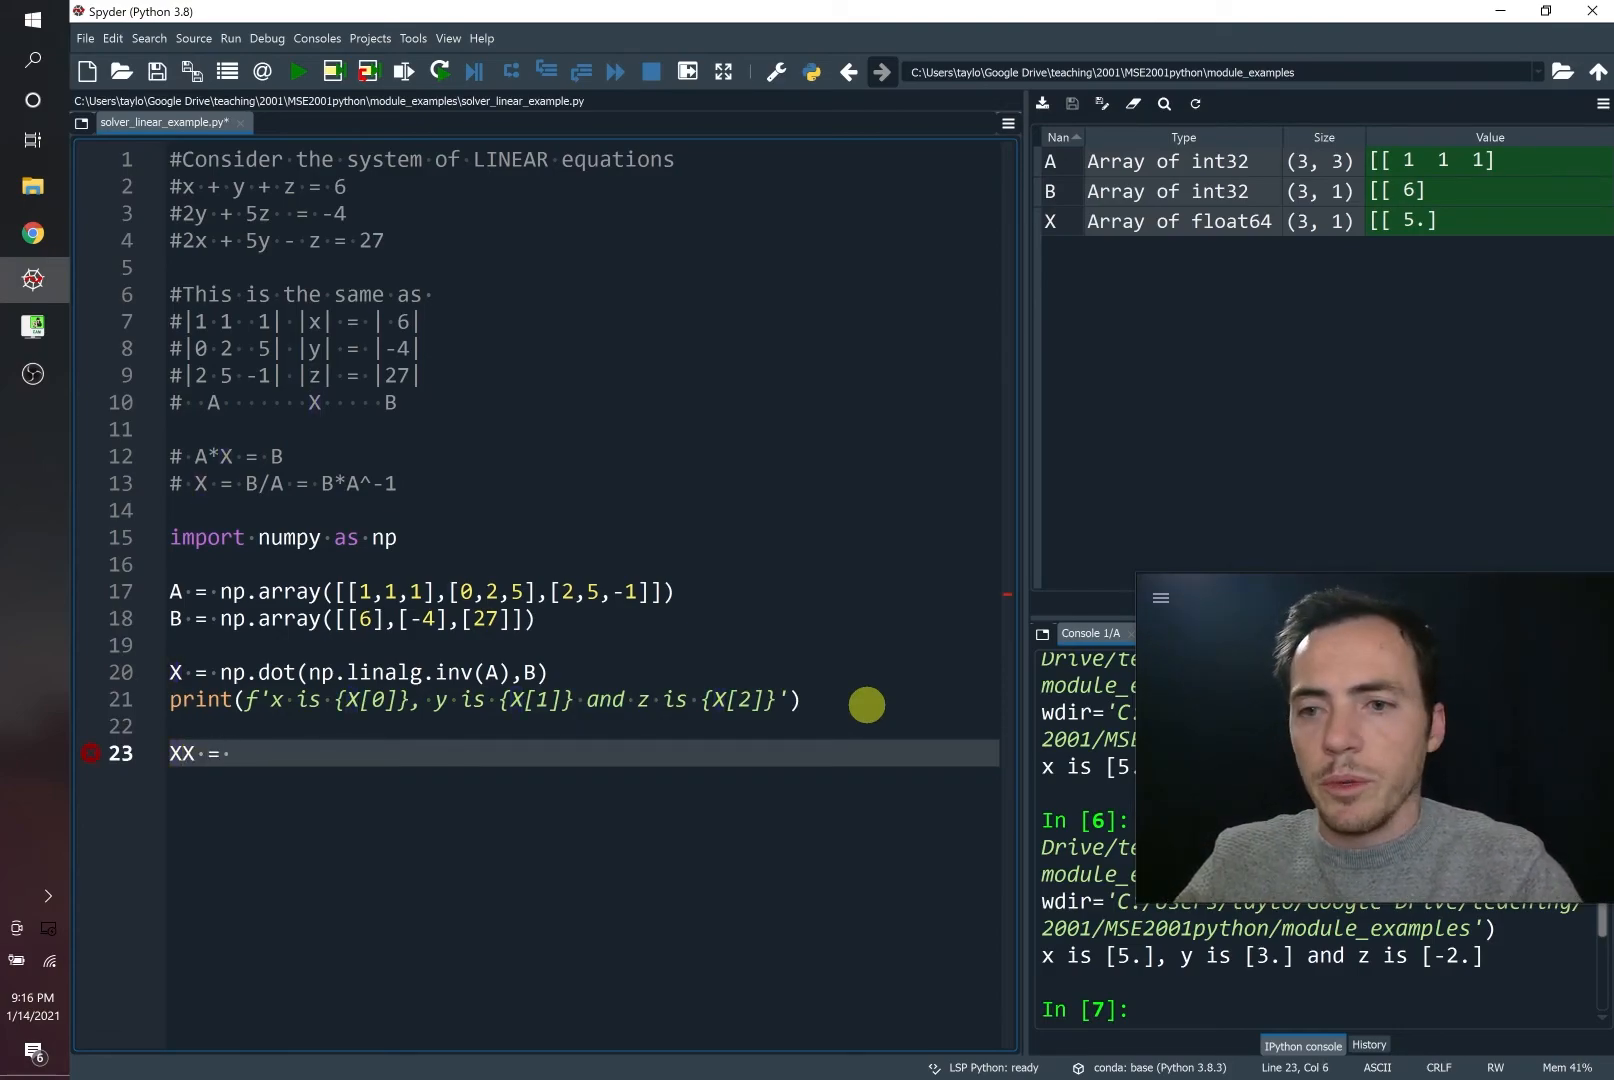
text(np.)
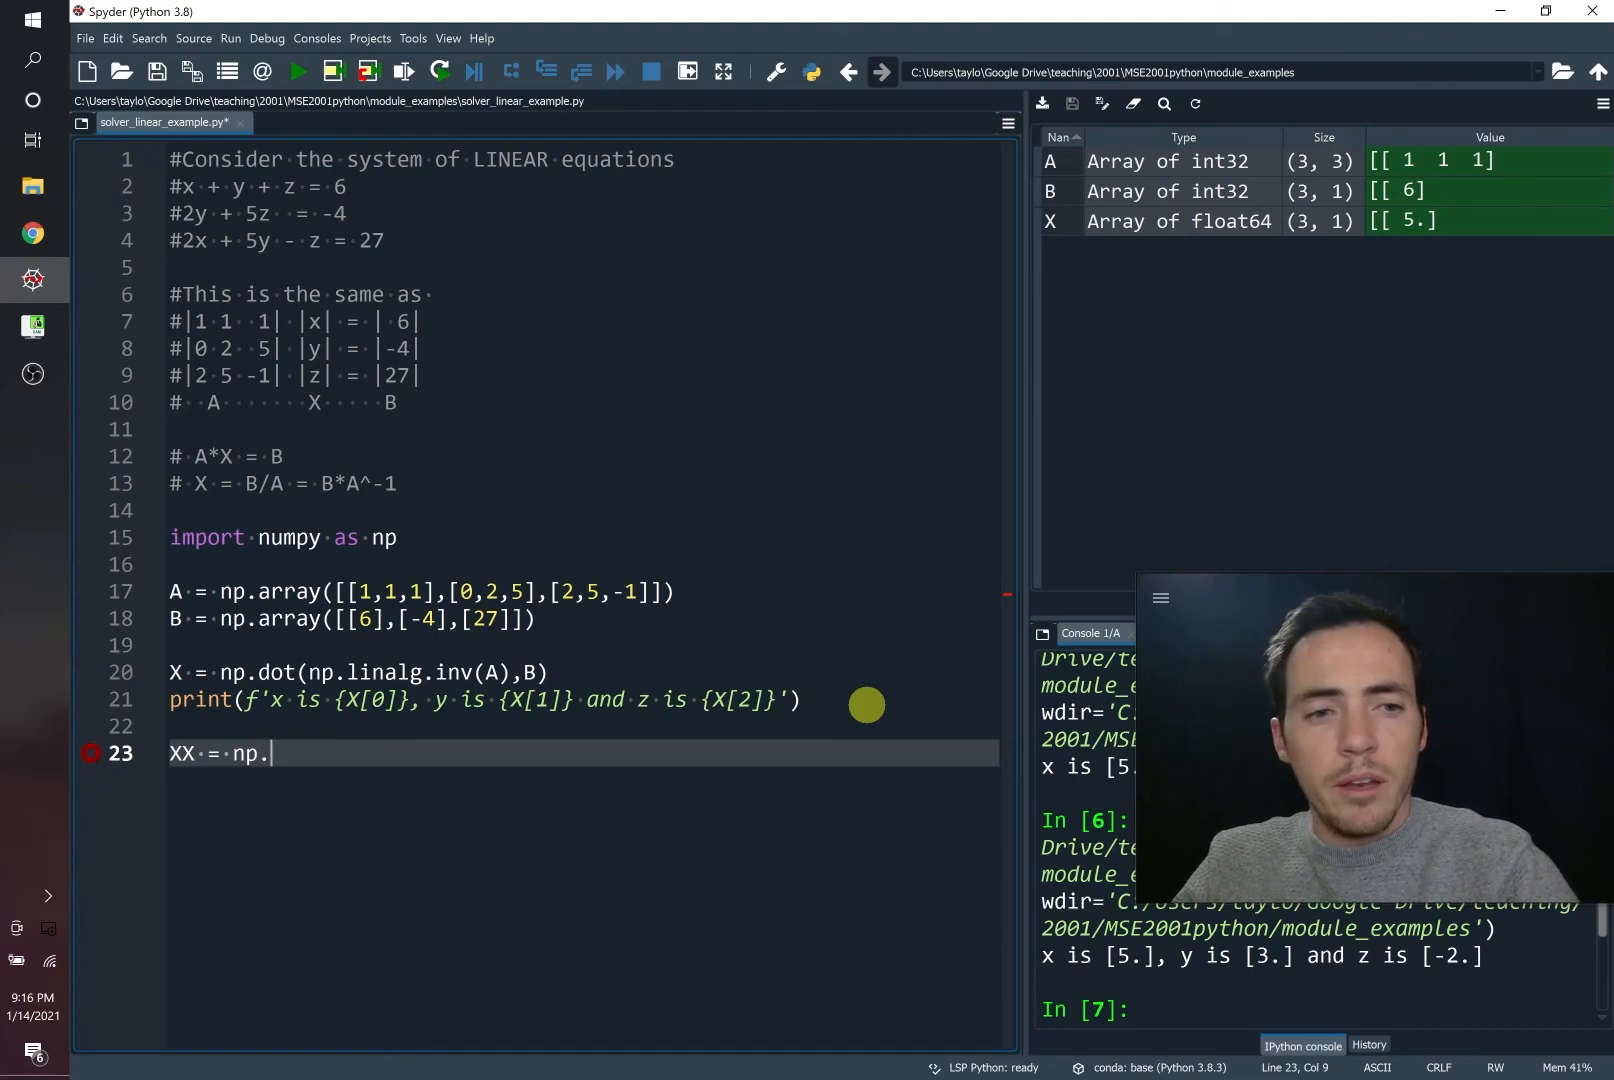
text(linalg.)
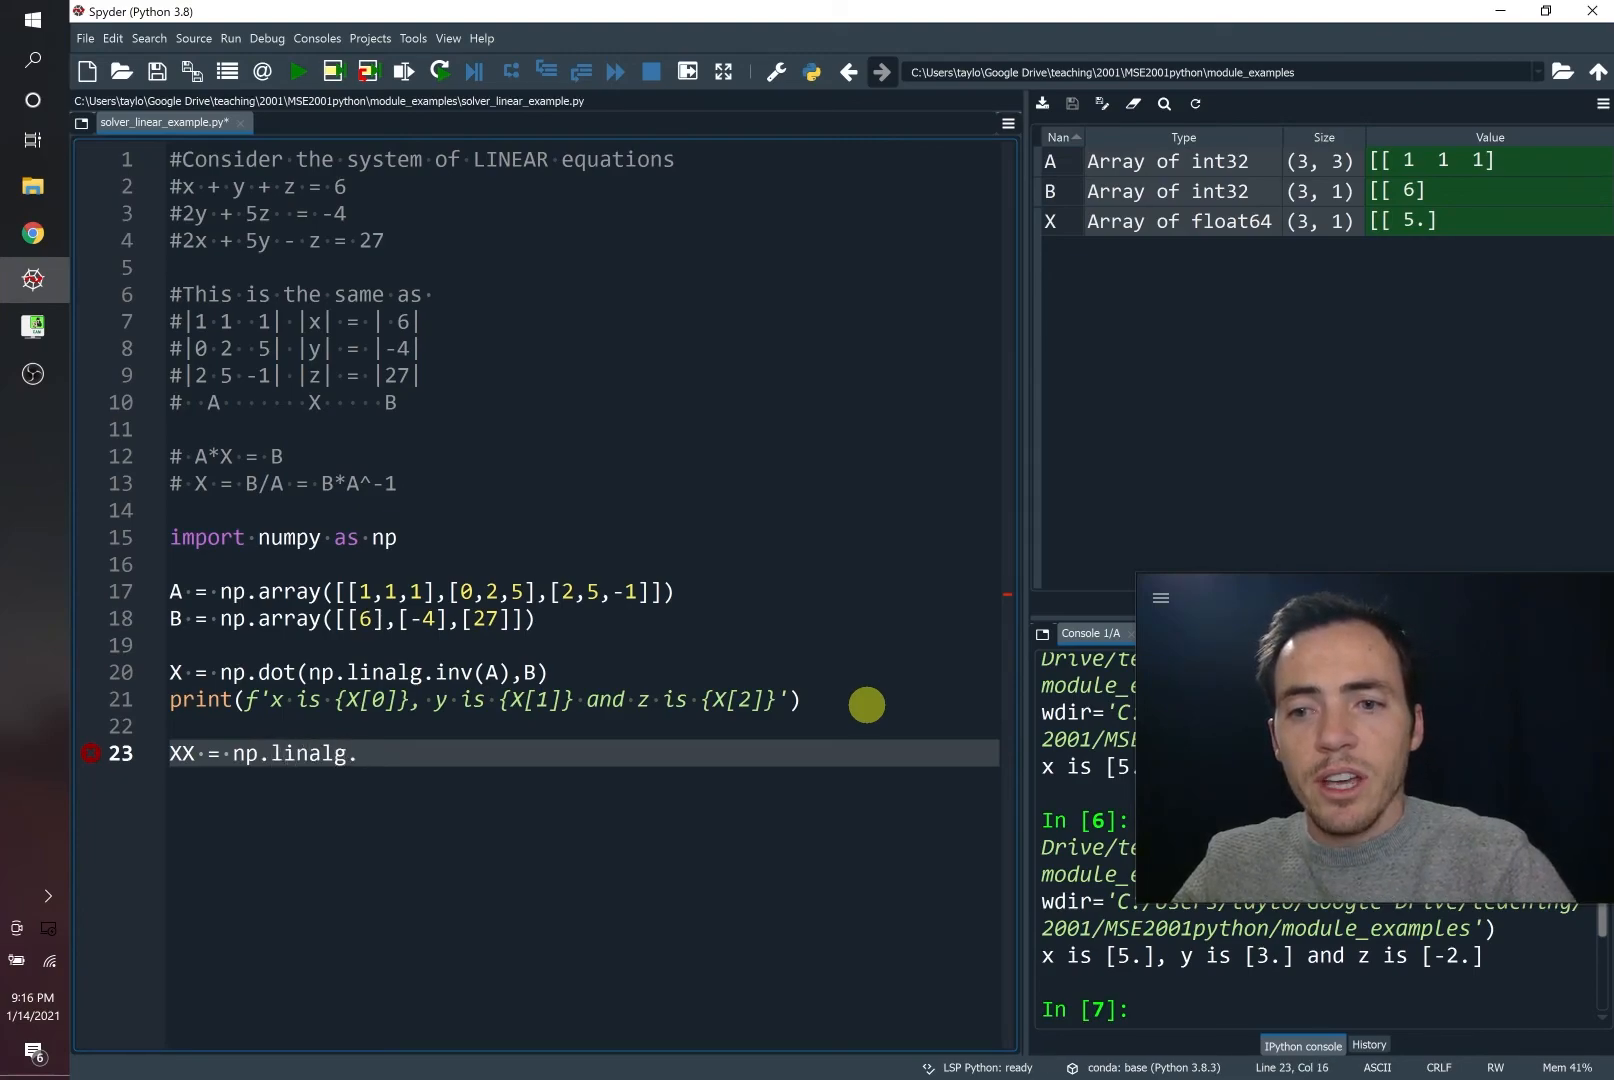
text(solve())
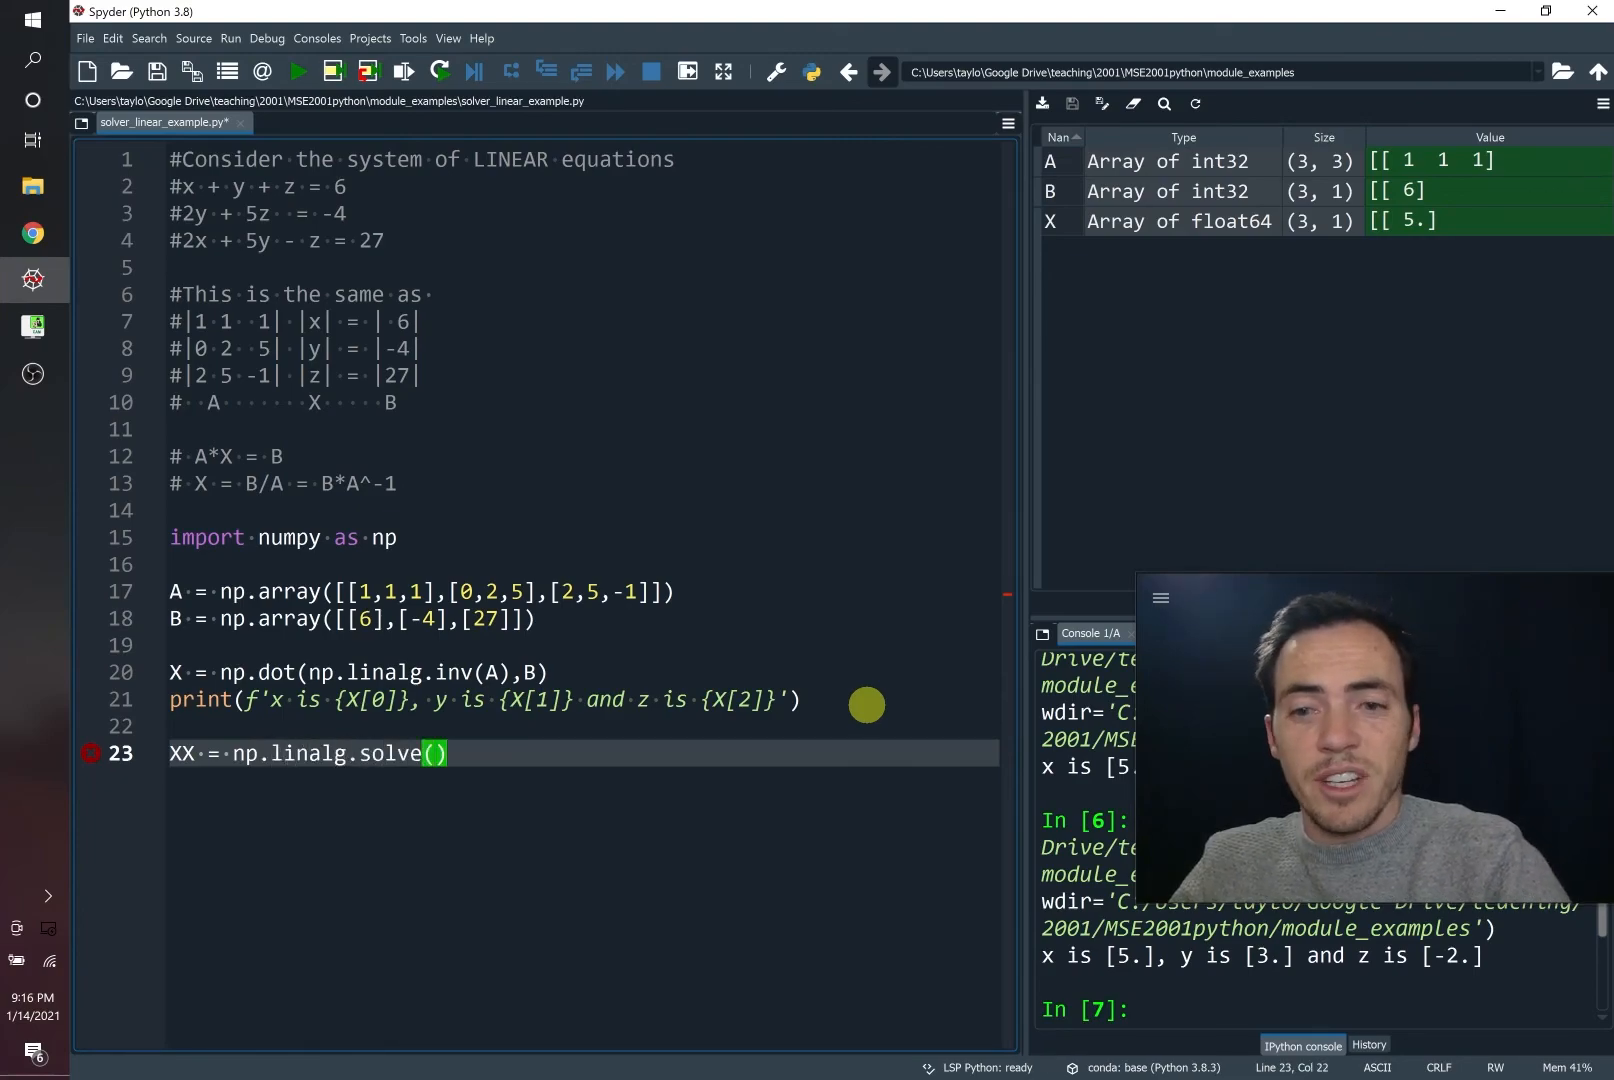
text(A,B)
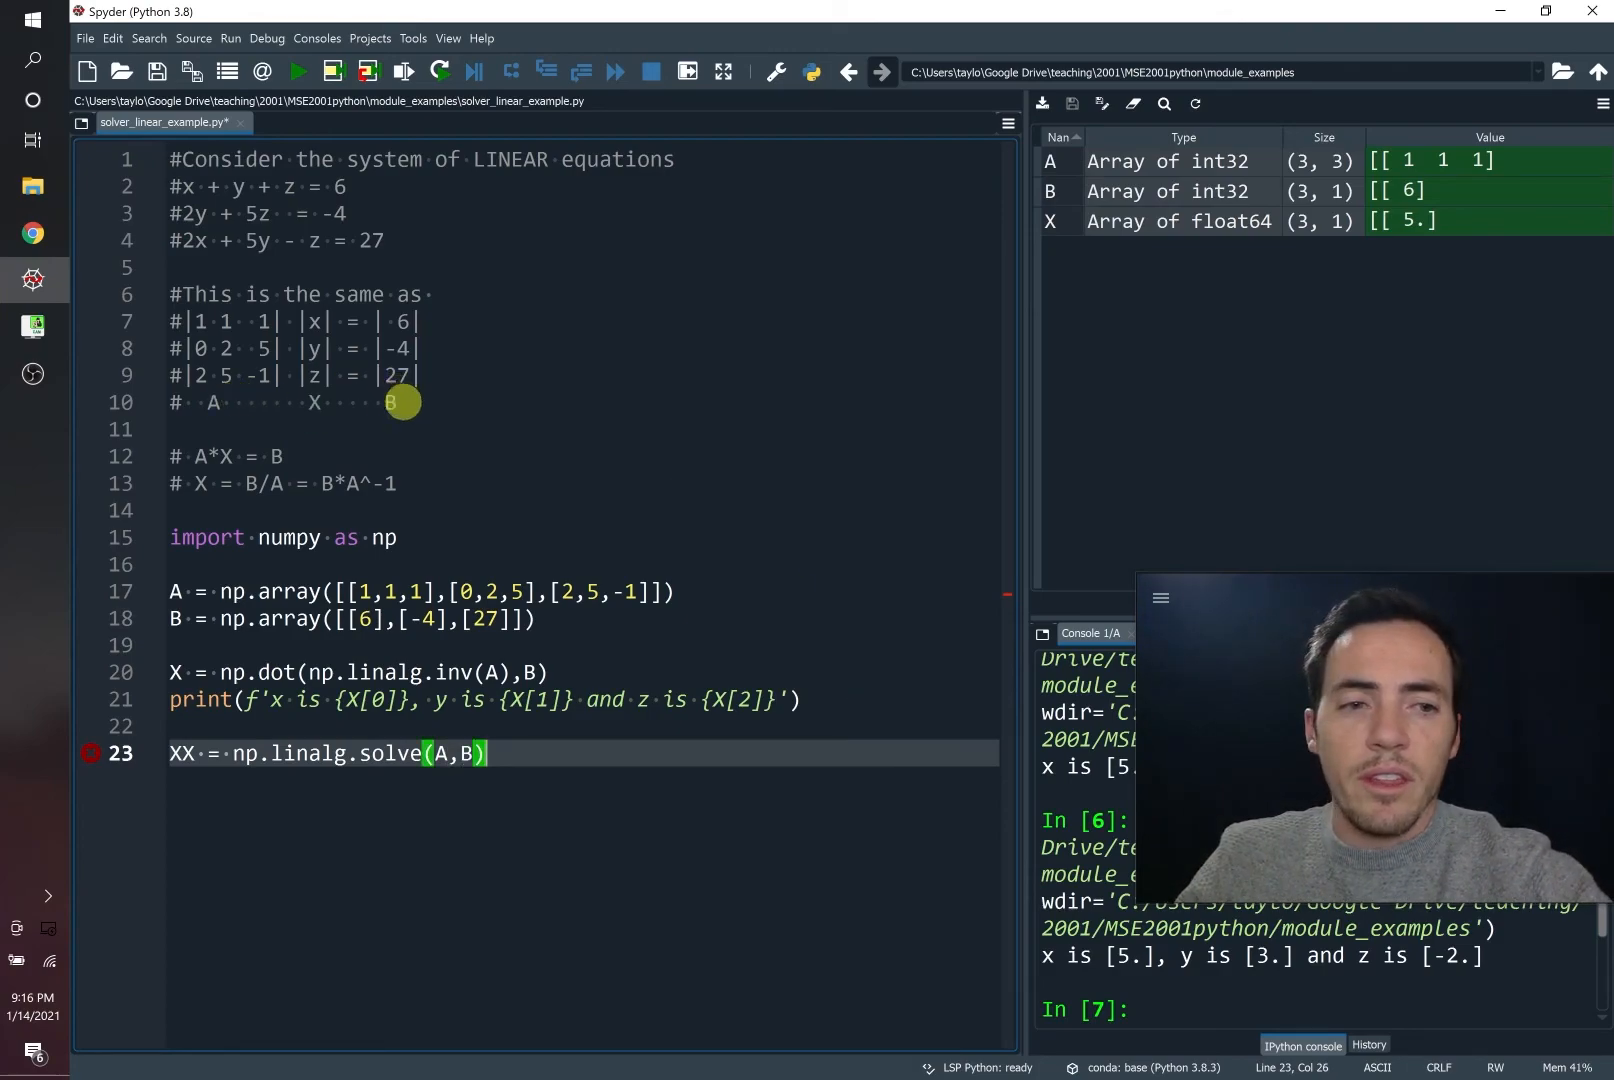
mouse_move(455, 554)
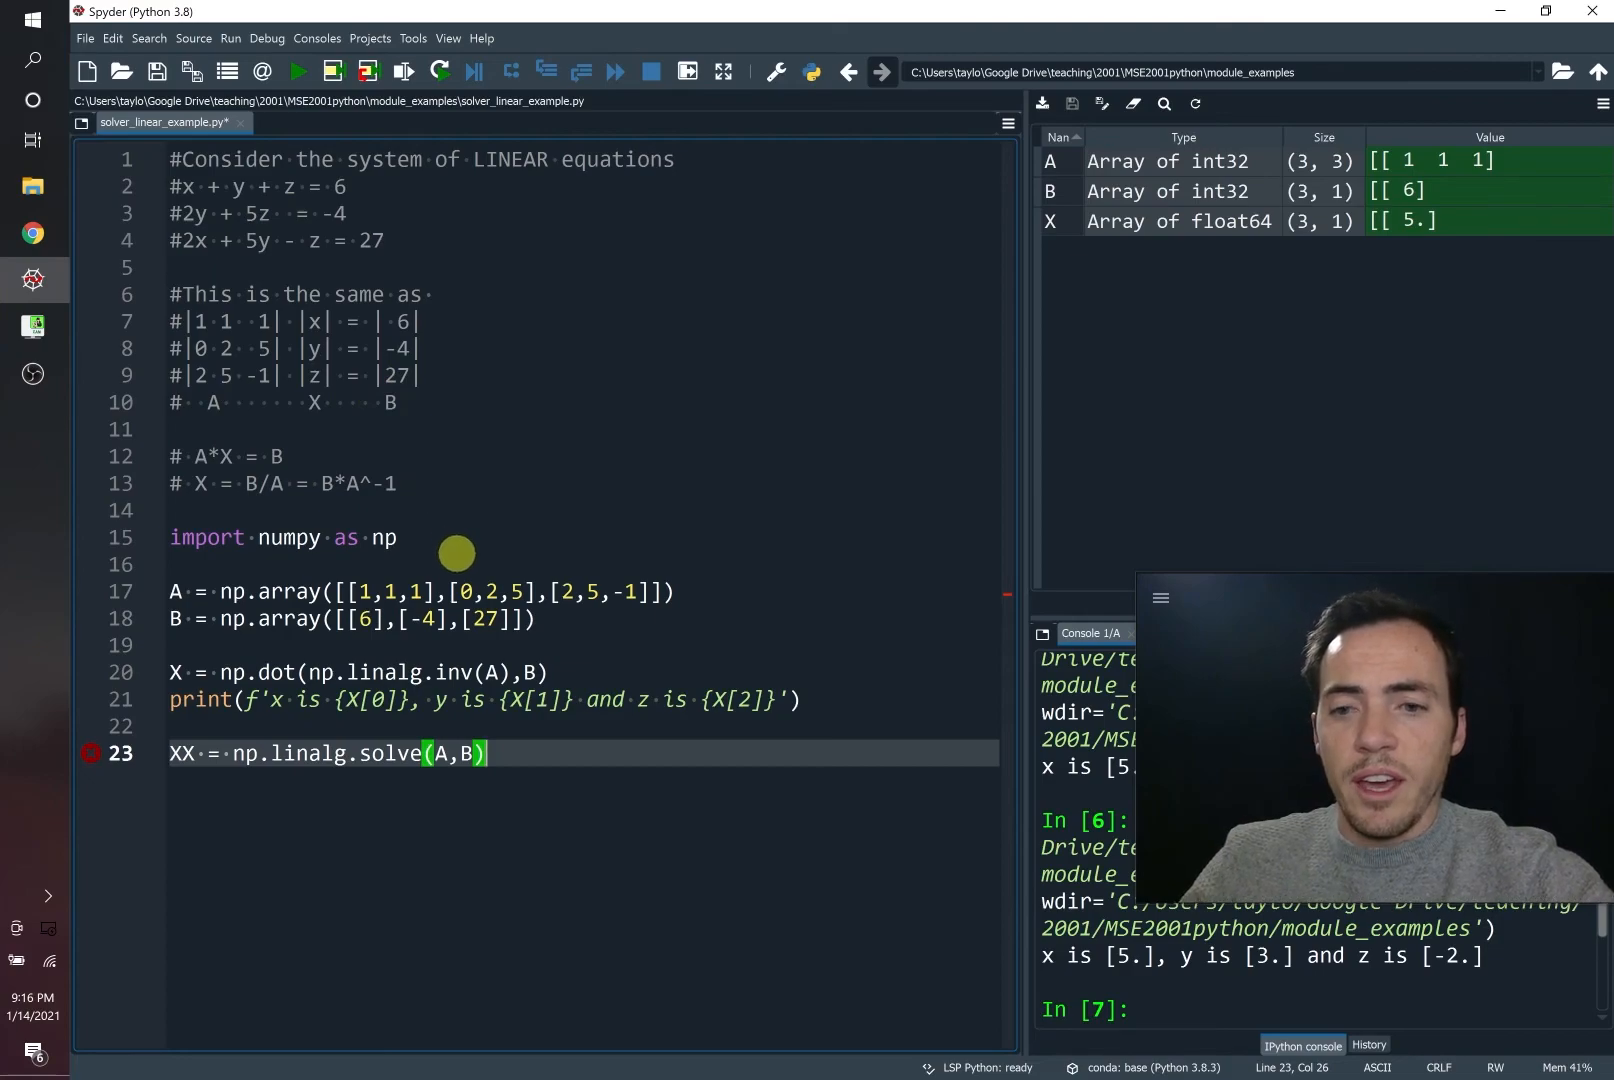
Step: Add print(XX) on line 24 and run, confirming 5, 3, -2
text(print())
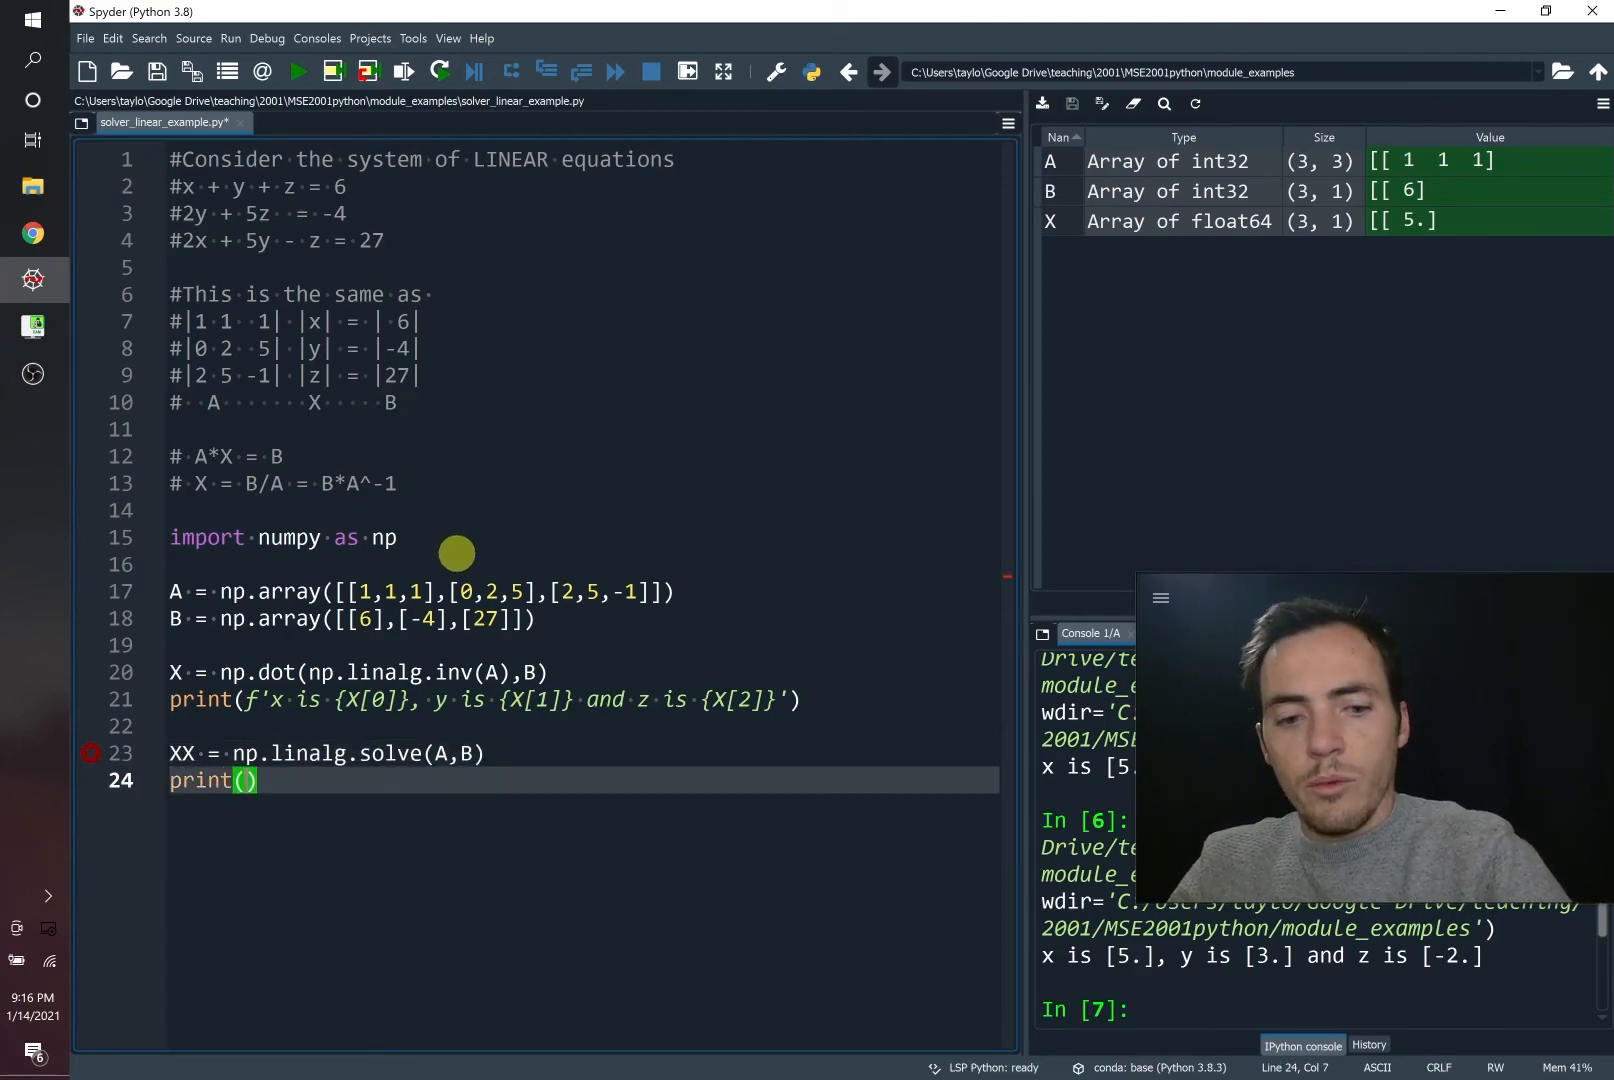
text(XX)
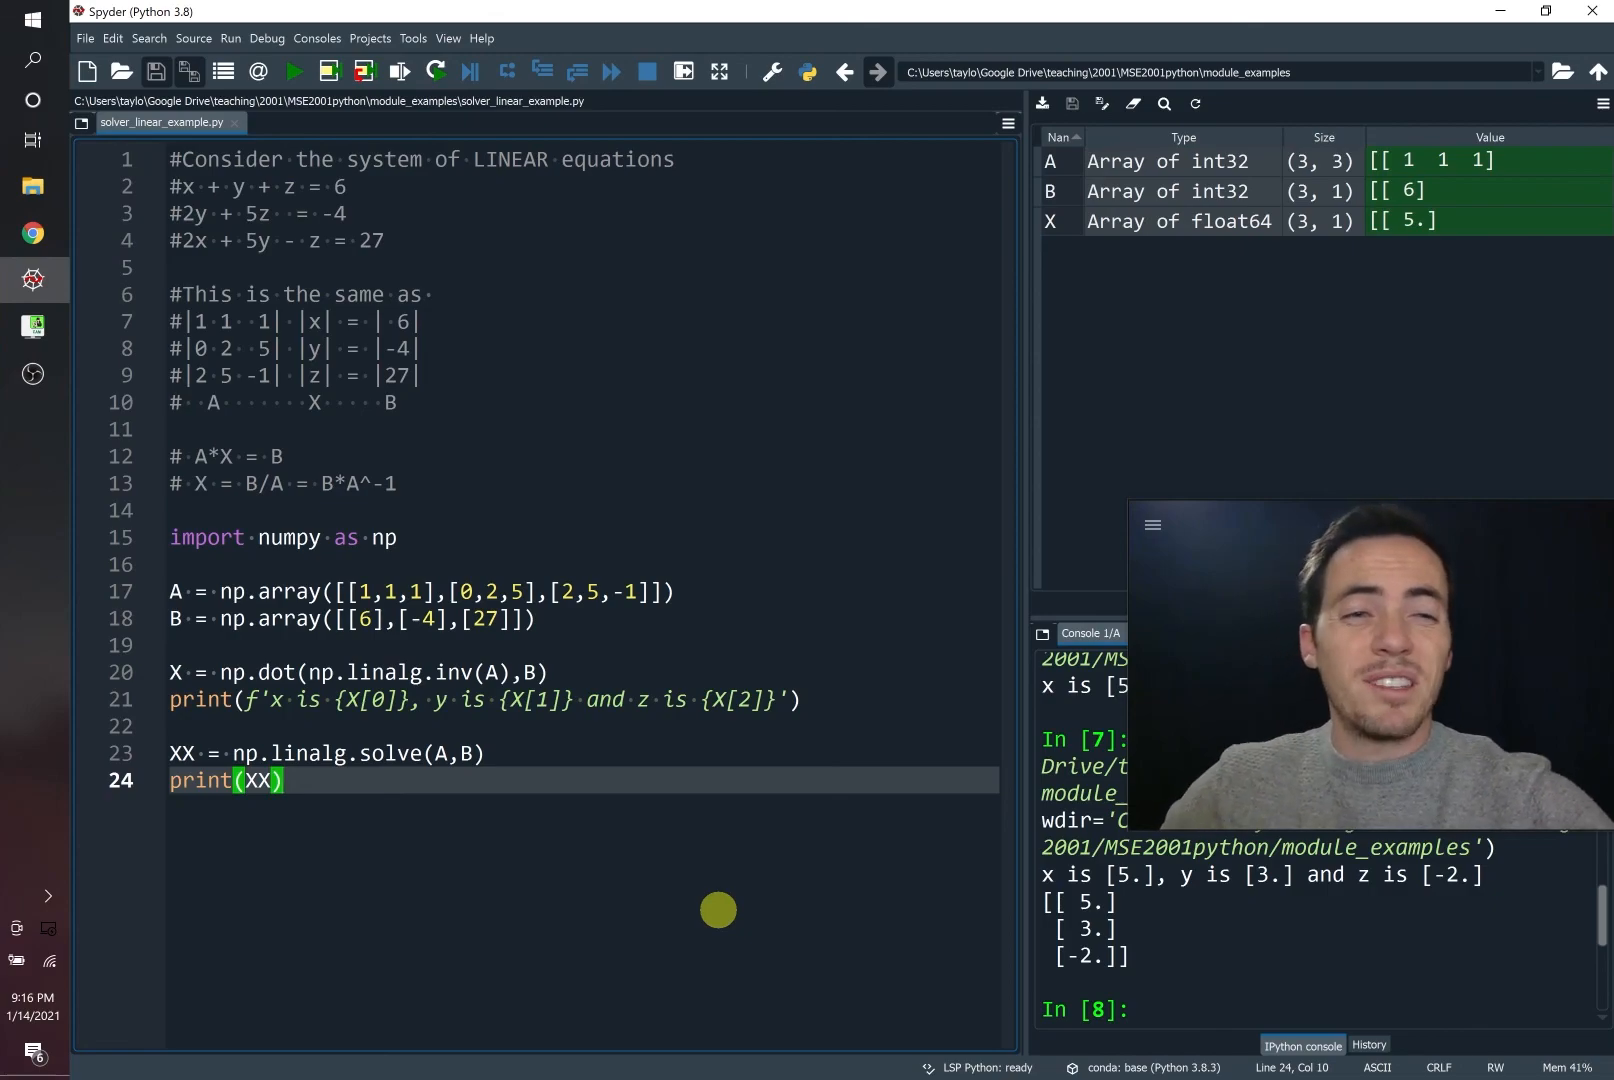
mouse_move(276, 242)
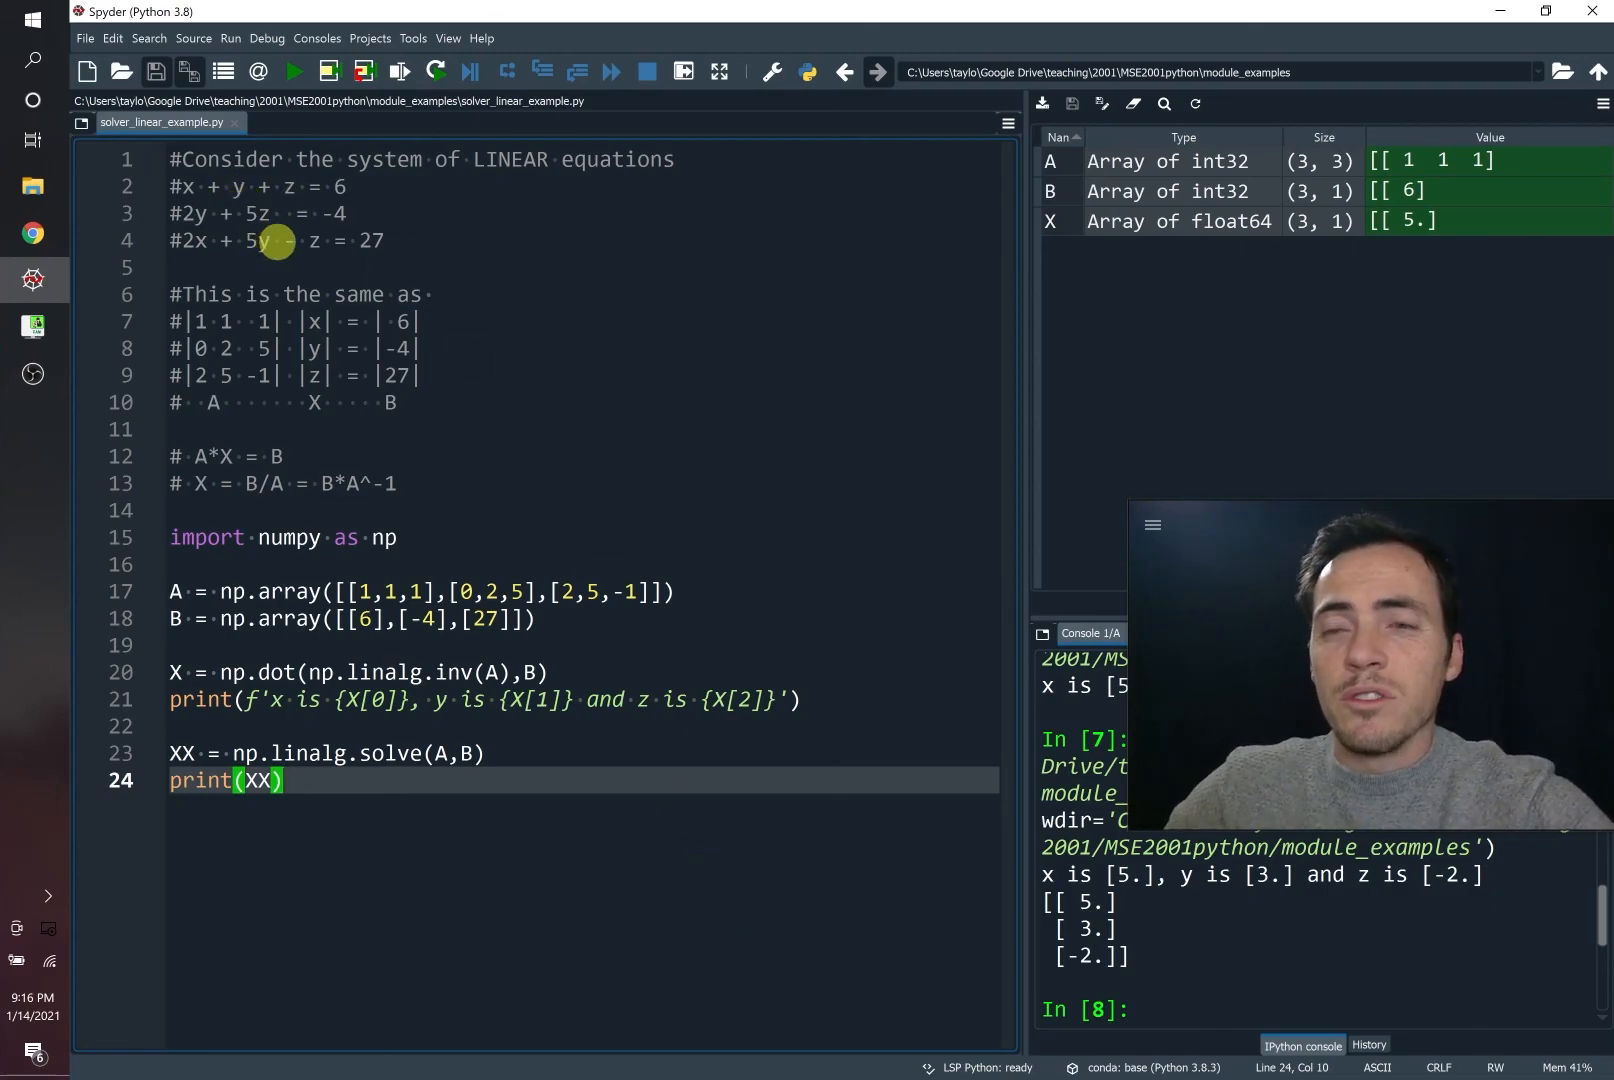